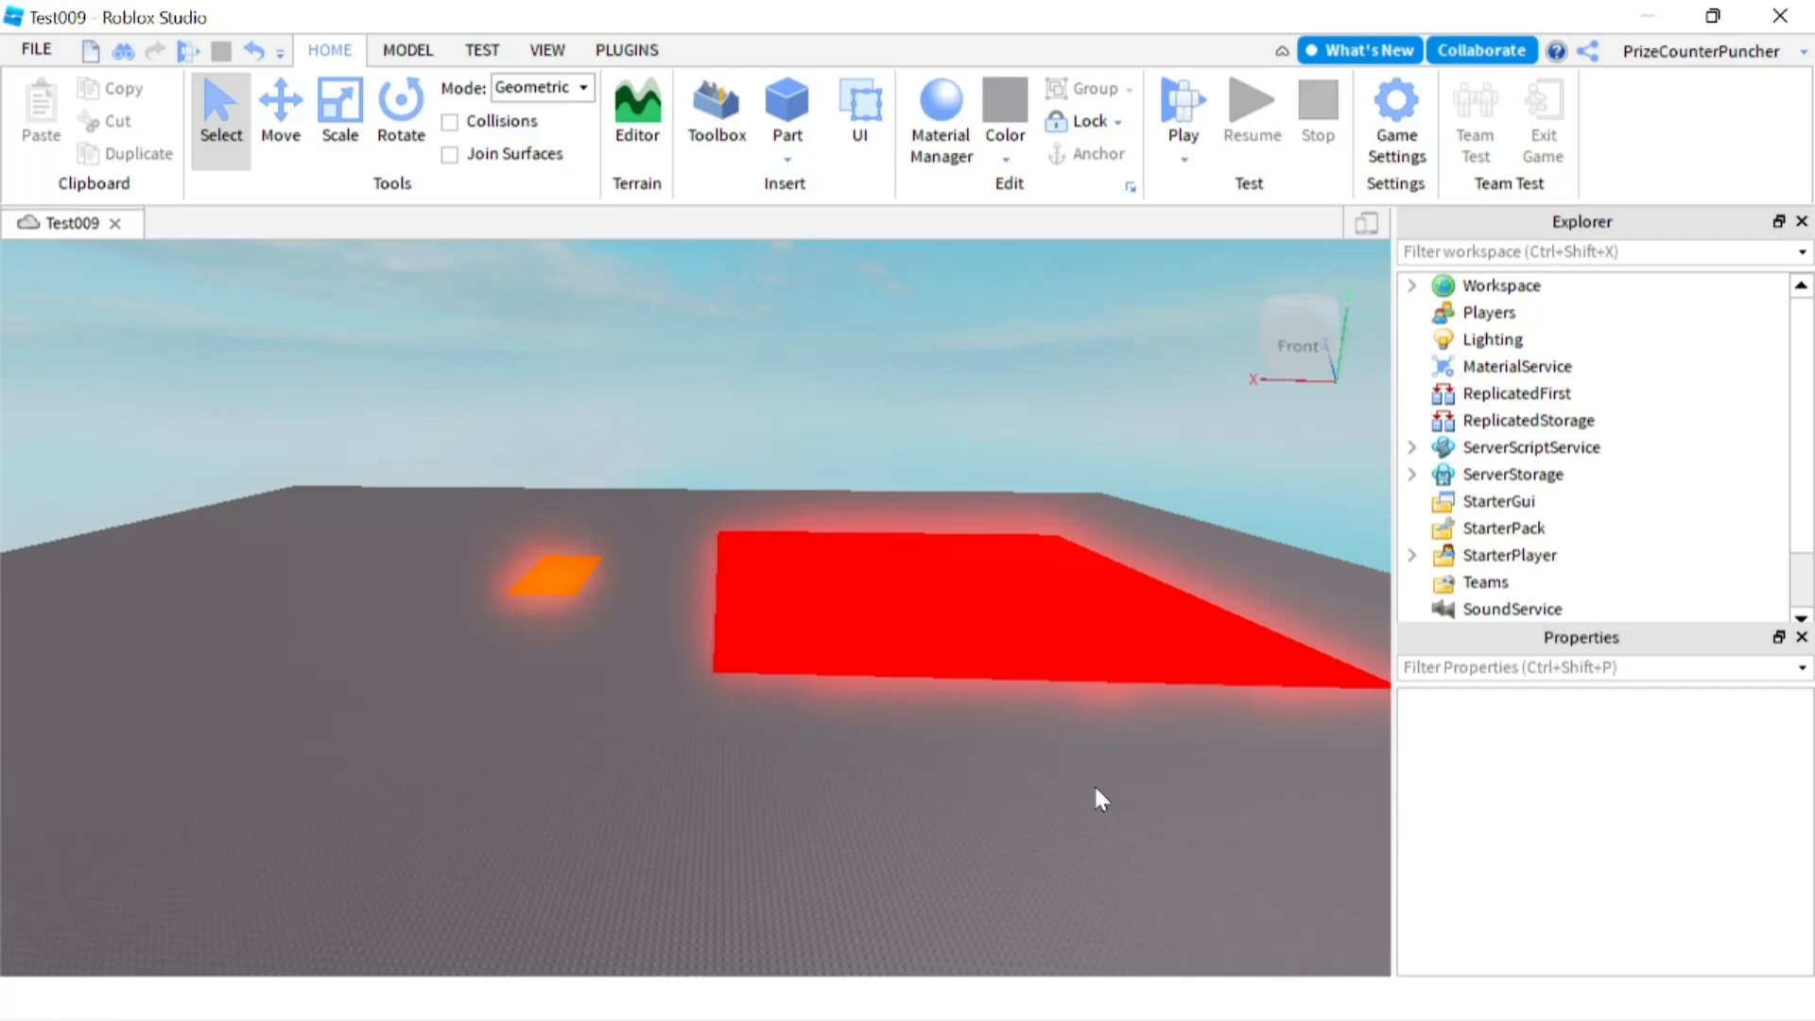
mouse_move(1342, 774)
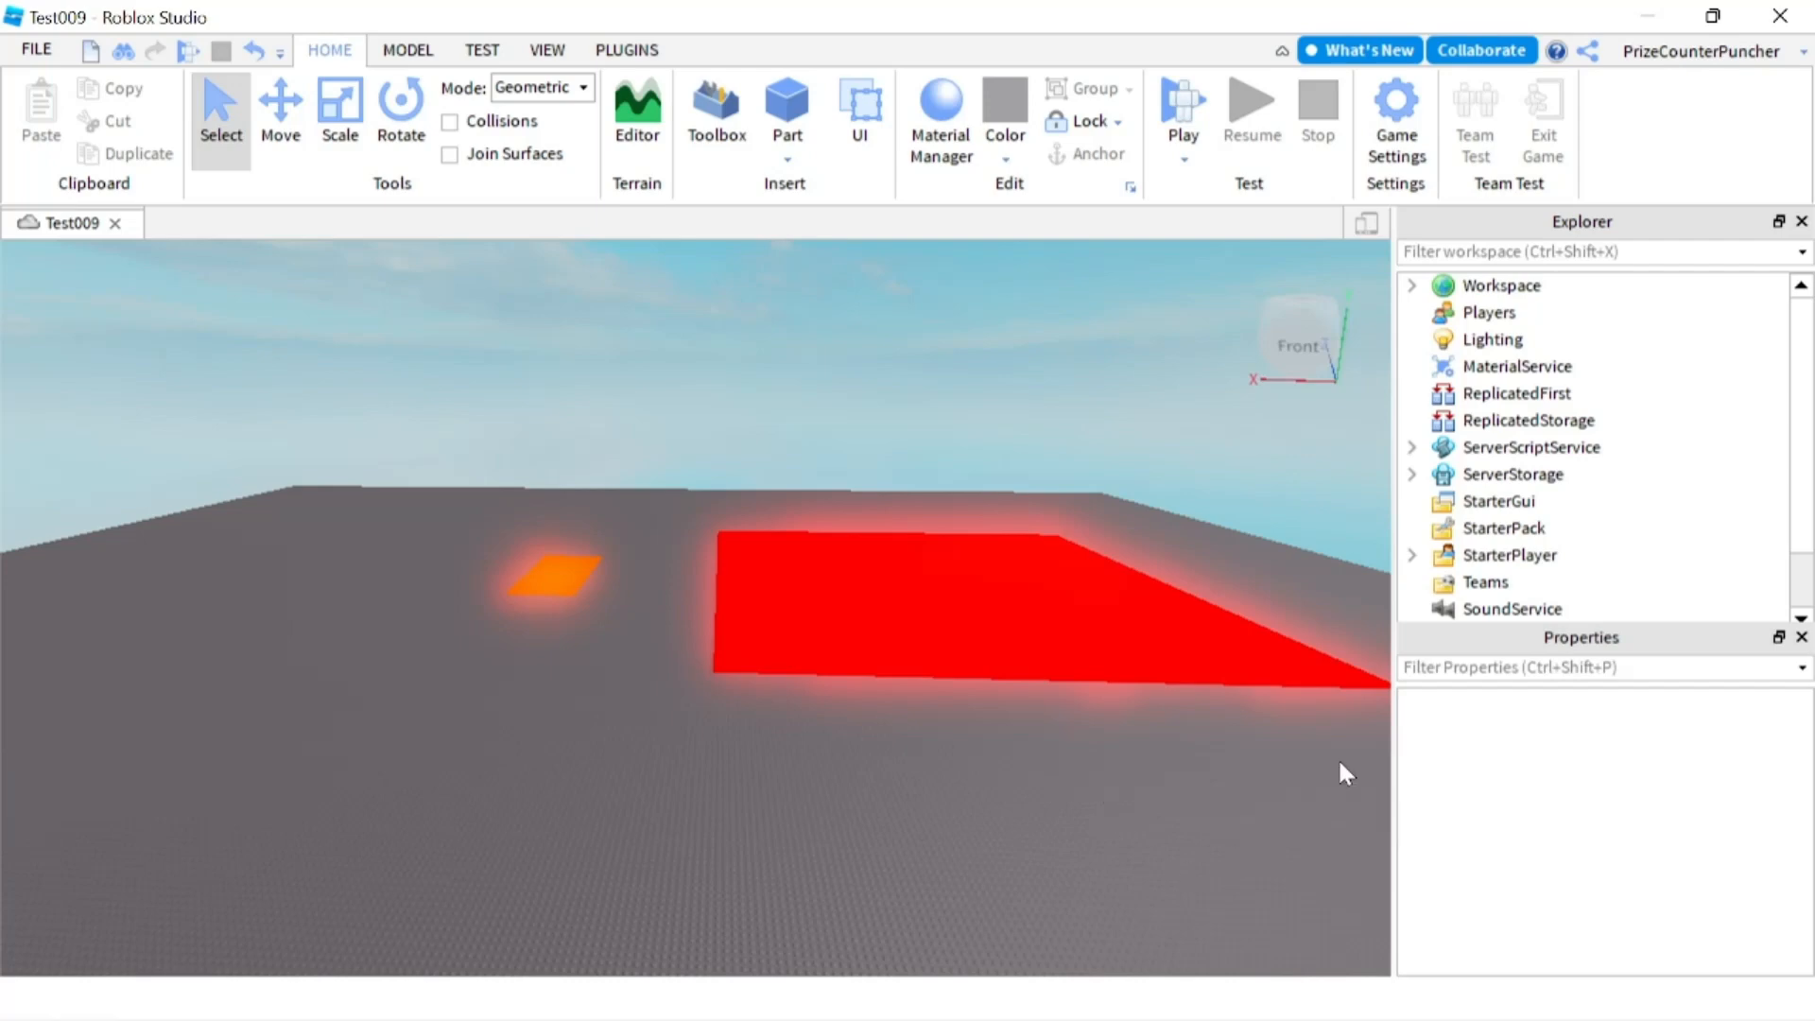
mouse_move(1586, 567)
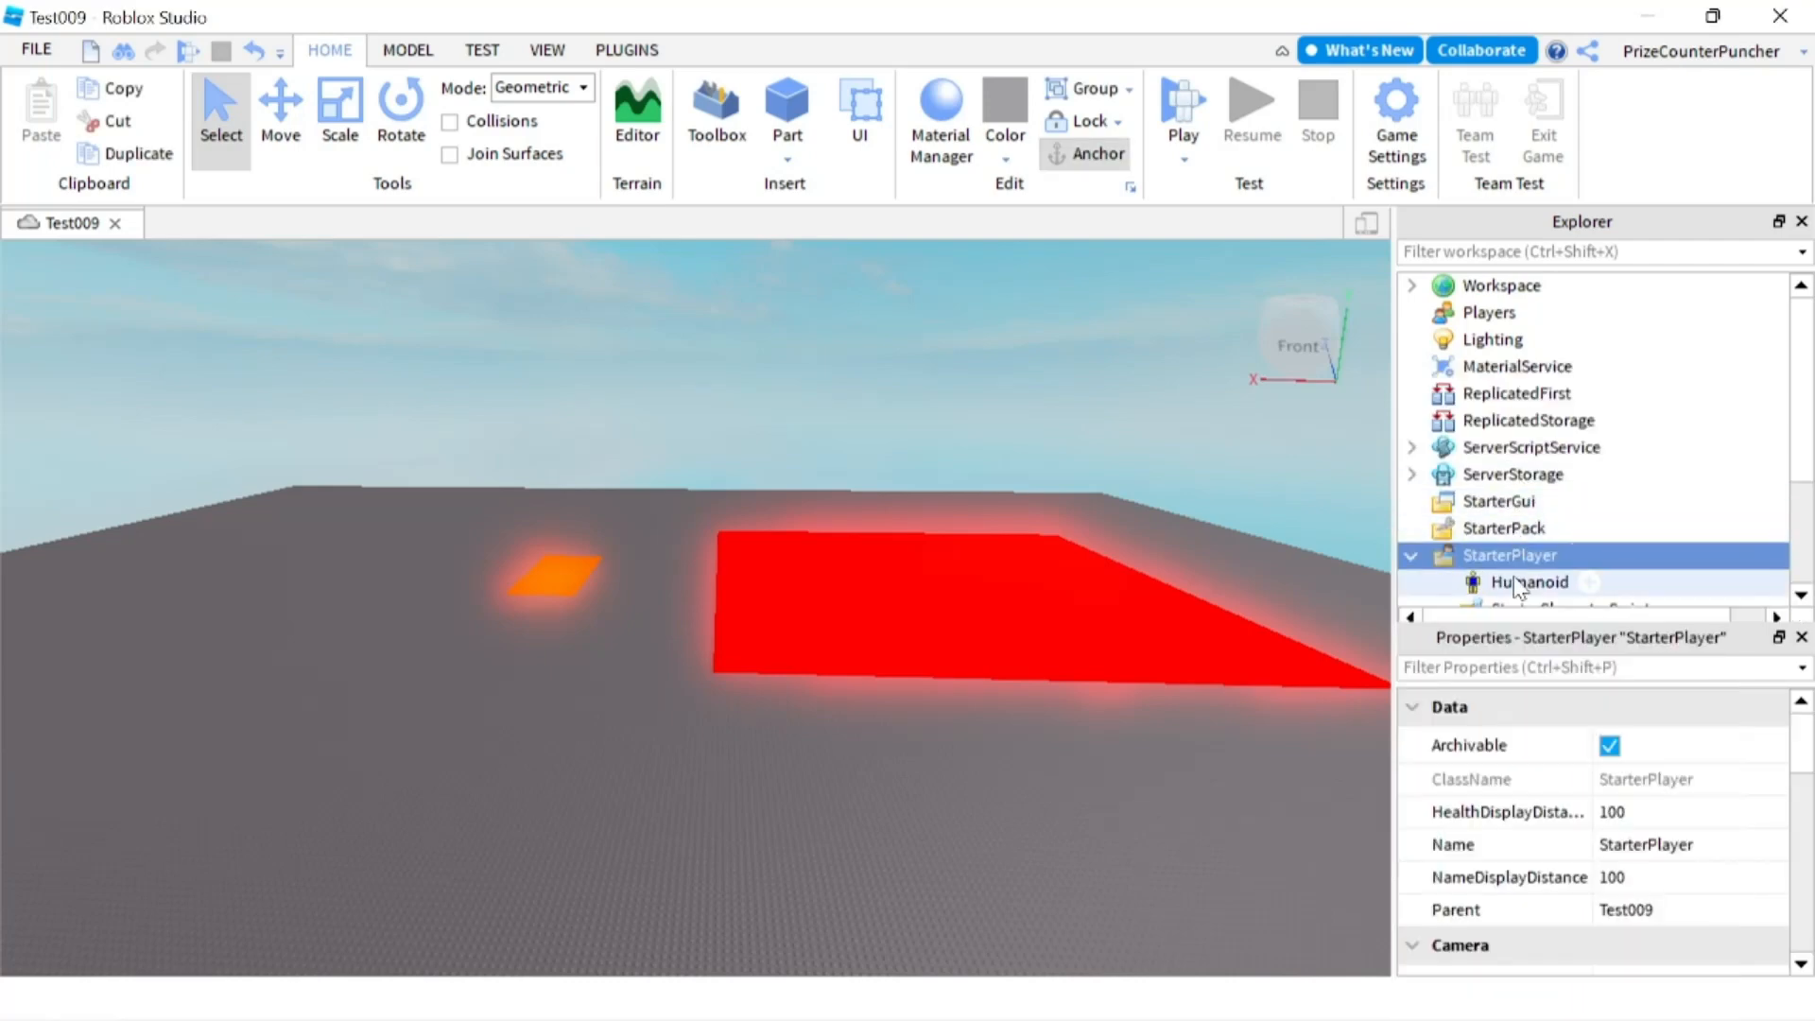
Rename the Humanoid under StarterPlayer to StarterHumanoid
double_click(1527, 583)
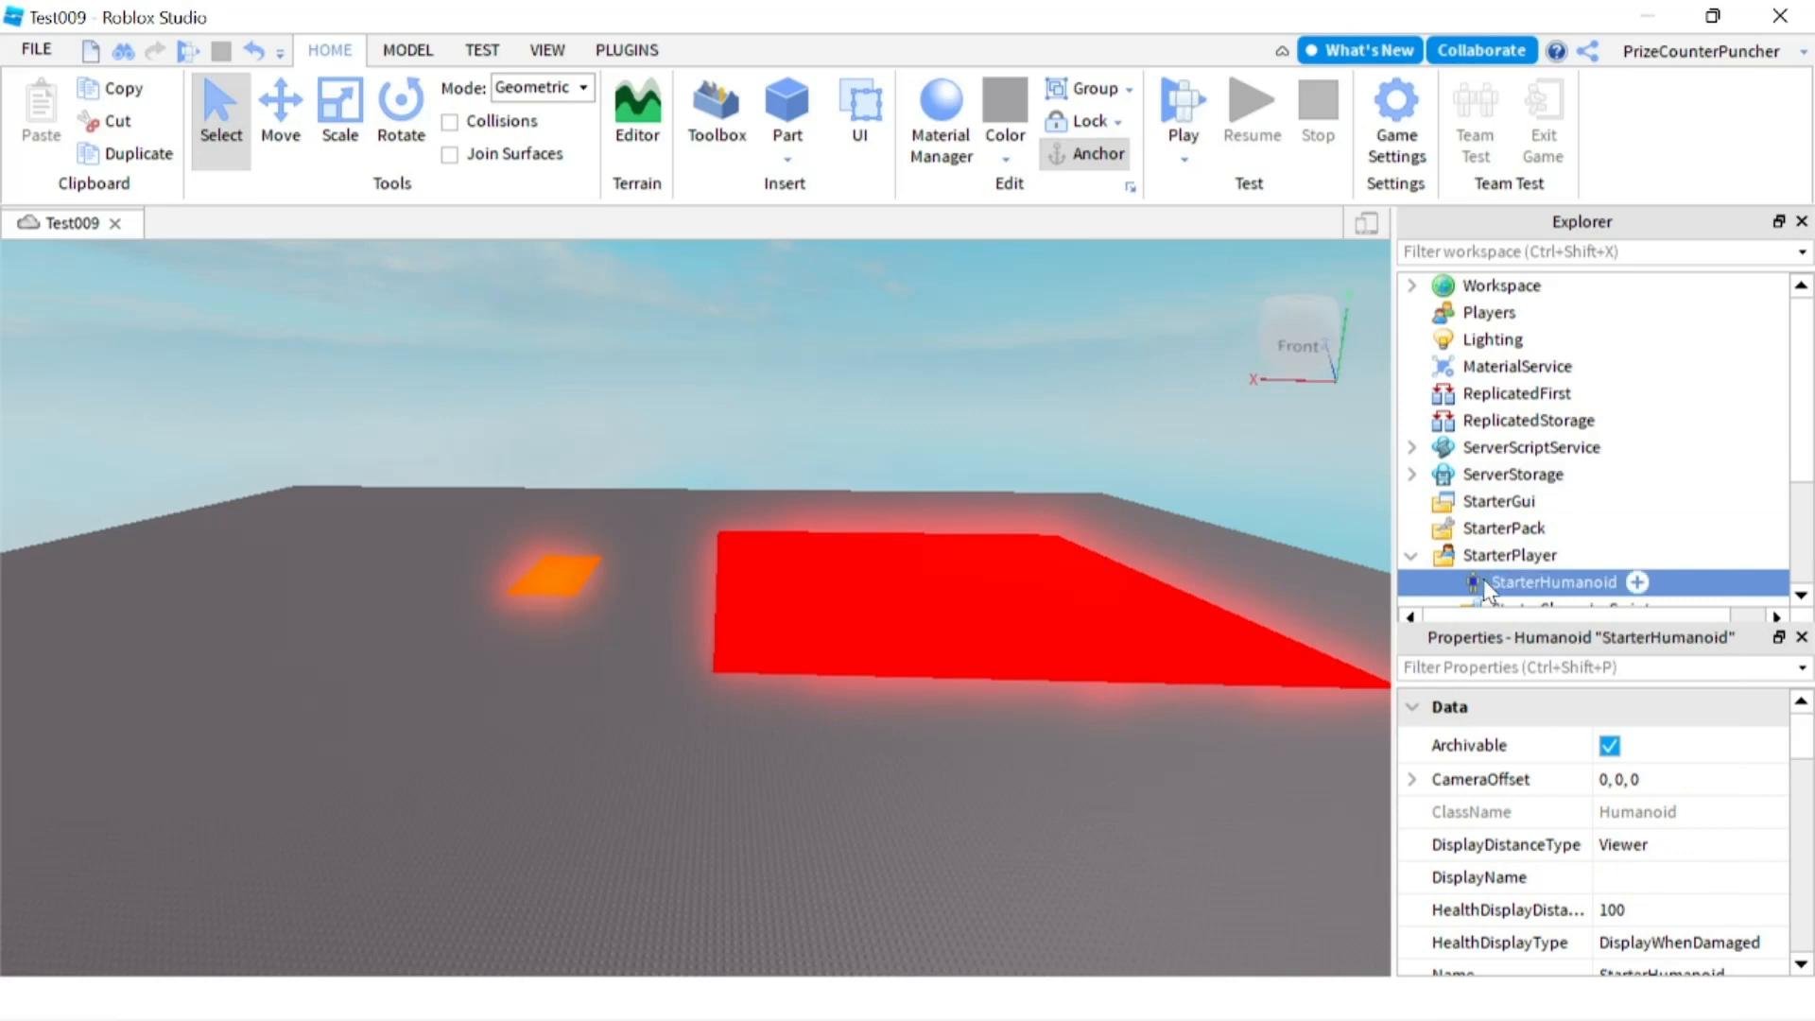
mouse_move(1569, 611)
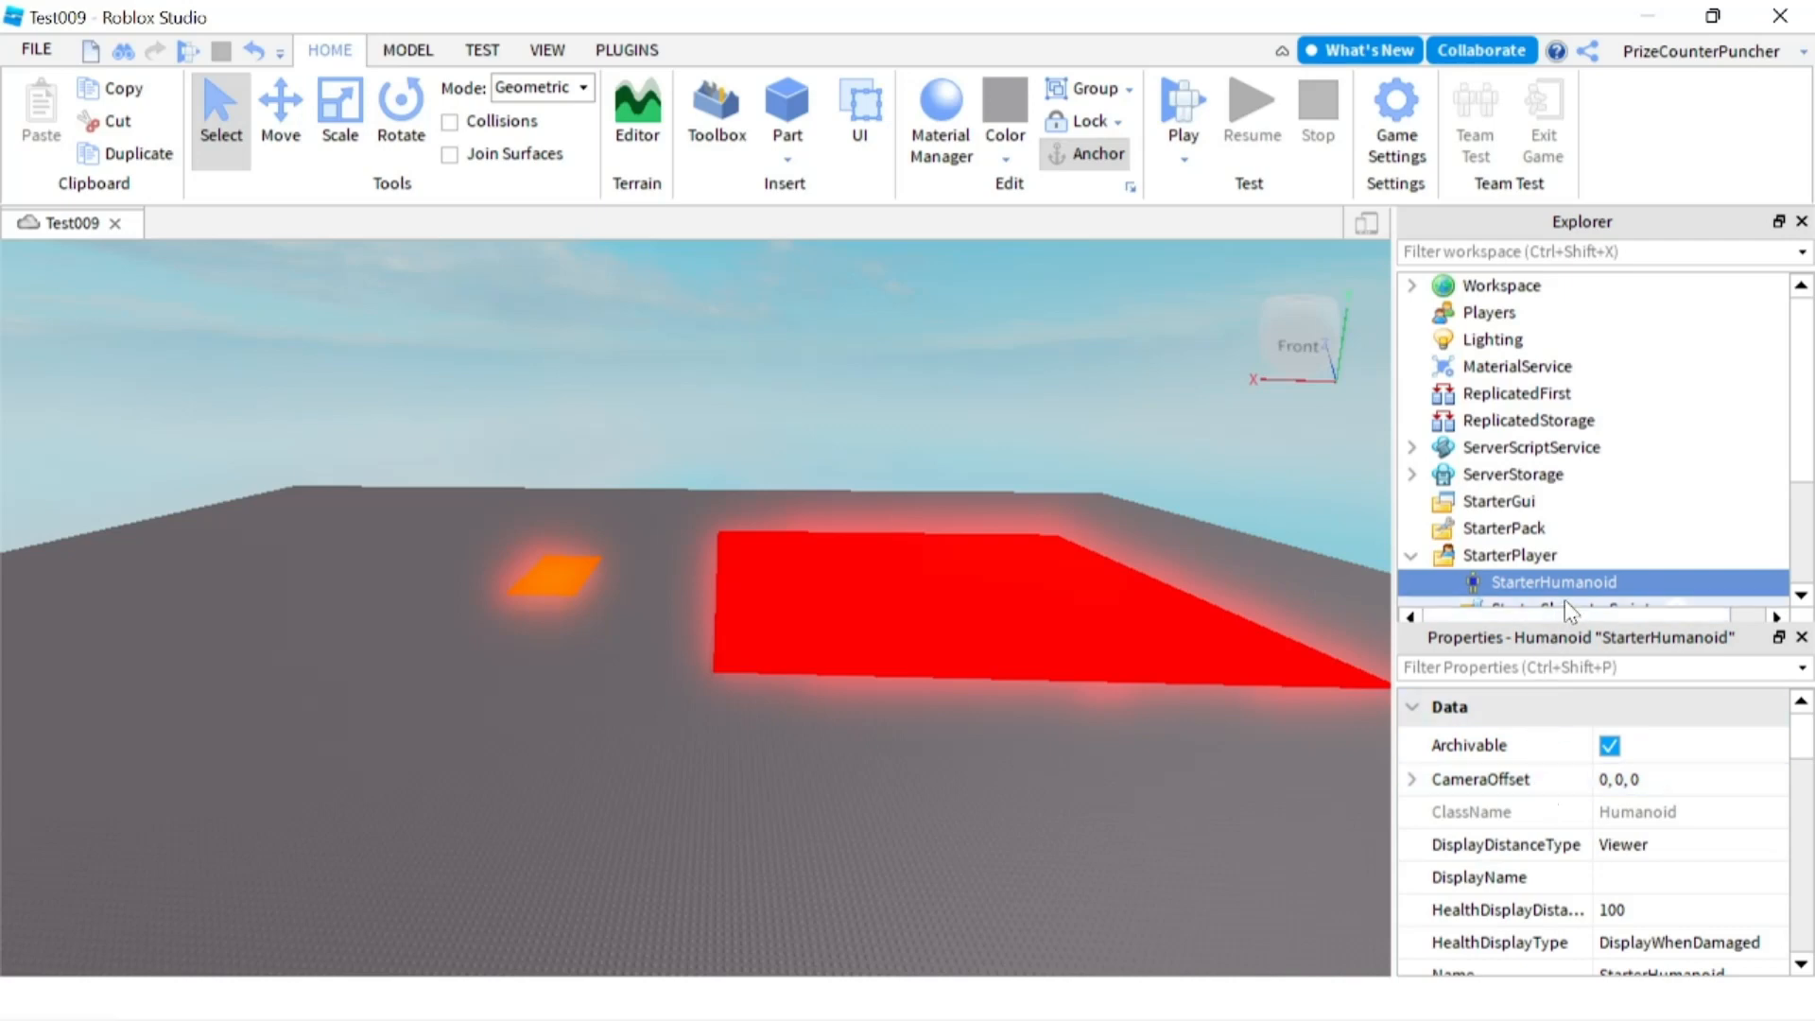
Set StarterHumanoid's WalkSpeed to 99 and begin editing JumpPower toward 300
scroll(down, 3)
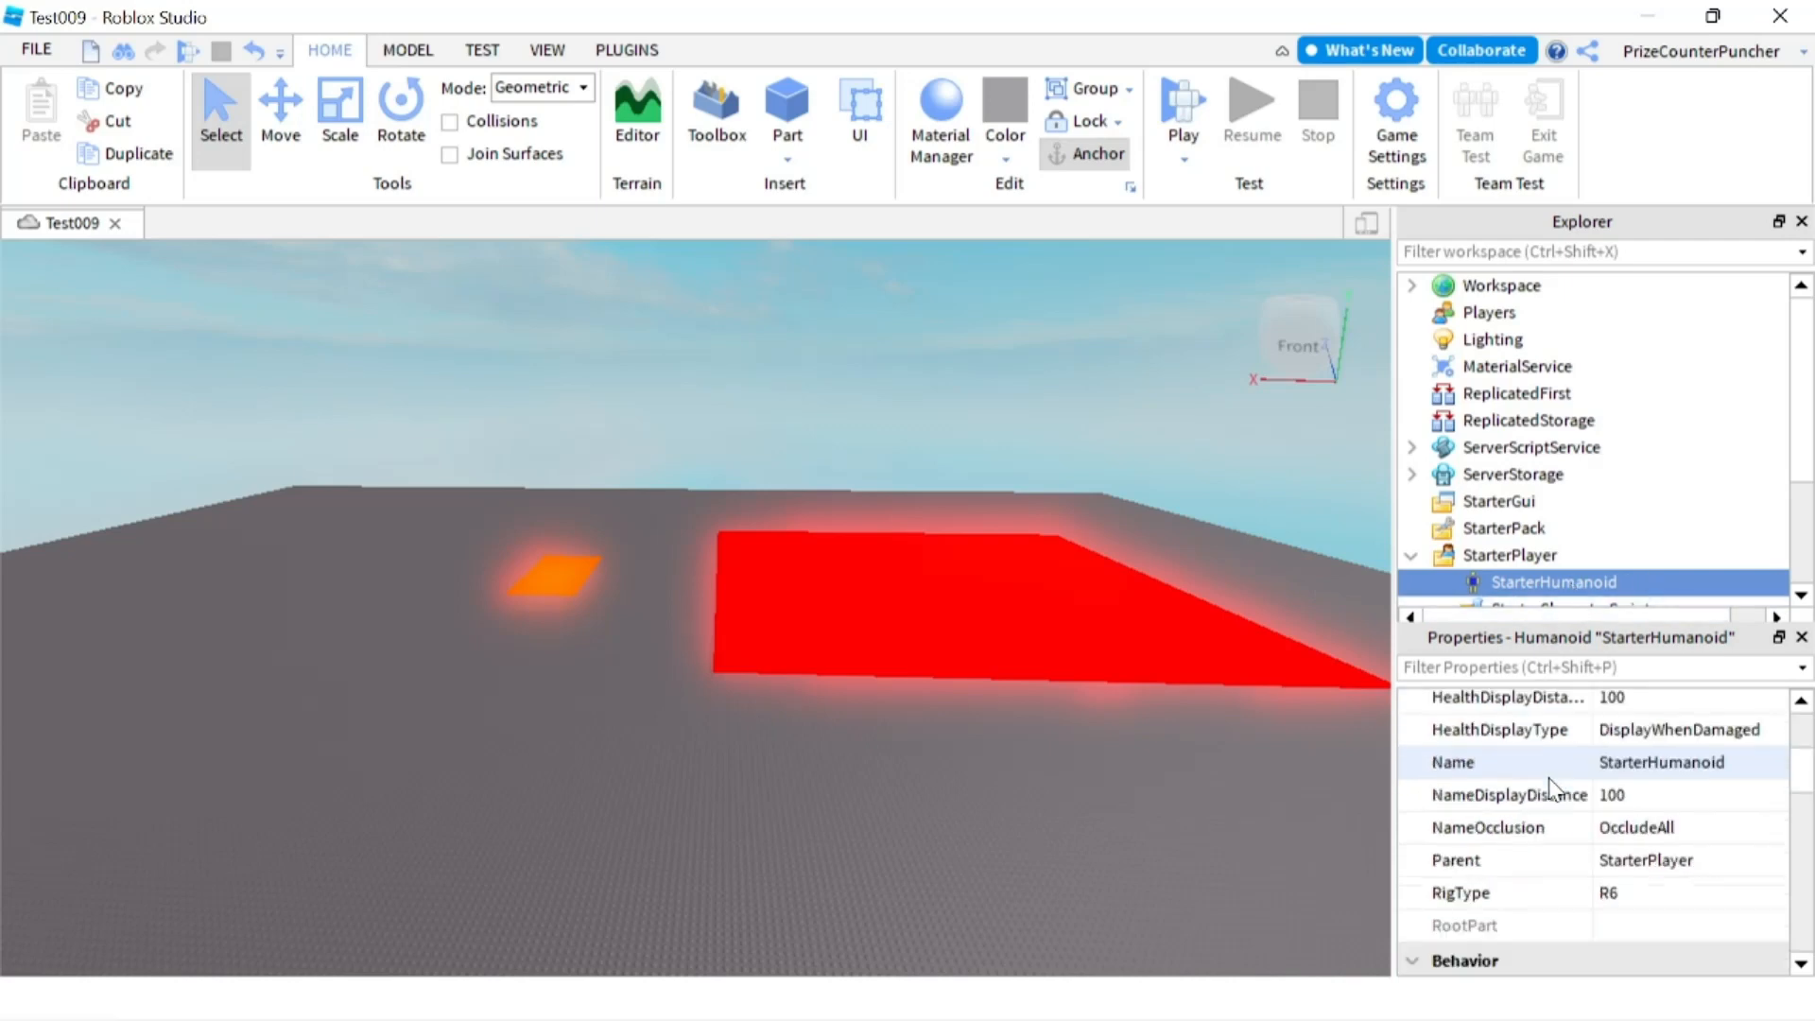
scroll(down, 3)
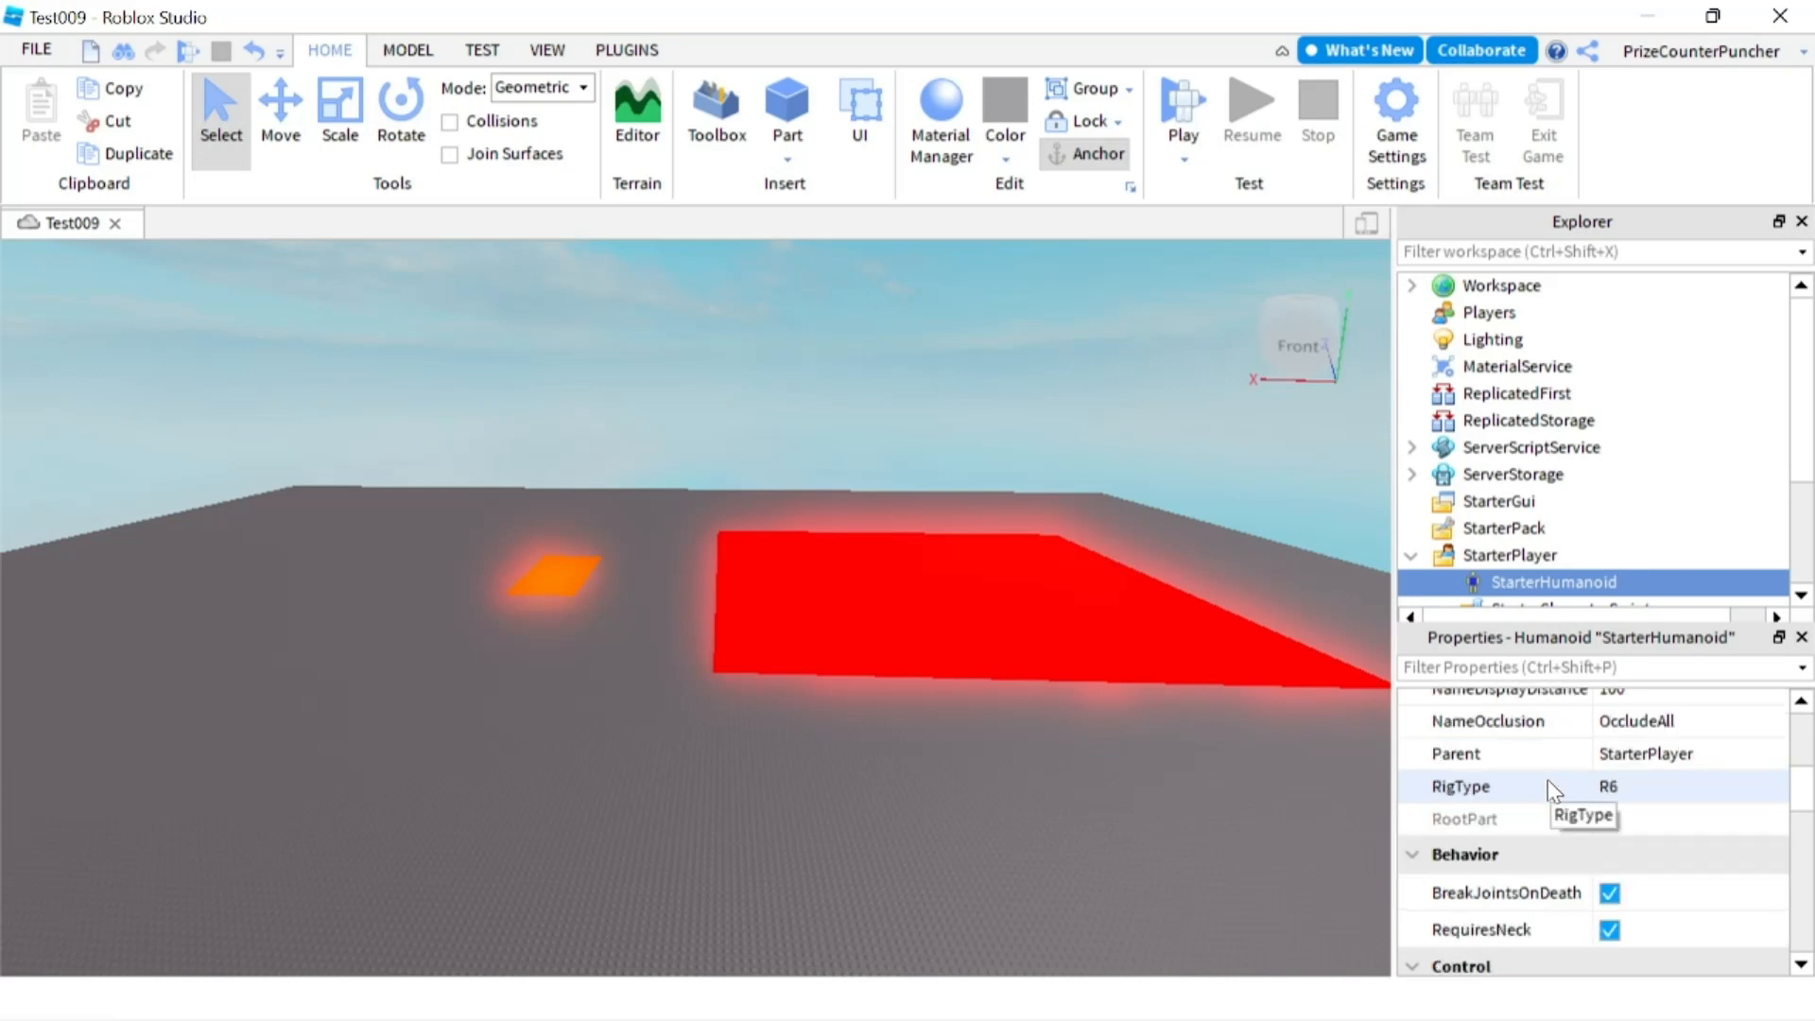
mouse_move(1527, 832)
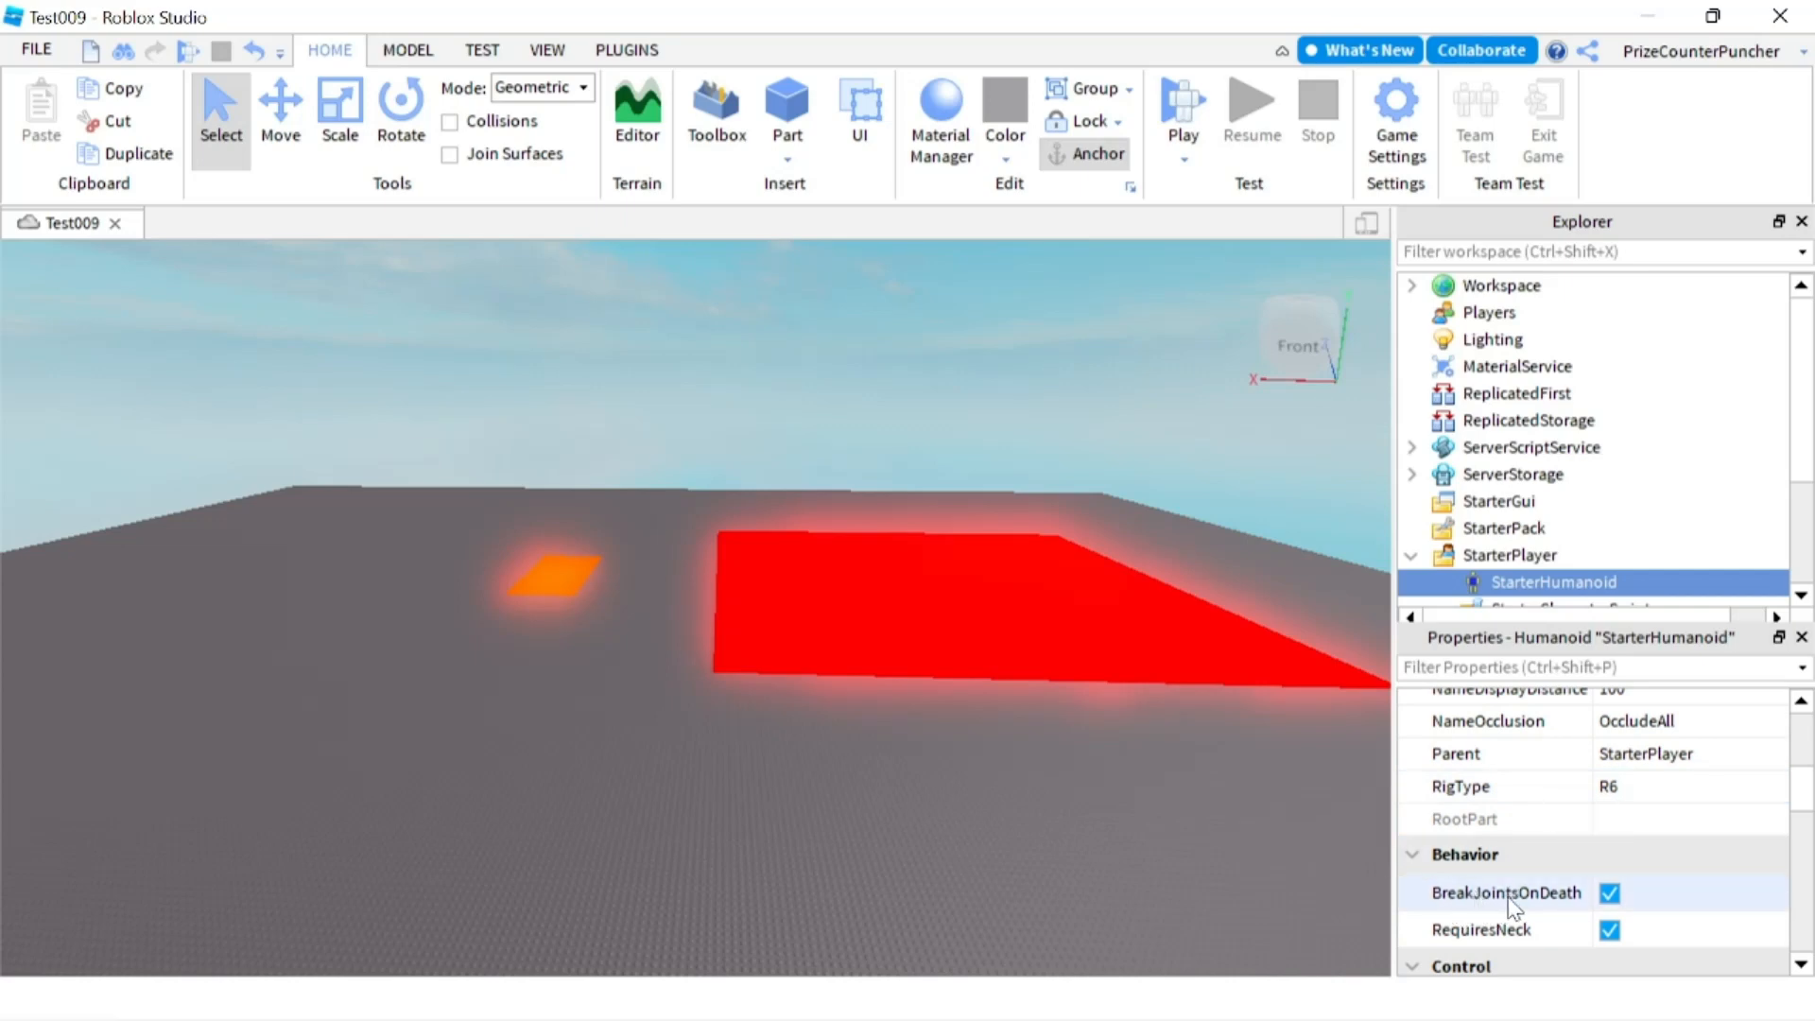
click(1606, 892)
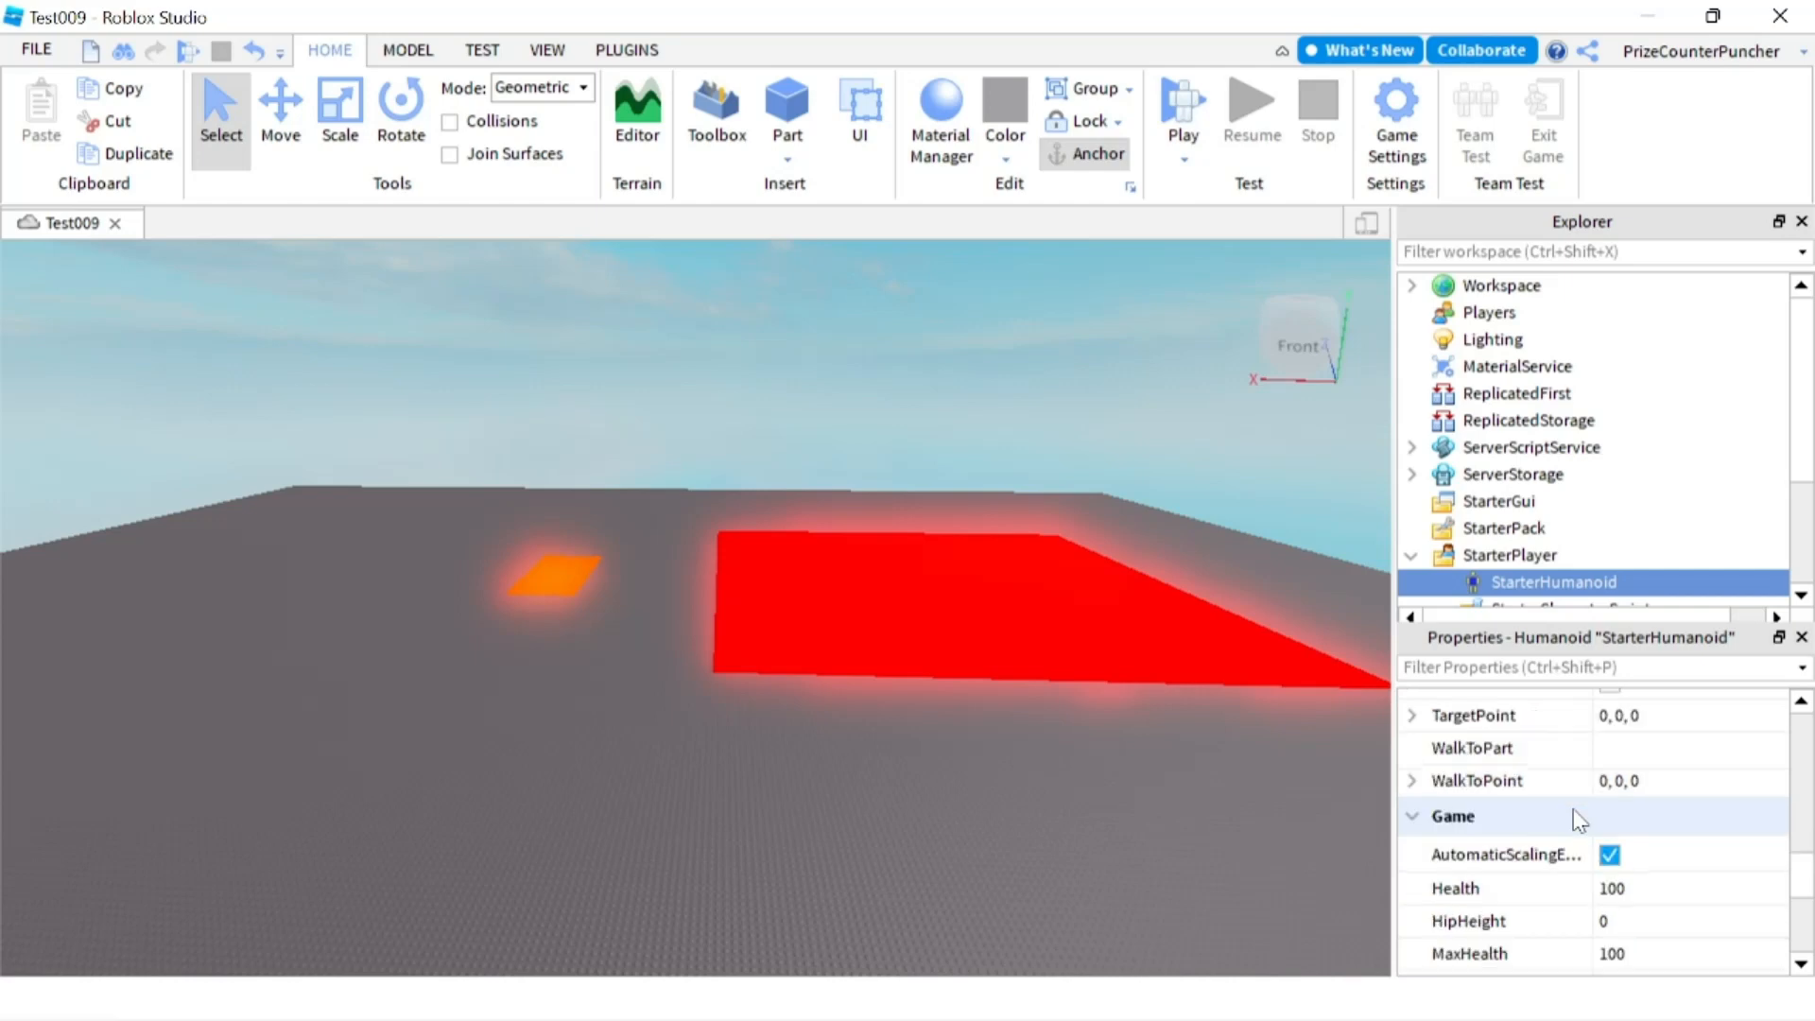
scroll(down, 3)
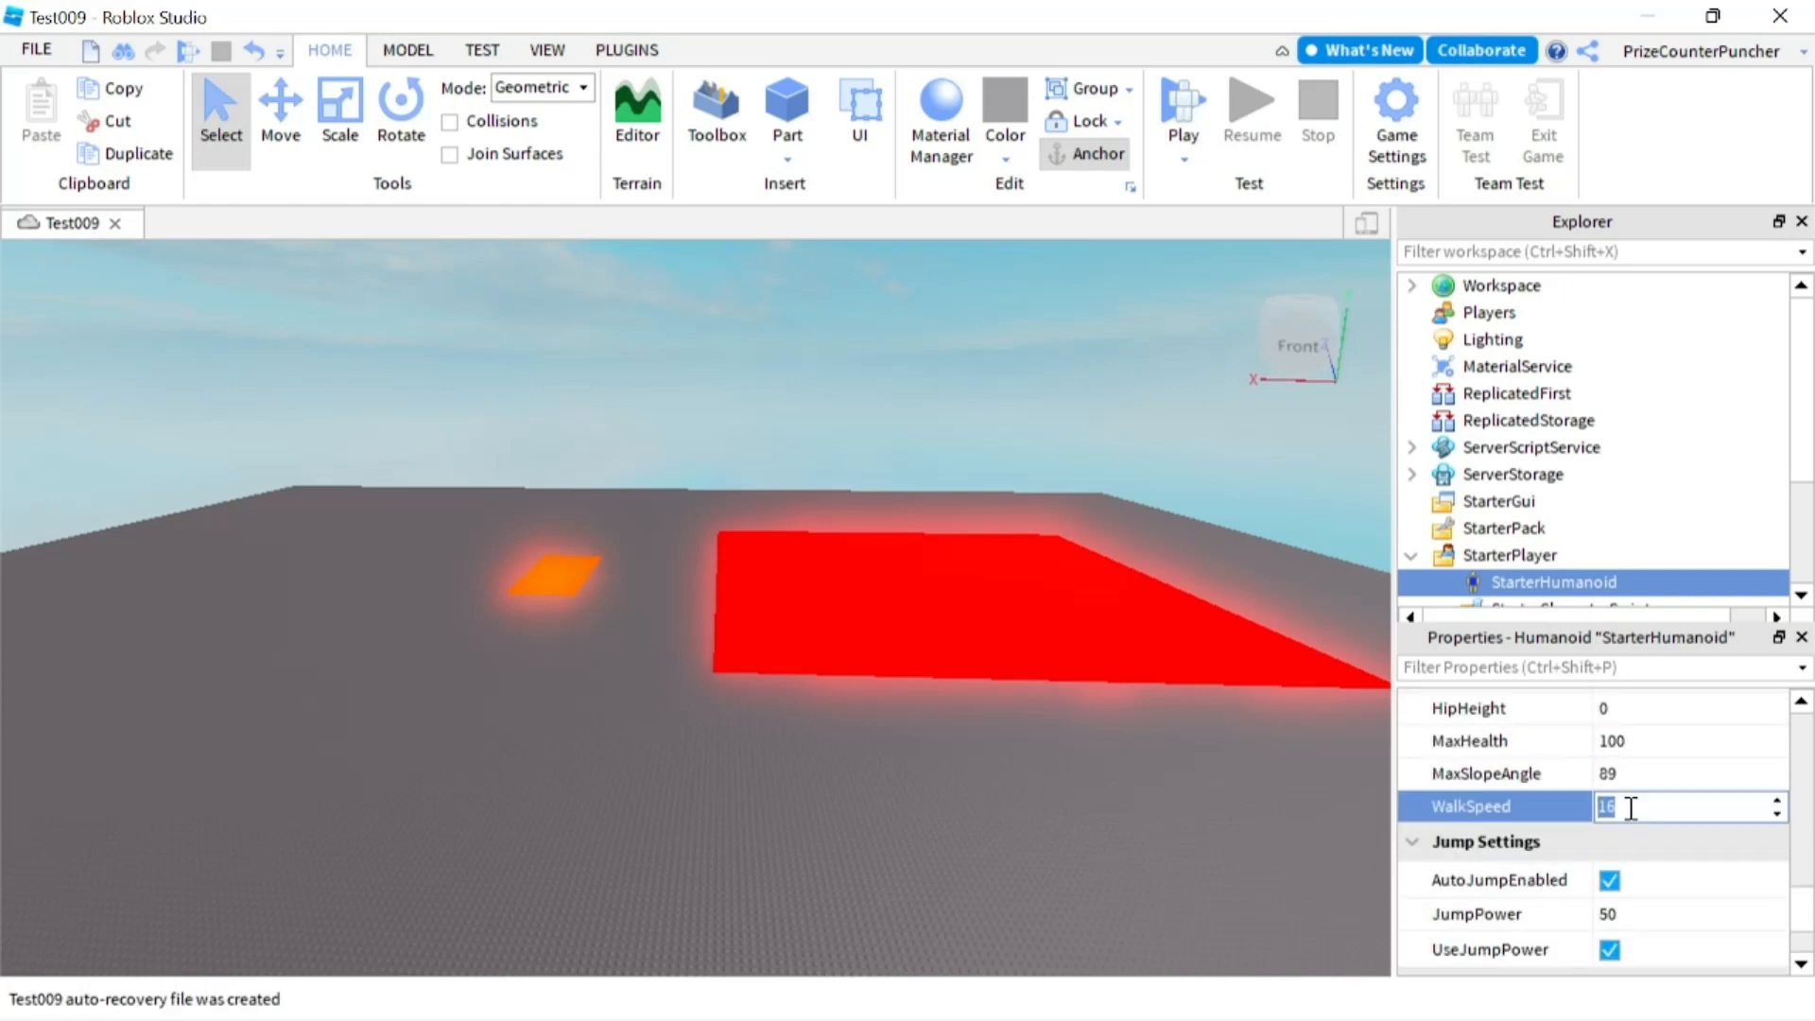
text(99)
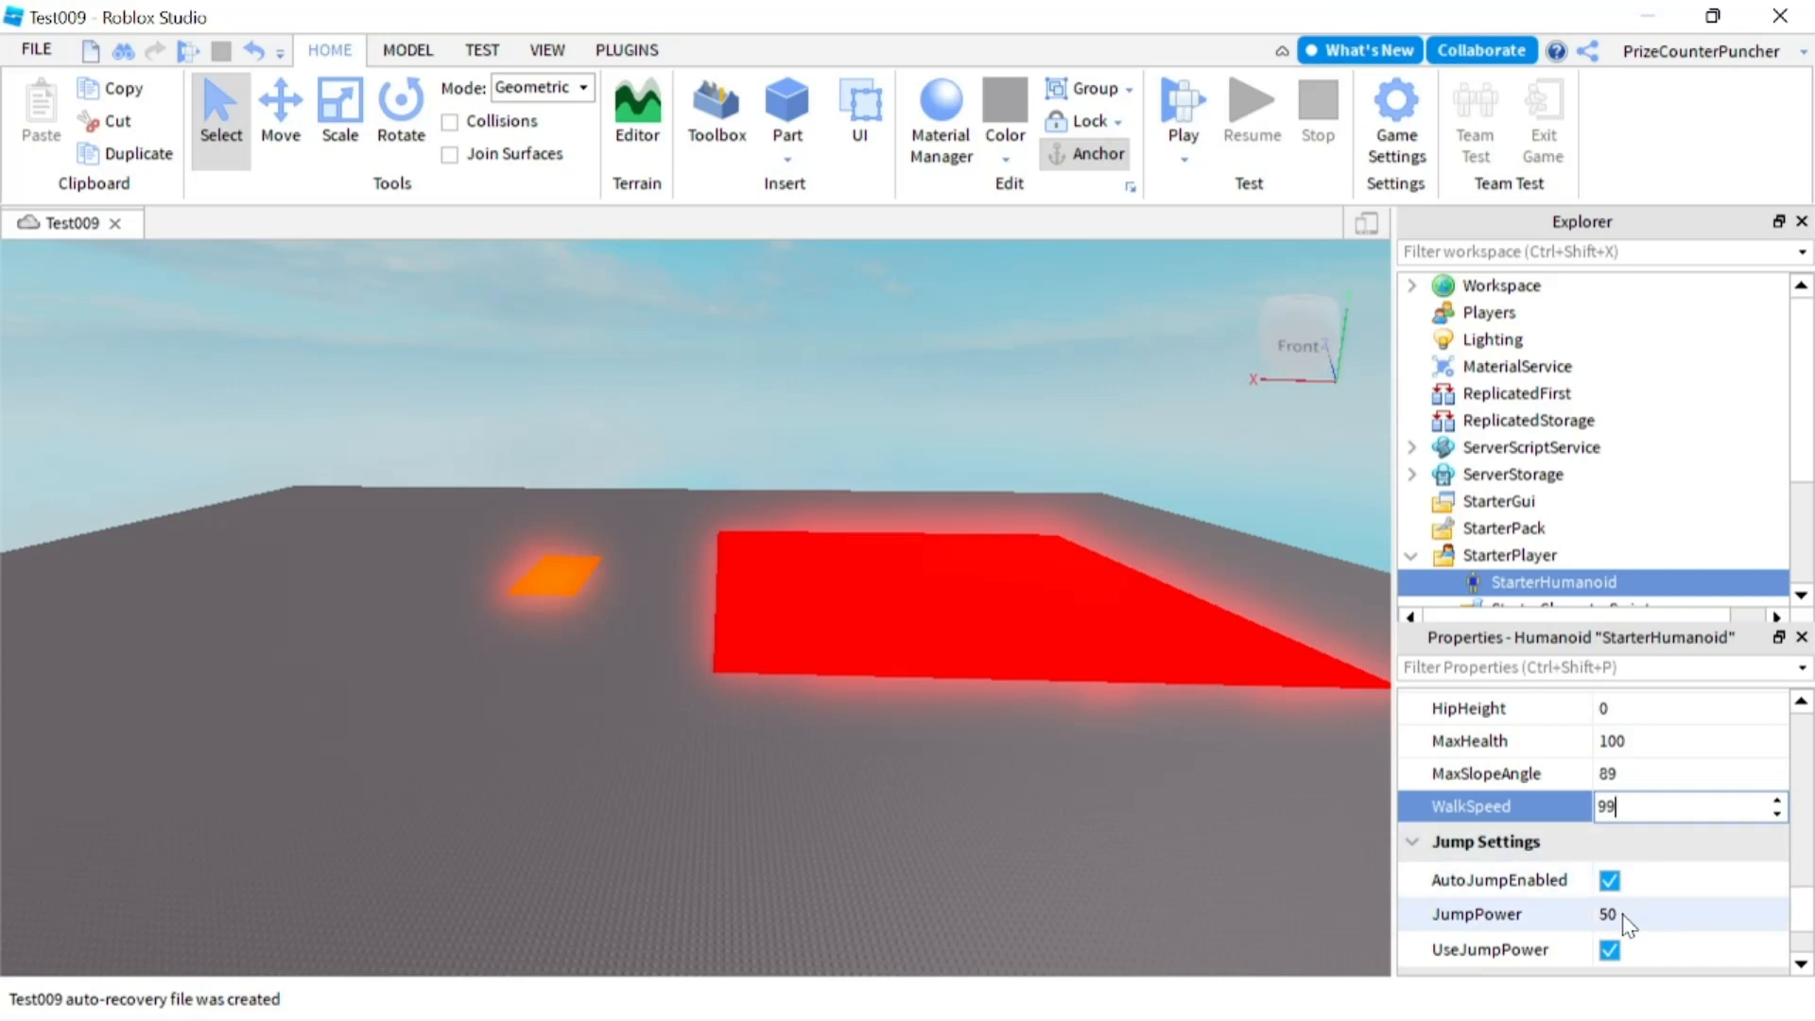
click(1679, 913)
text(300)
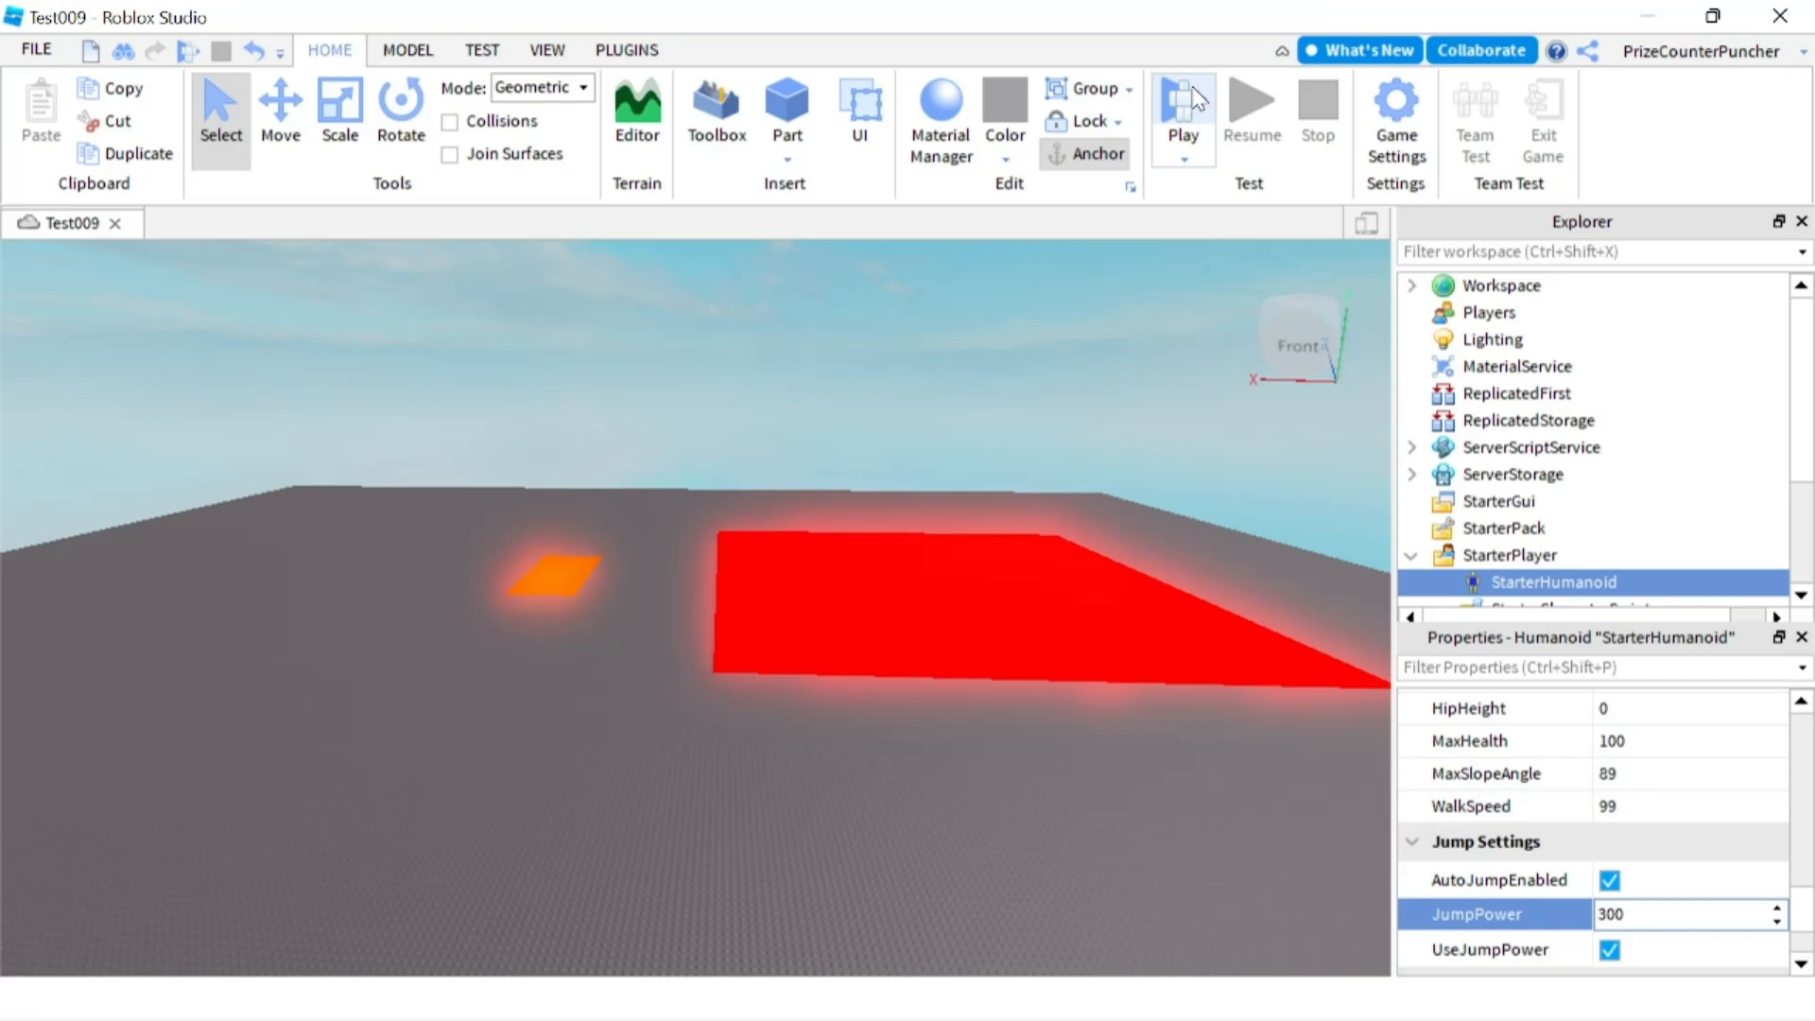
click(1179, 110)
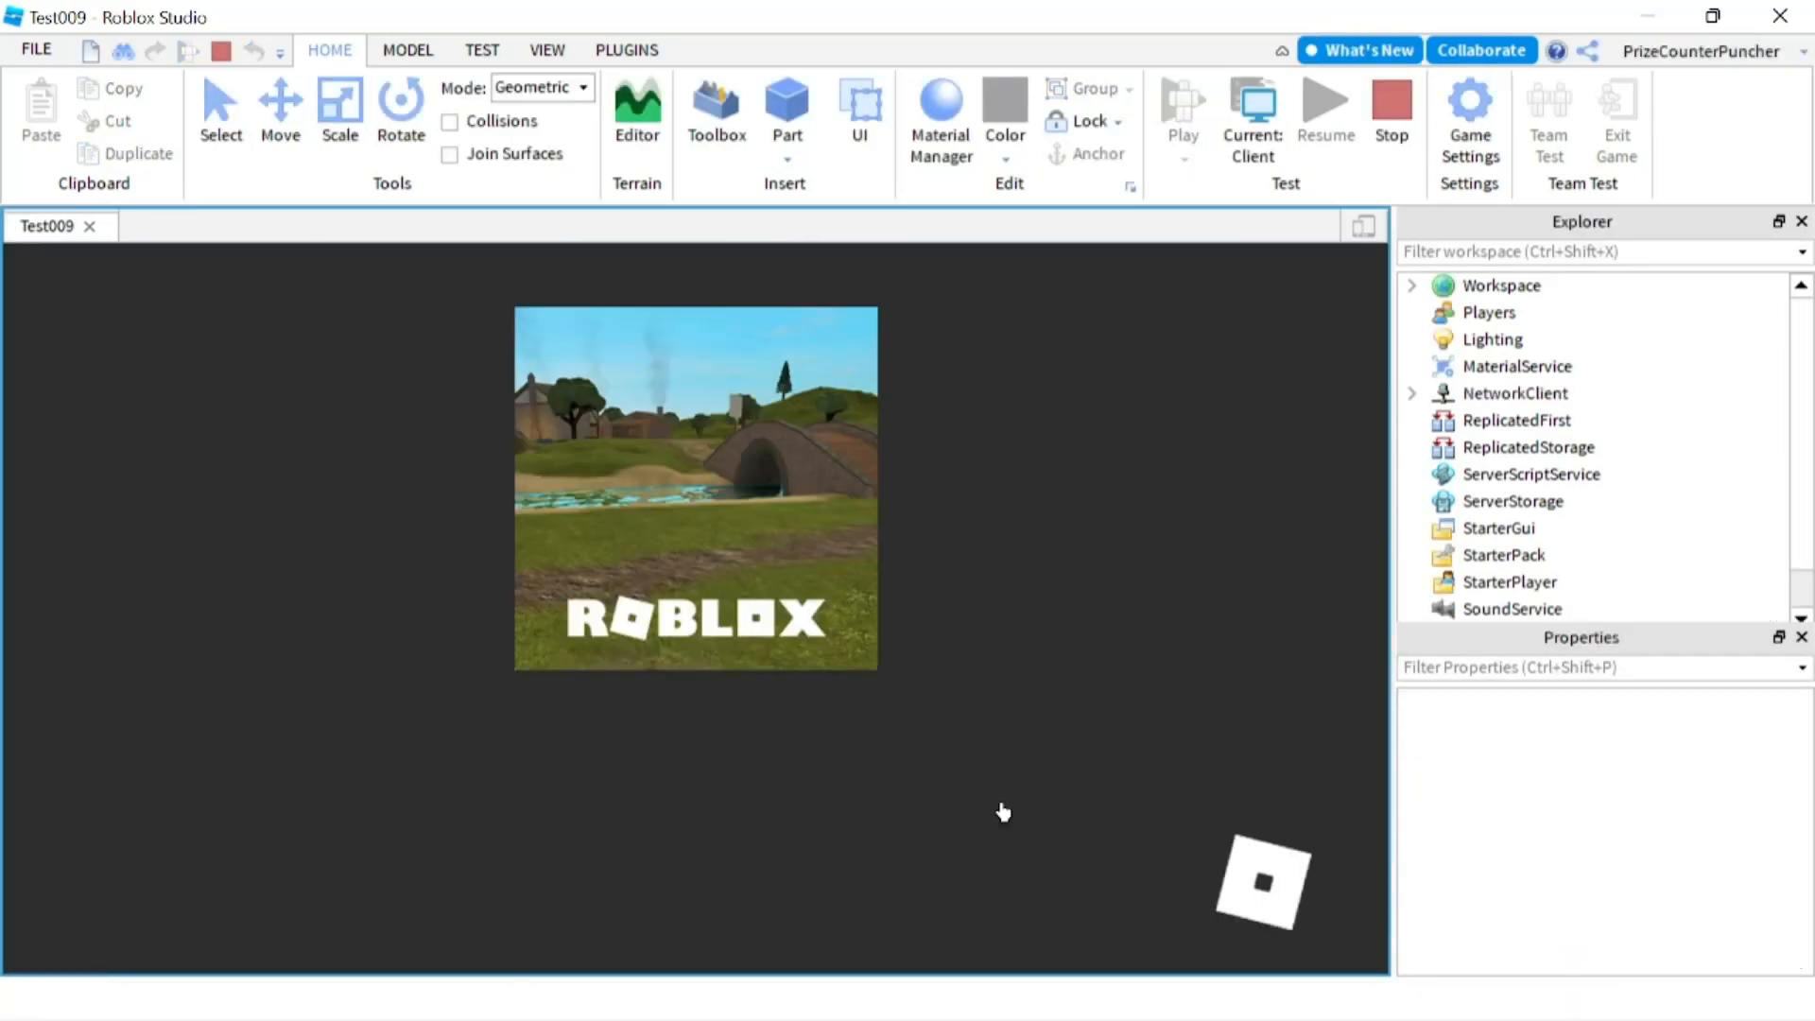
click(1182, 104)
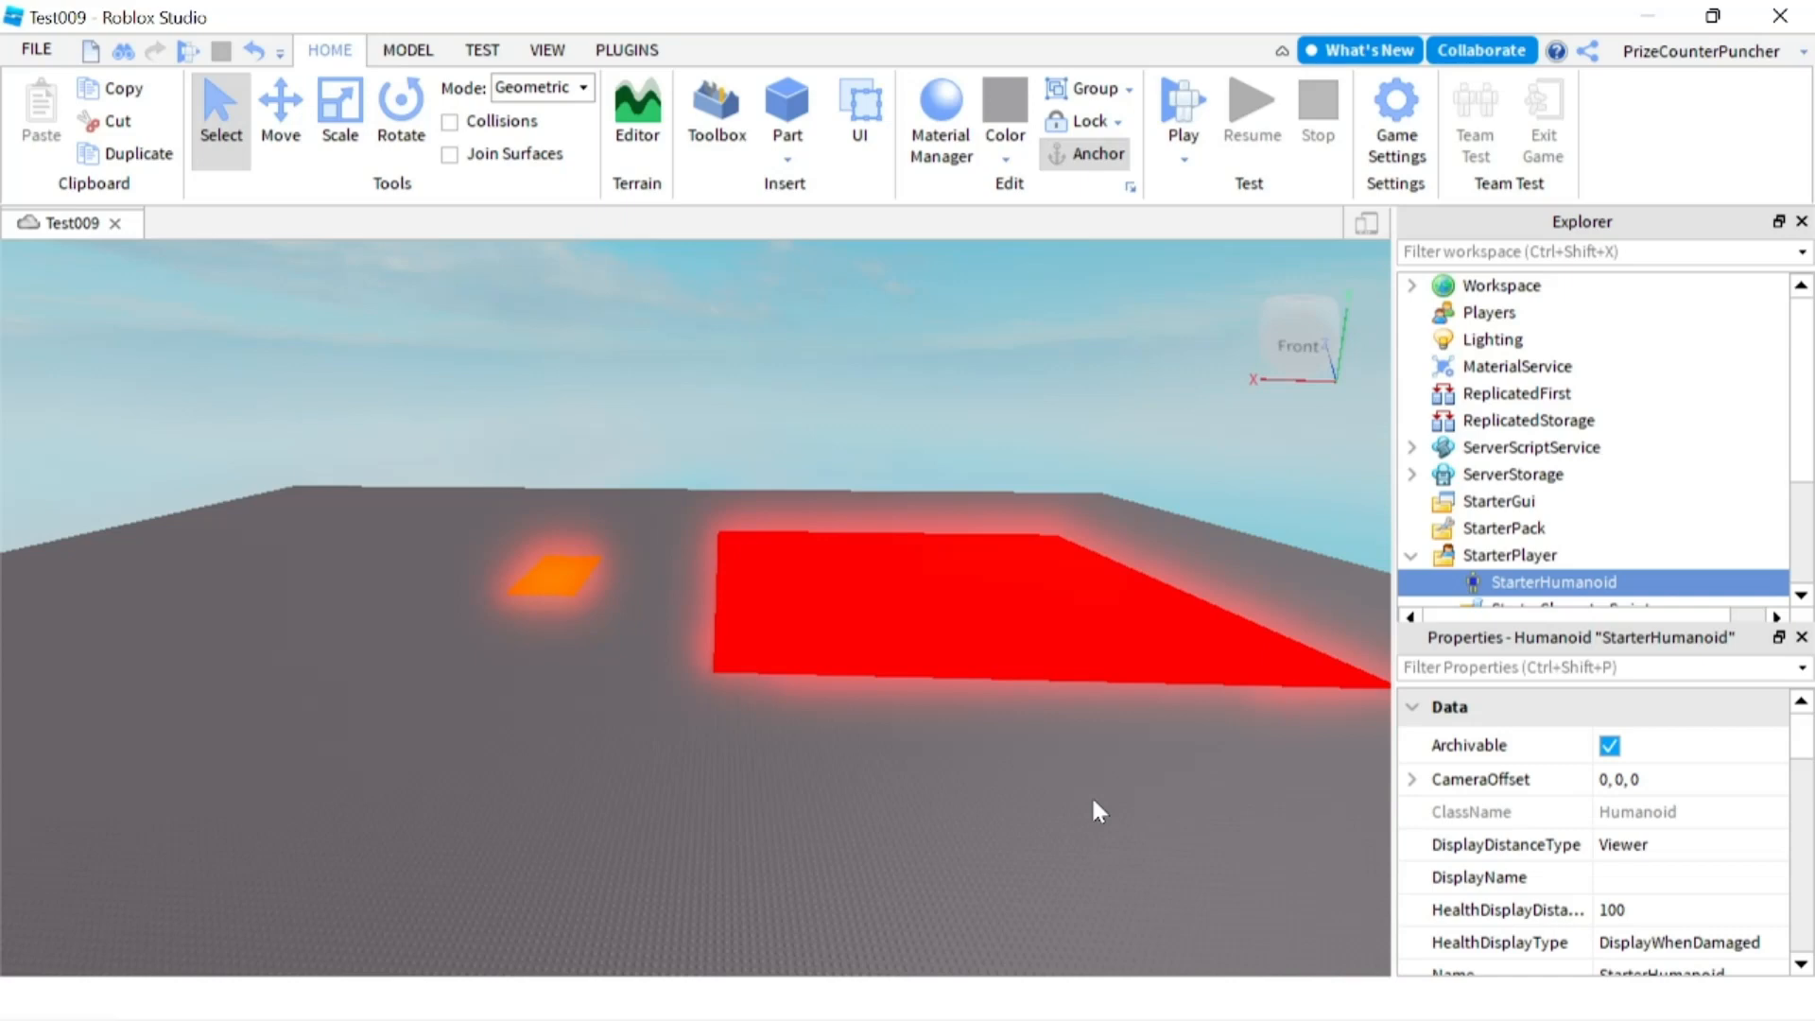
mouse_move(1219, 777)
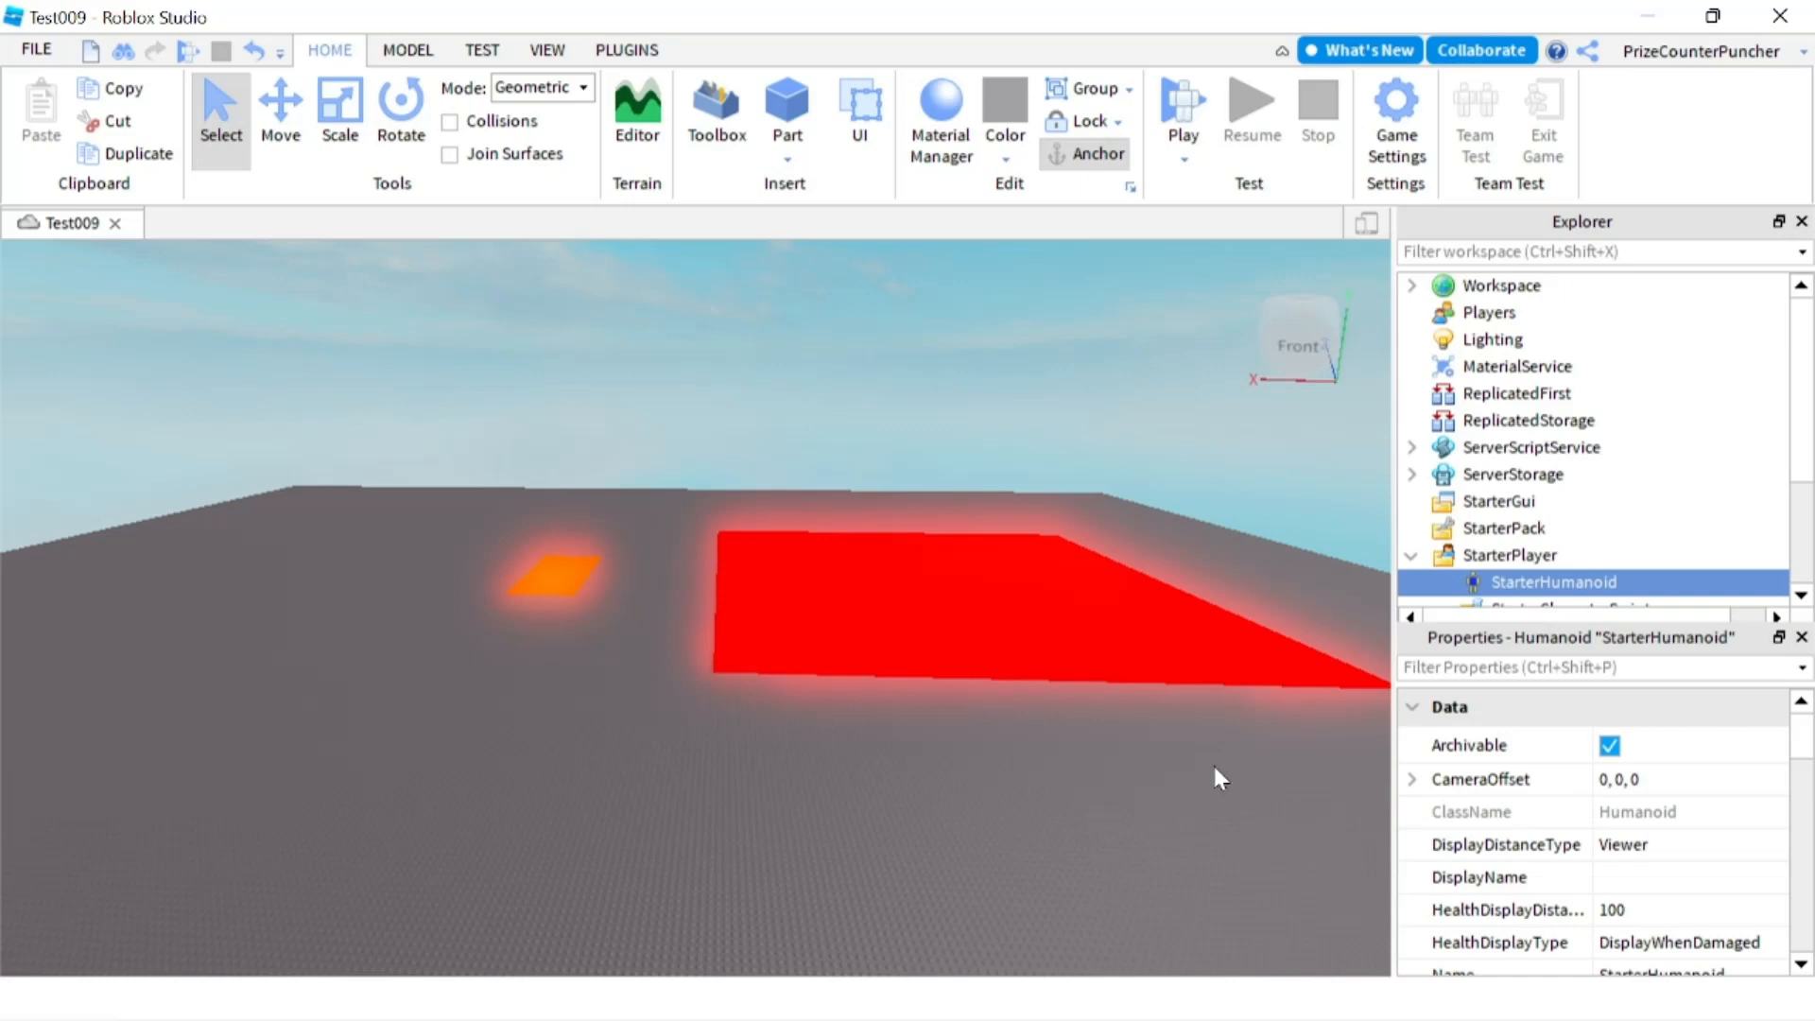
Drag StarterCharacter from ServerStorage into StarterPlayer beside StarterHumanoid
click(1412, 472)
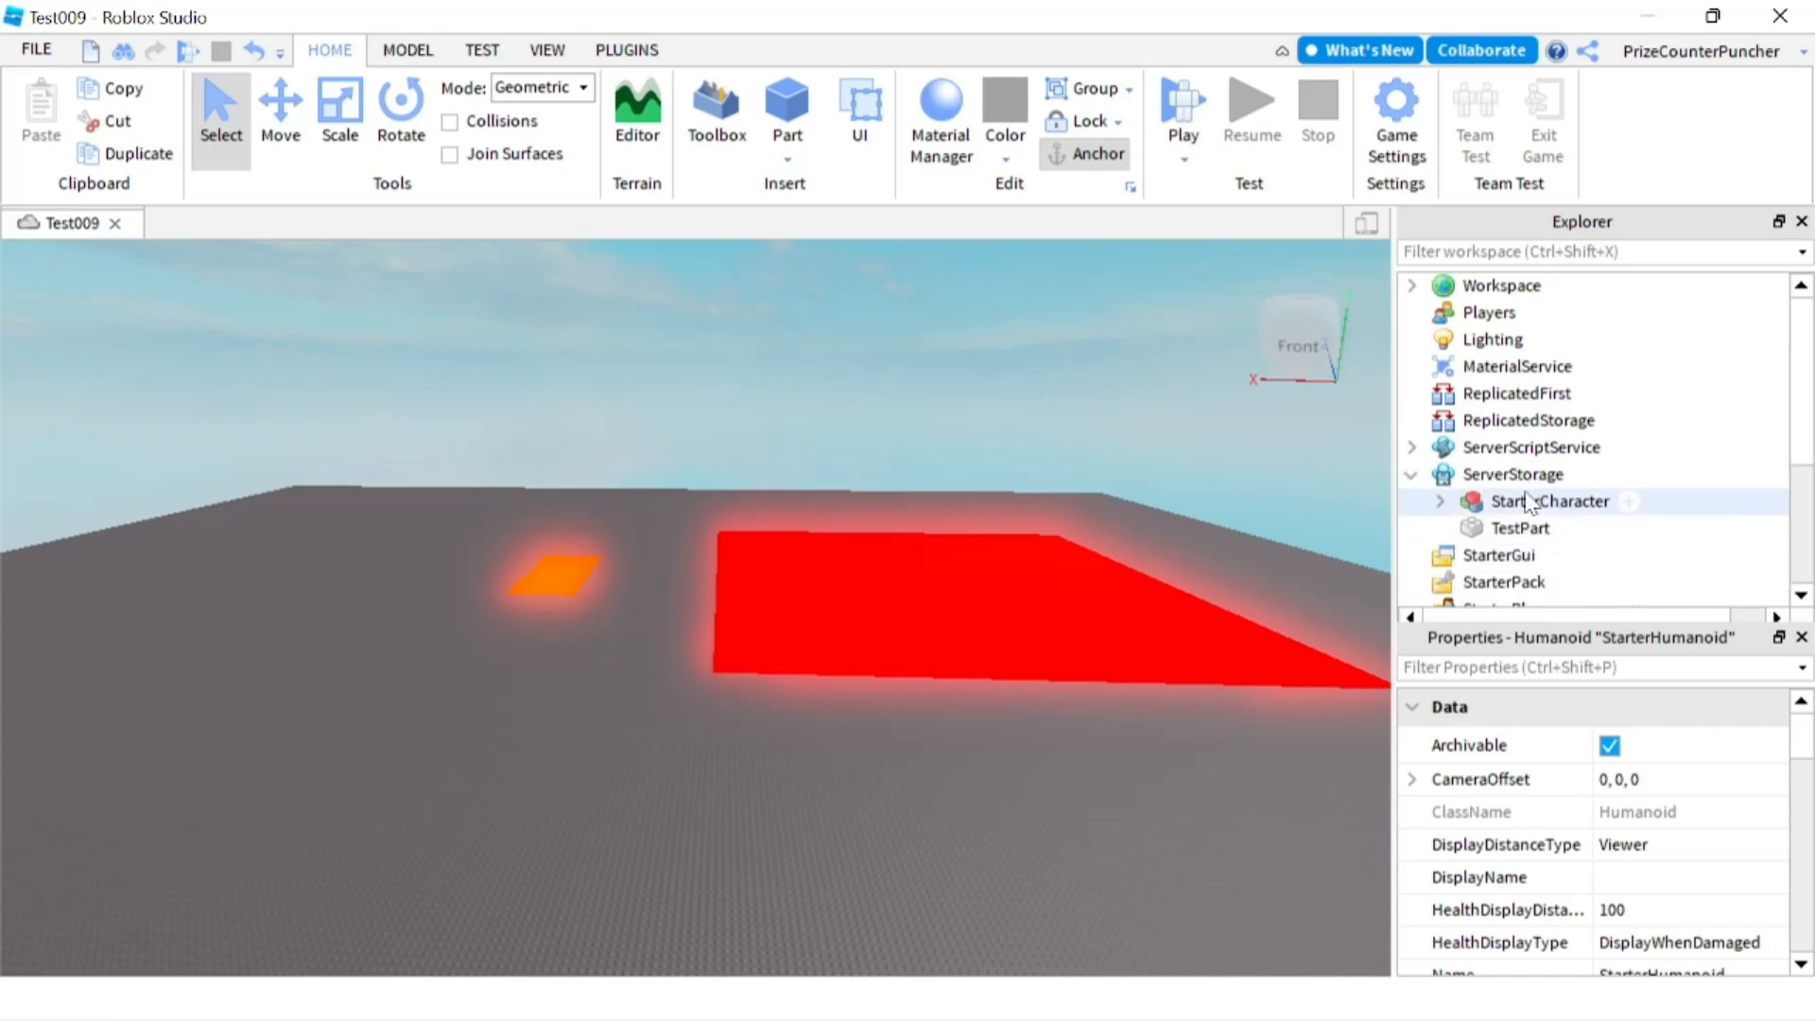
click(1550, 499)
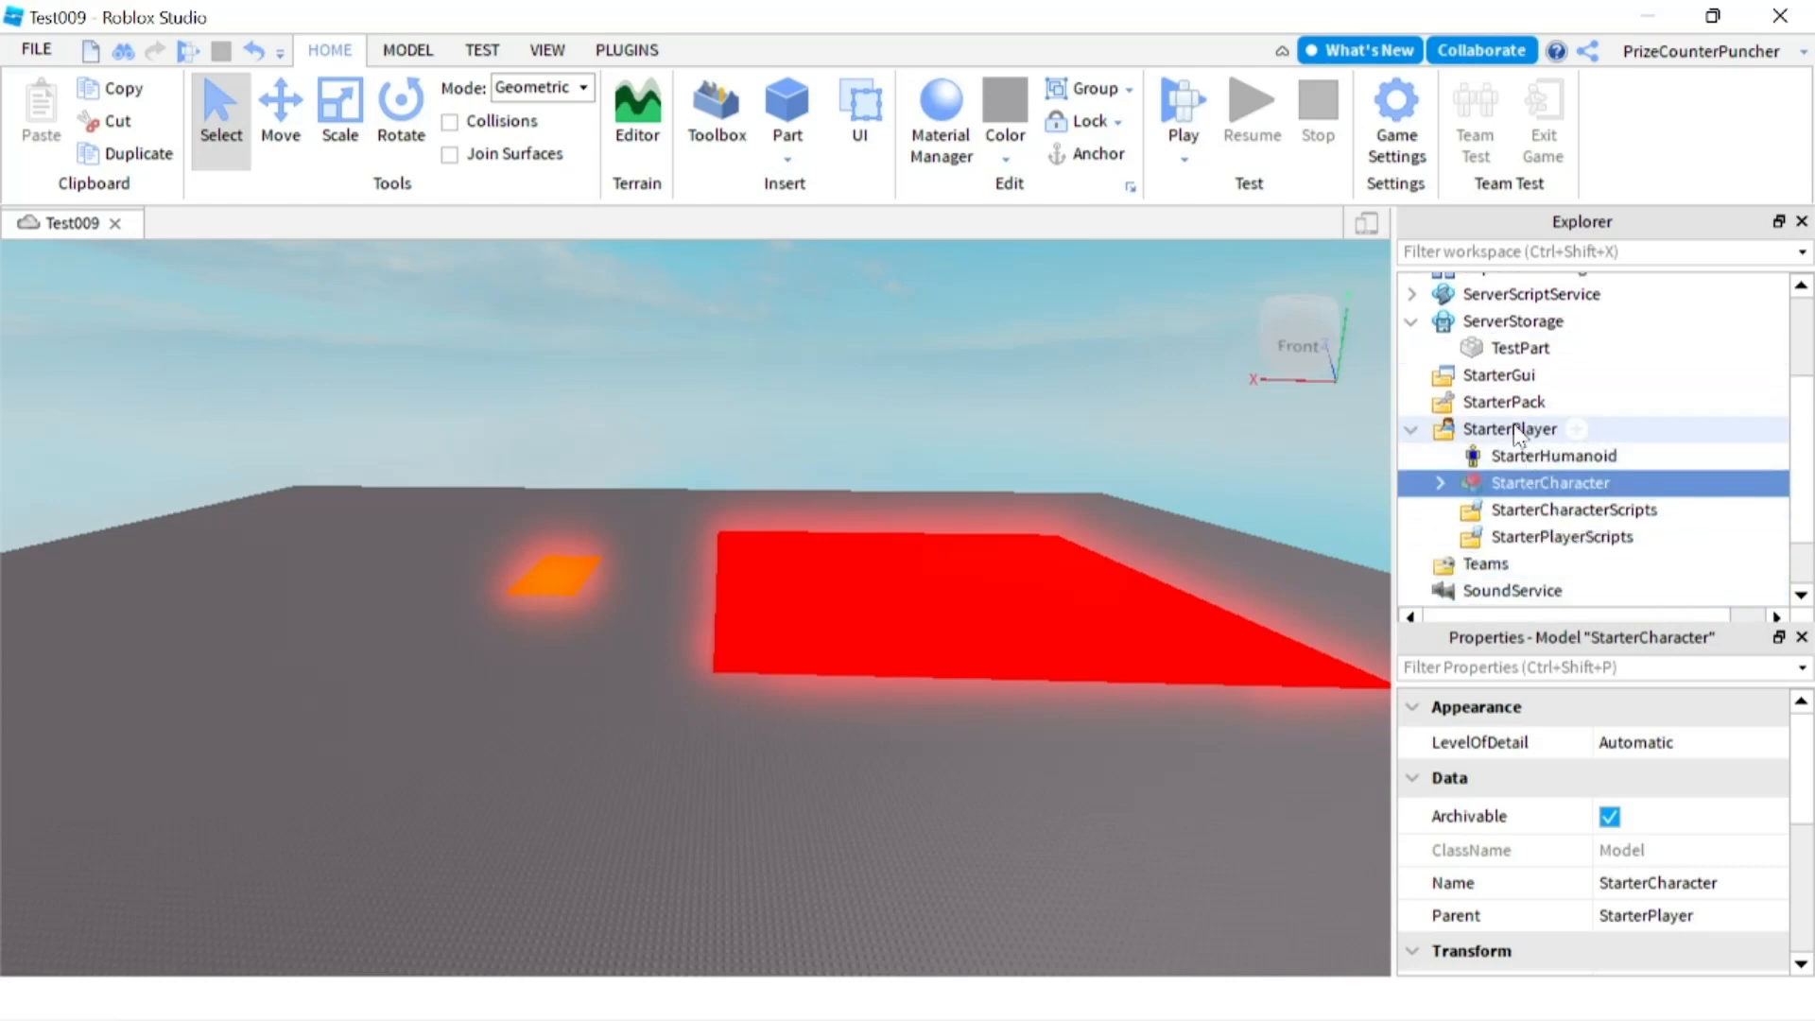
click(1507, 429)
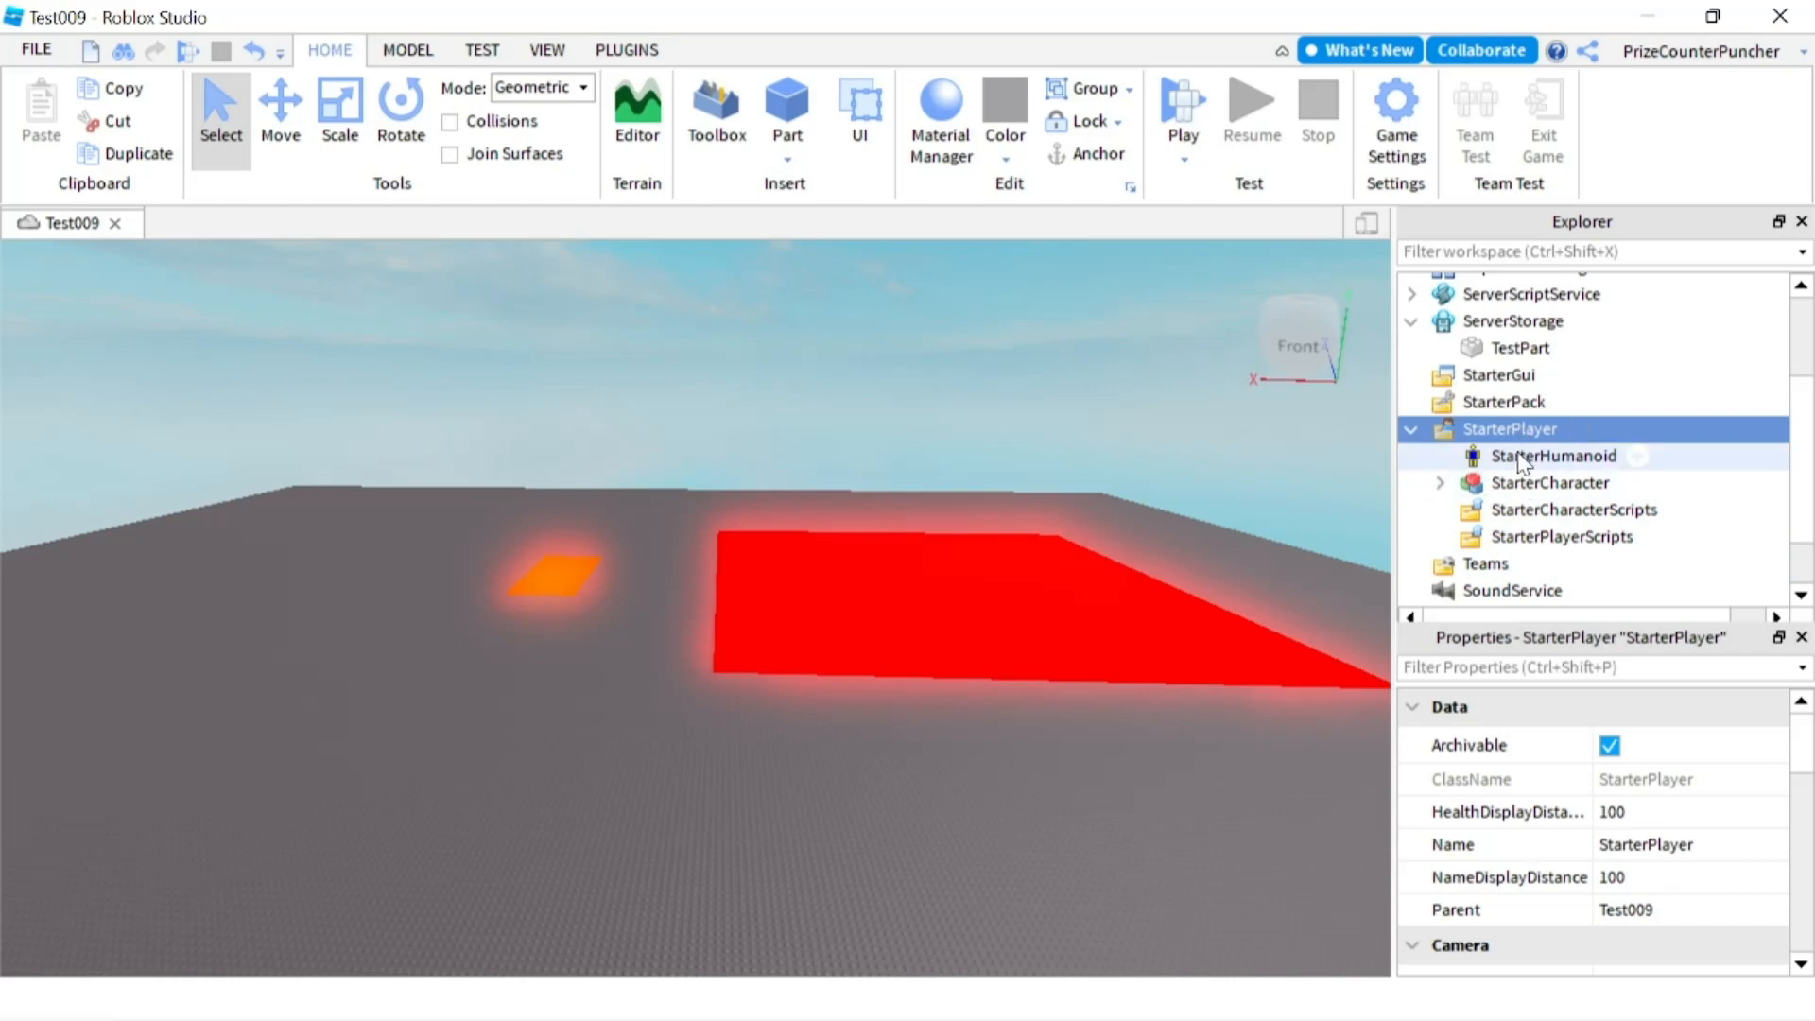
Inspect StarterHumanoid, StarterCharacter and the starter script folders under StarterPlayer
click(1554, 456)
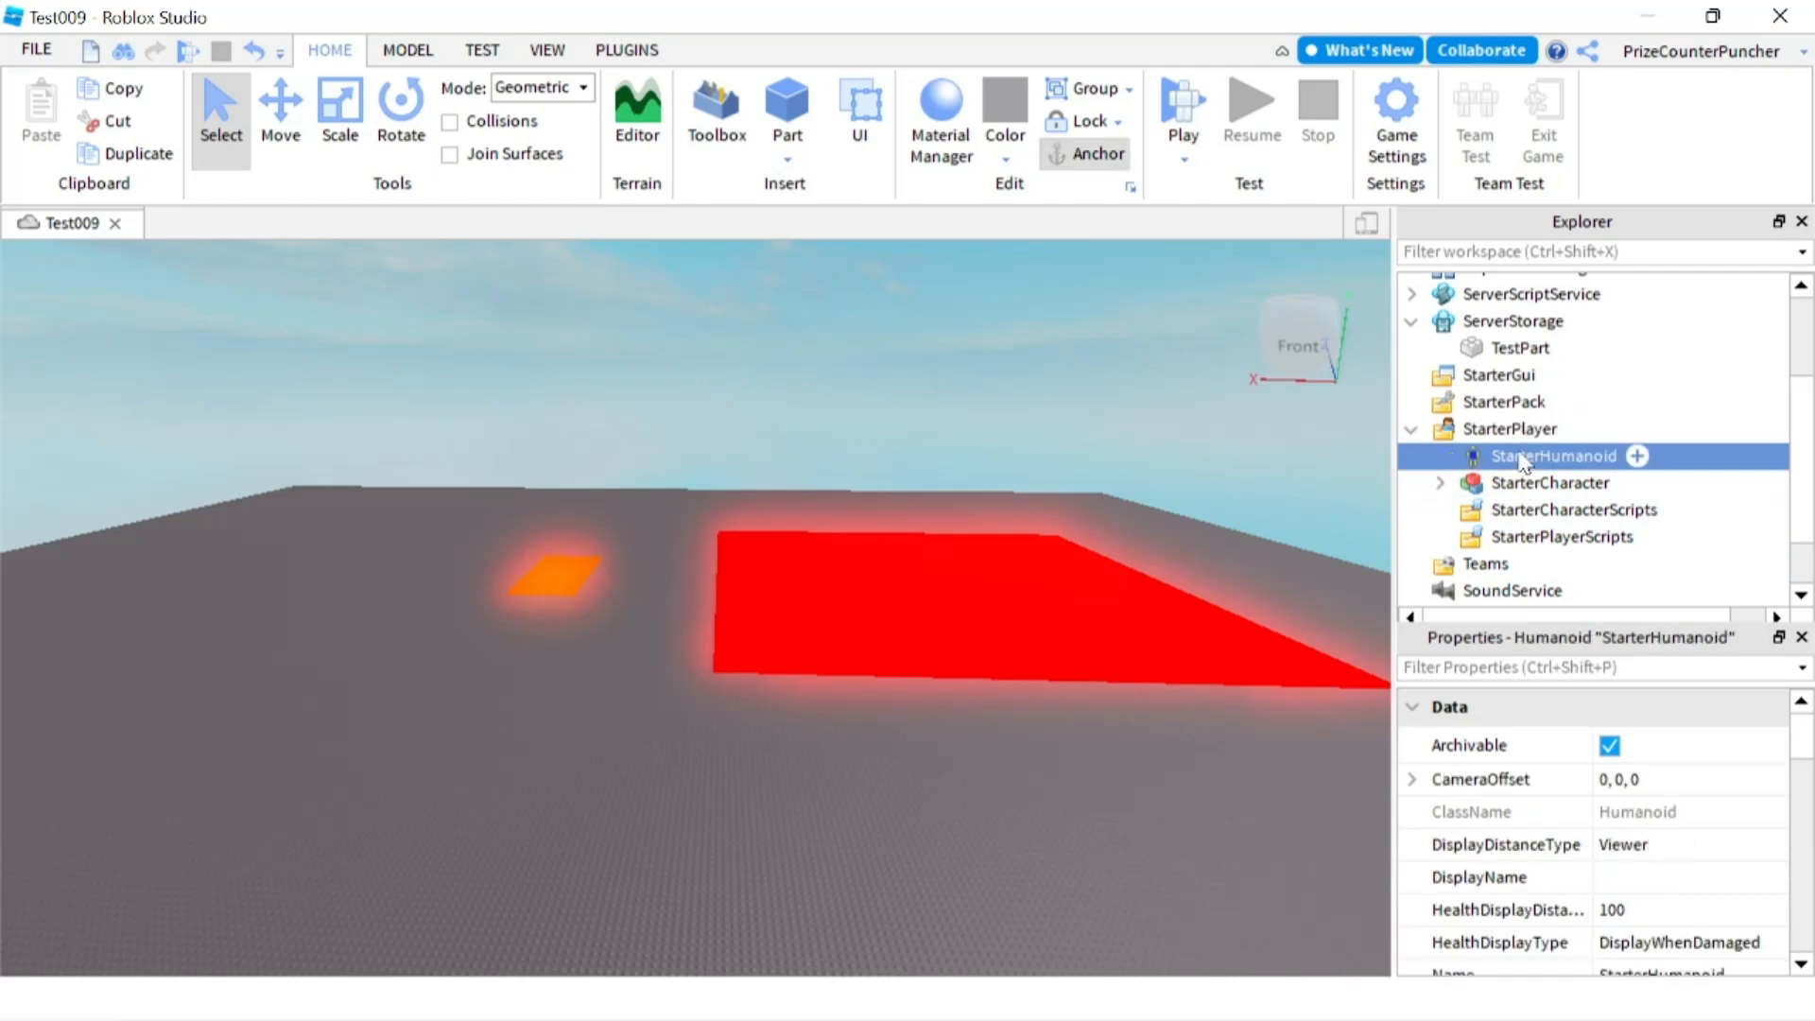
click(1548, 482)
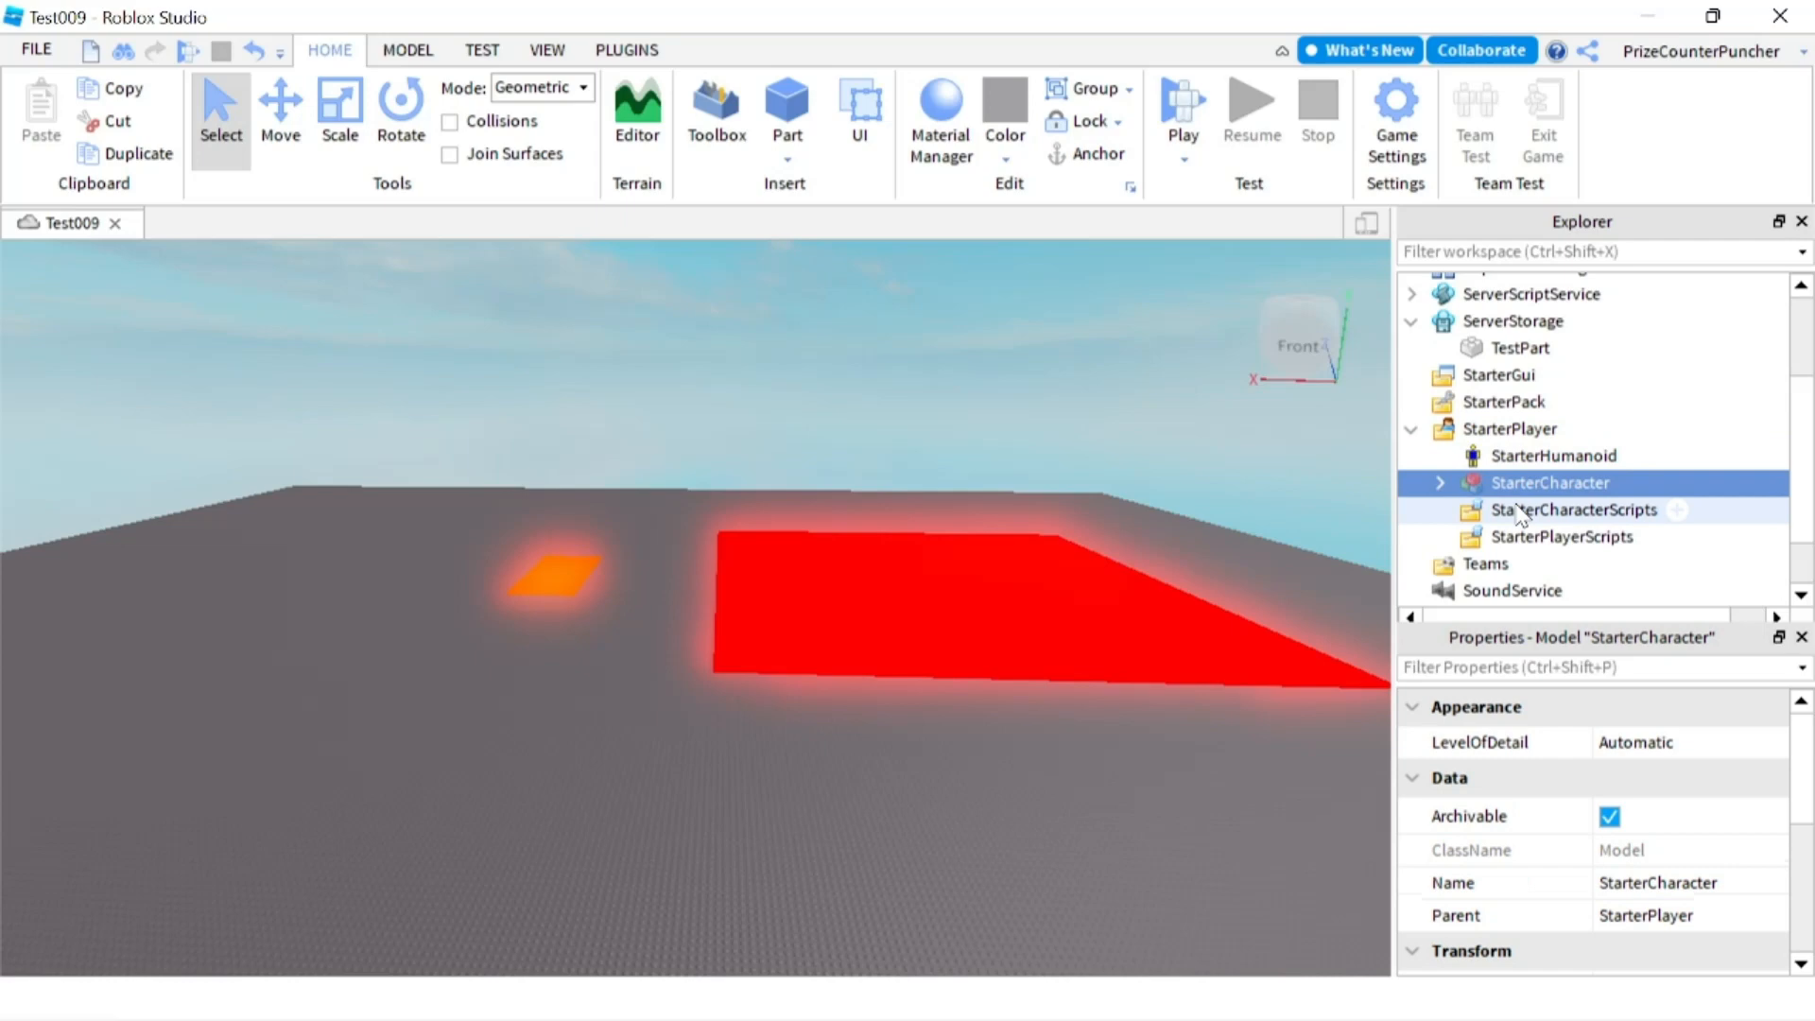
click(1564, 535)
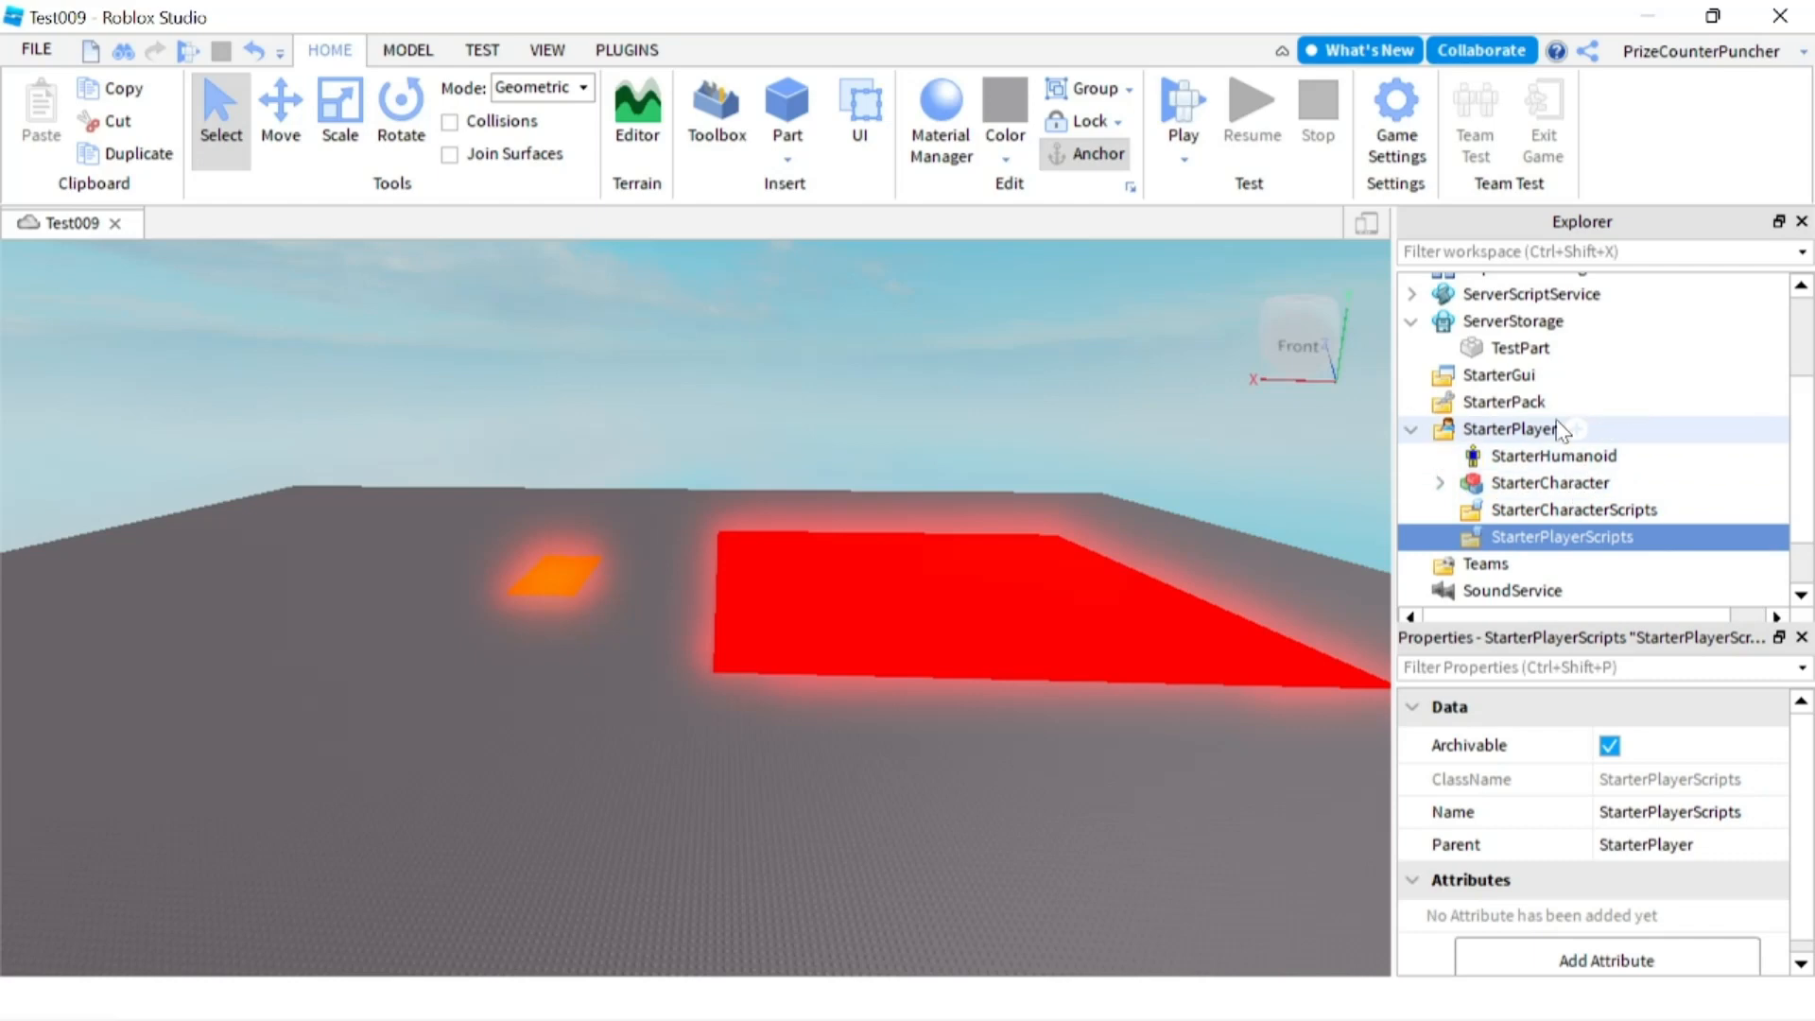
click(1509, 429)
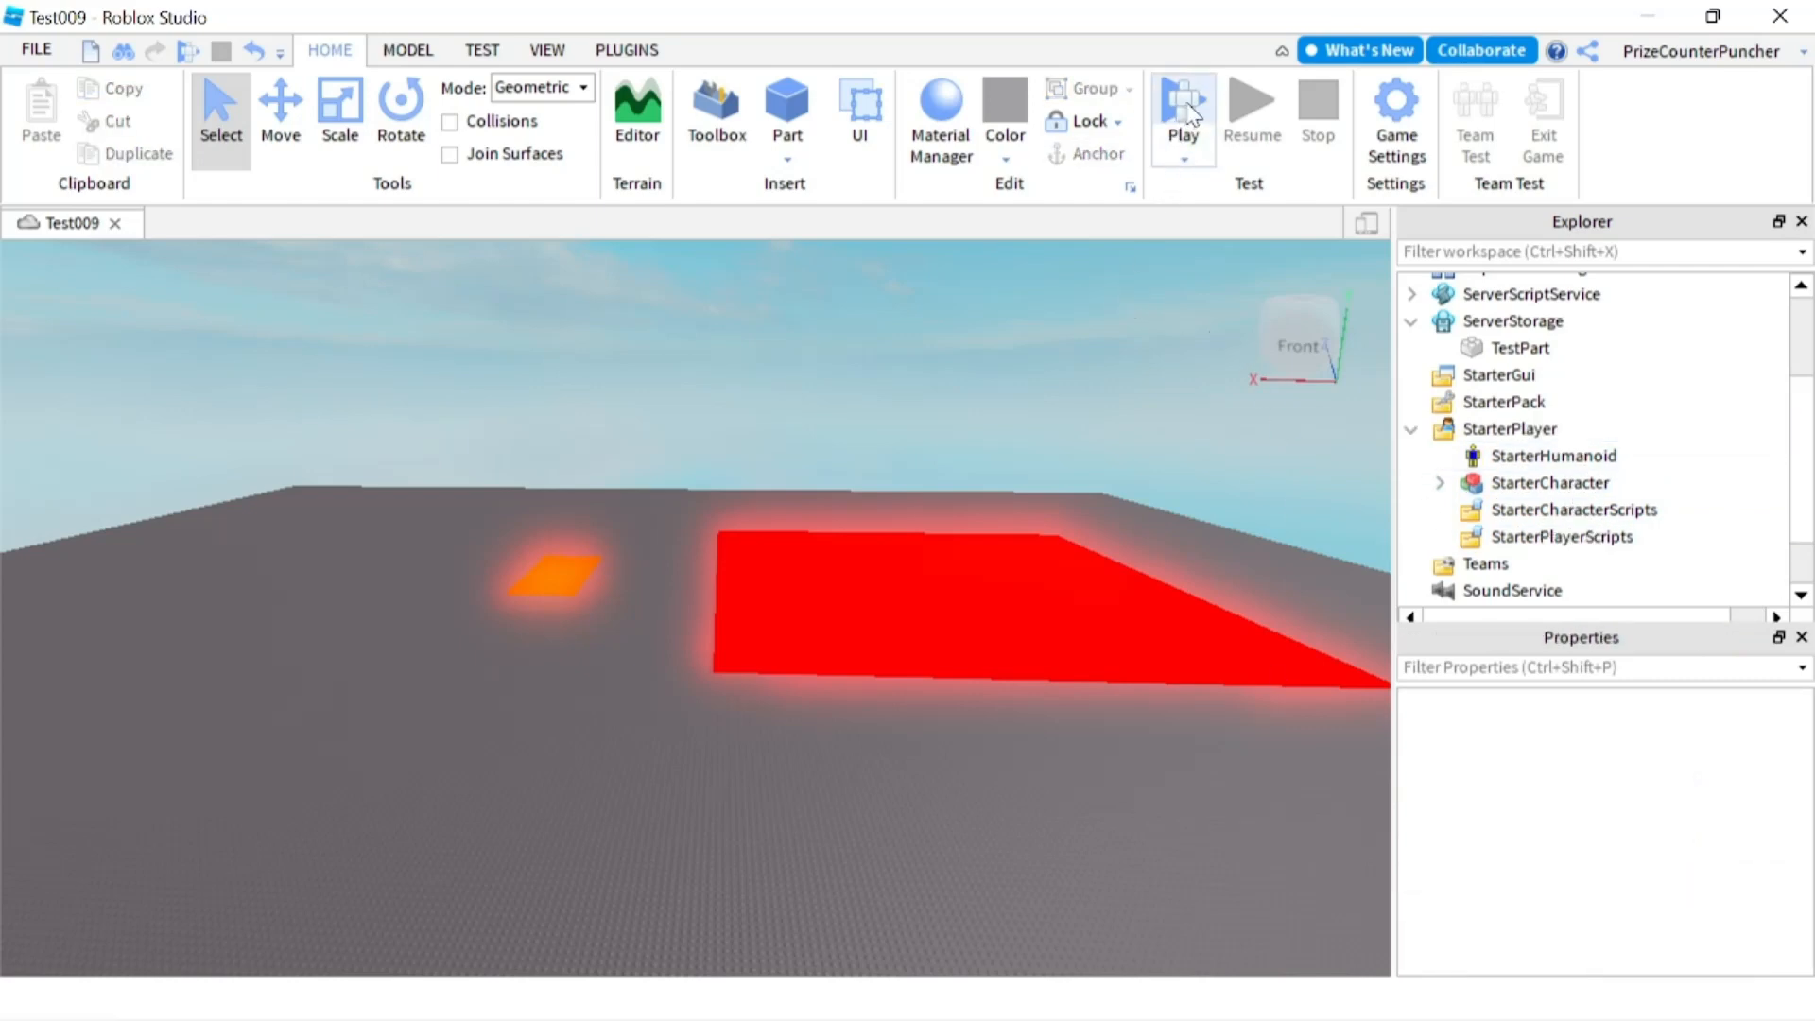
click(1182, 104)
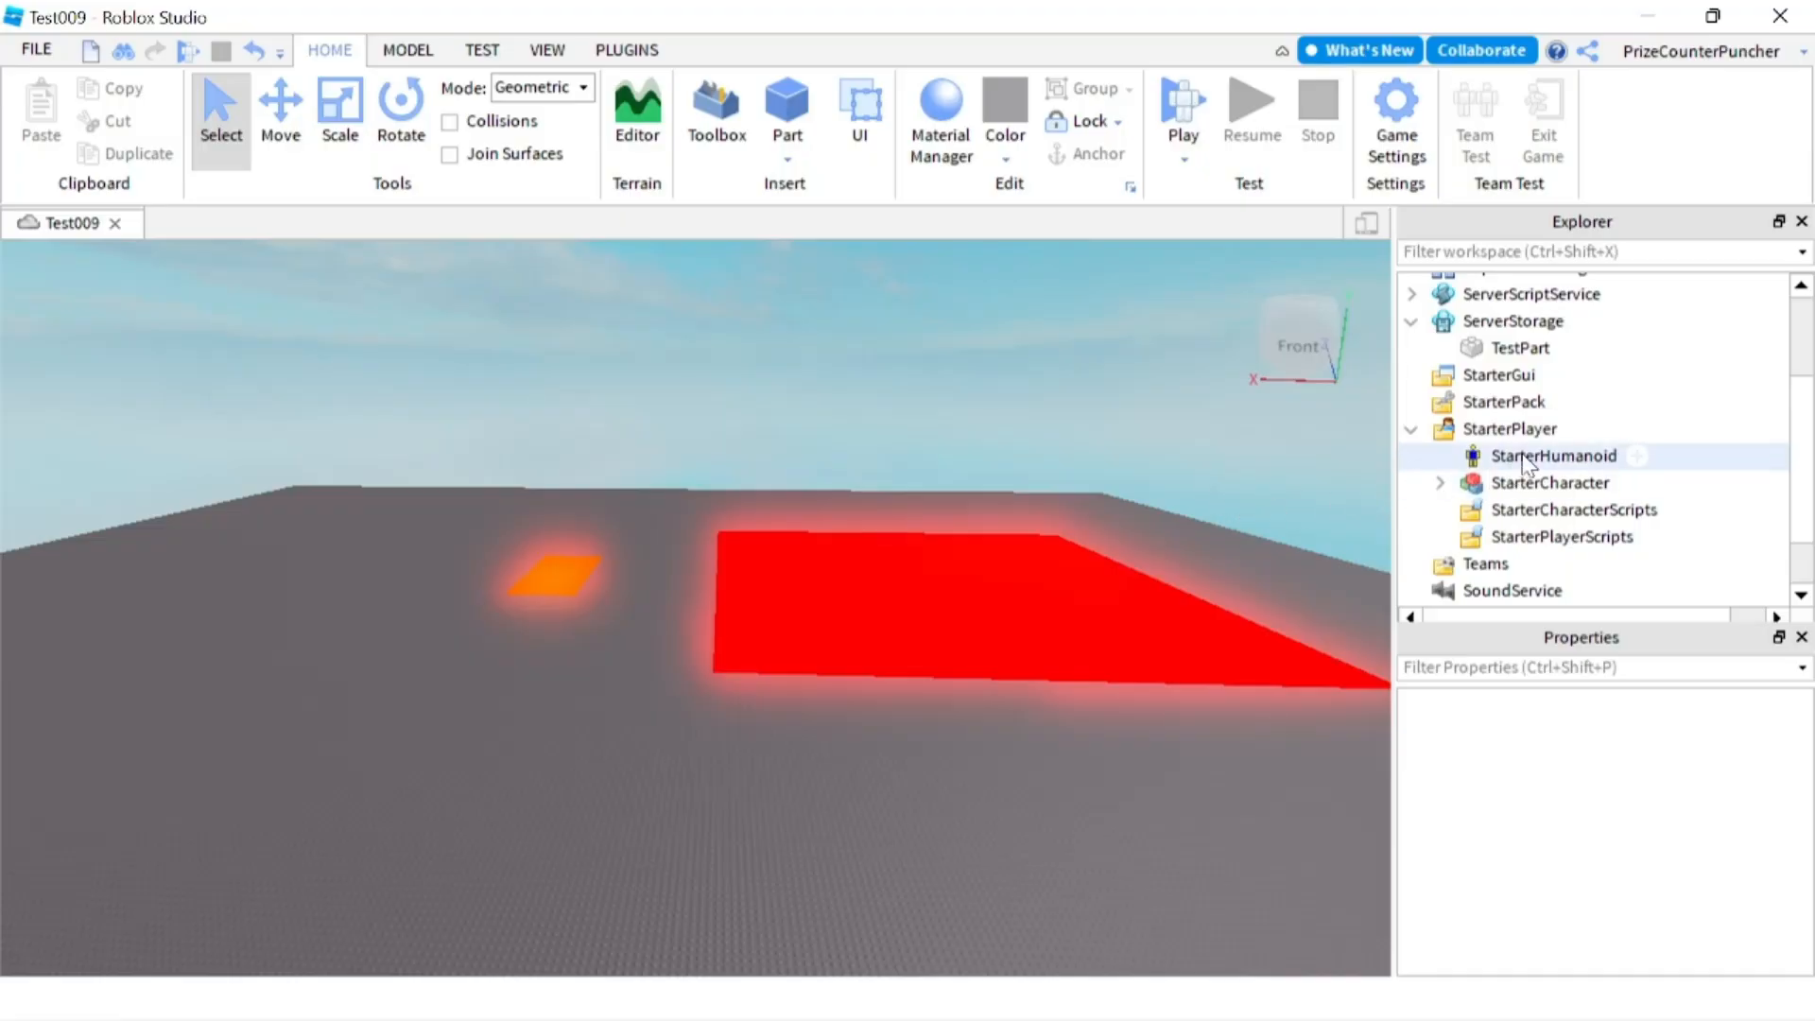
click(1553, 456)
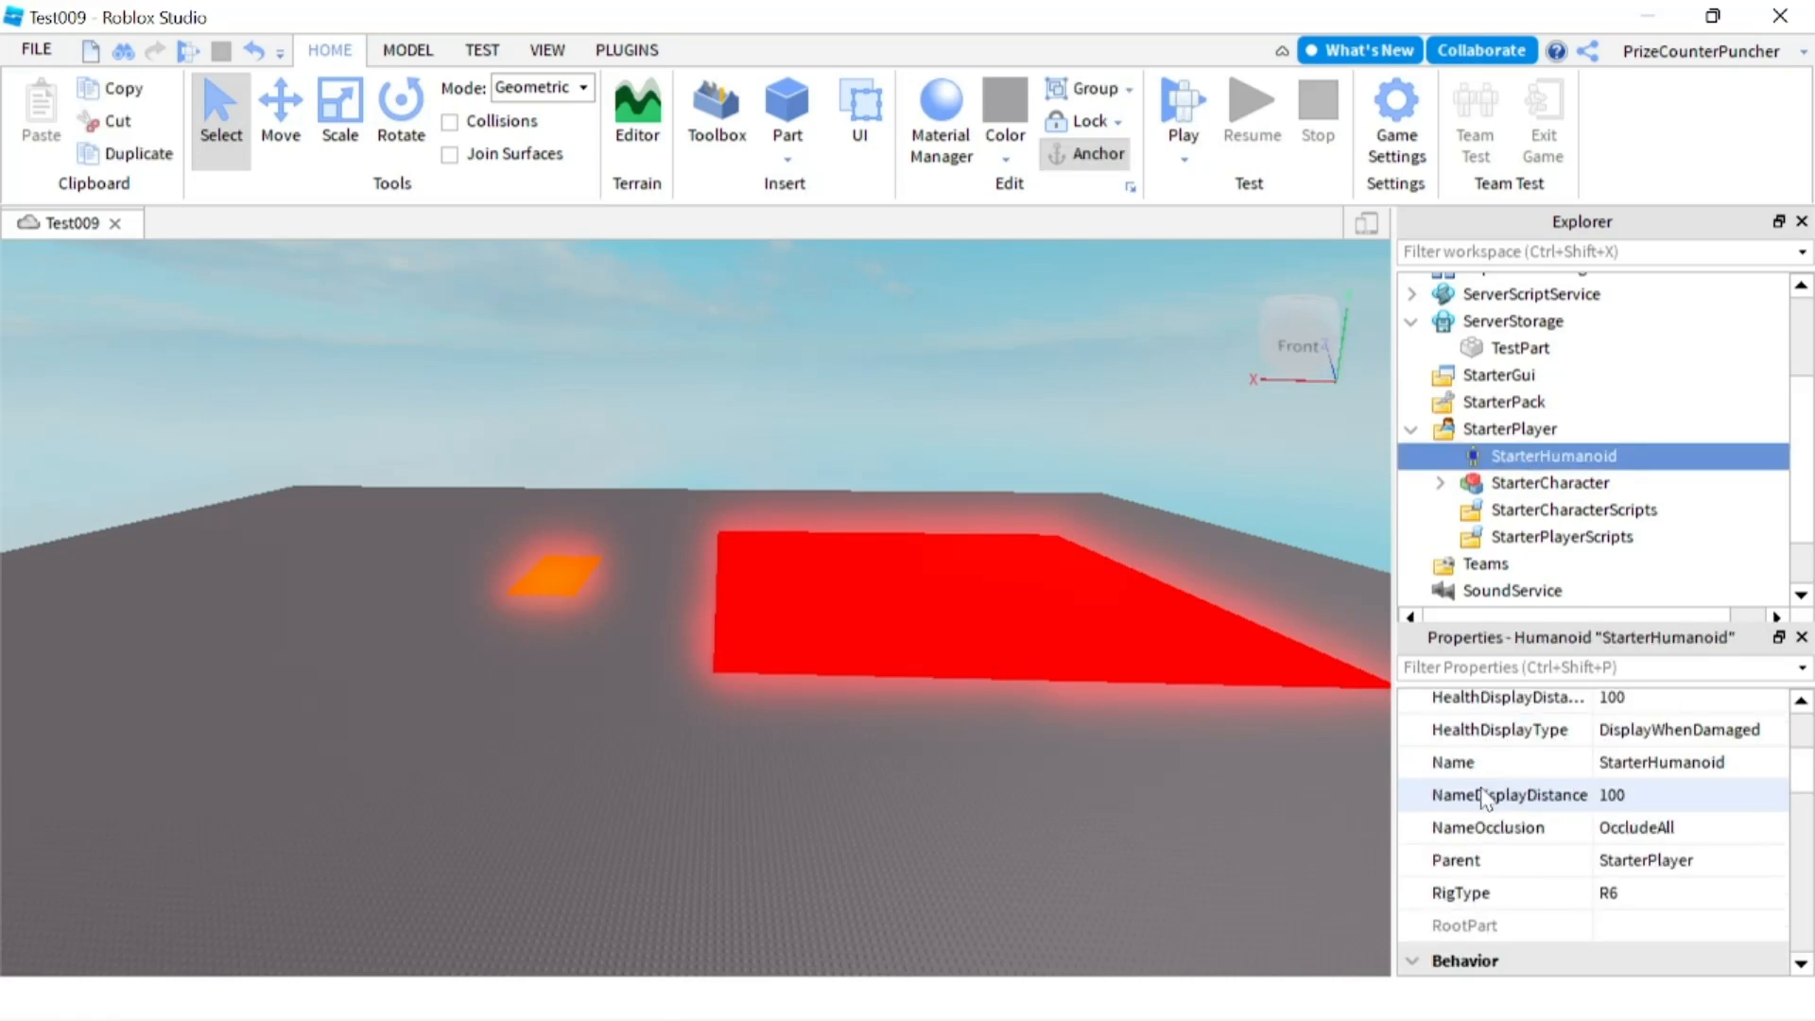
mouse_move(1505, 892)
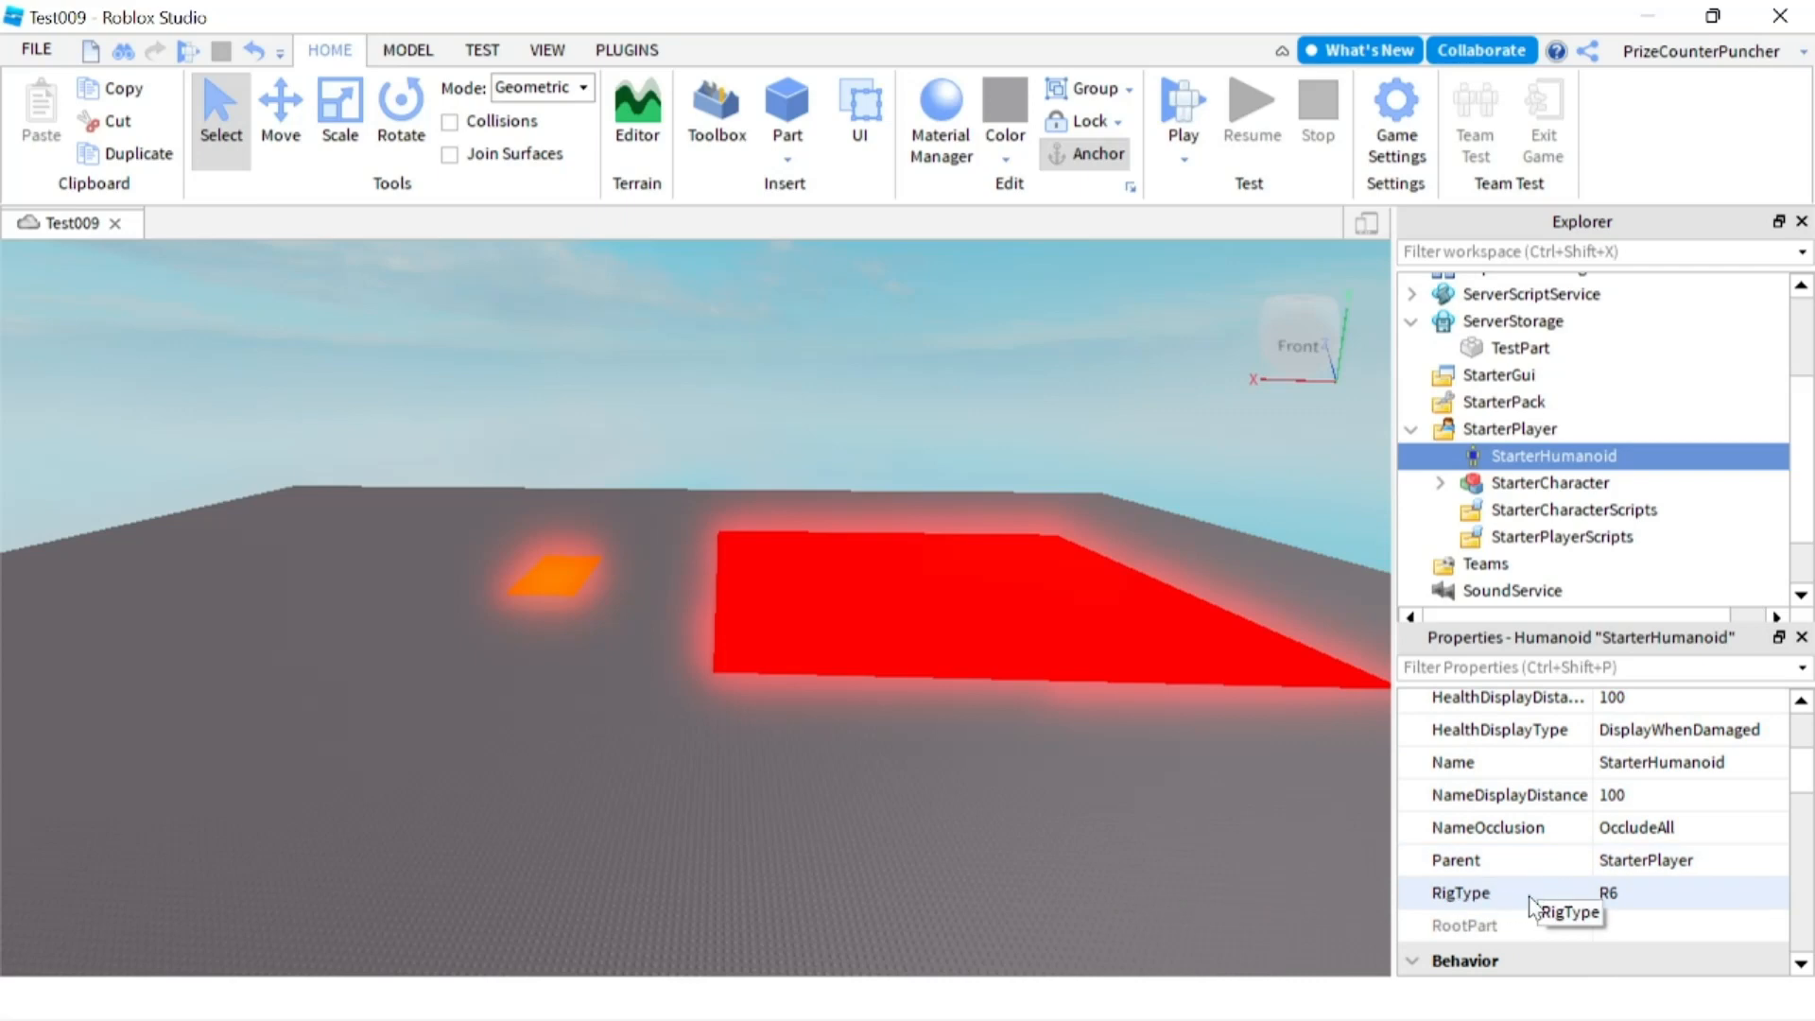
mouse_move(1140, 876)
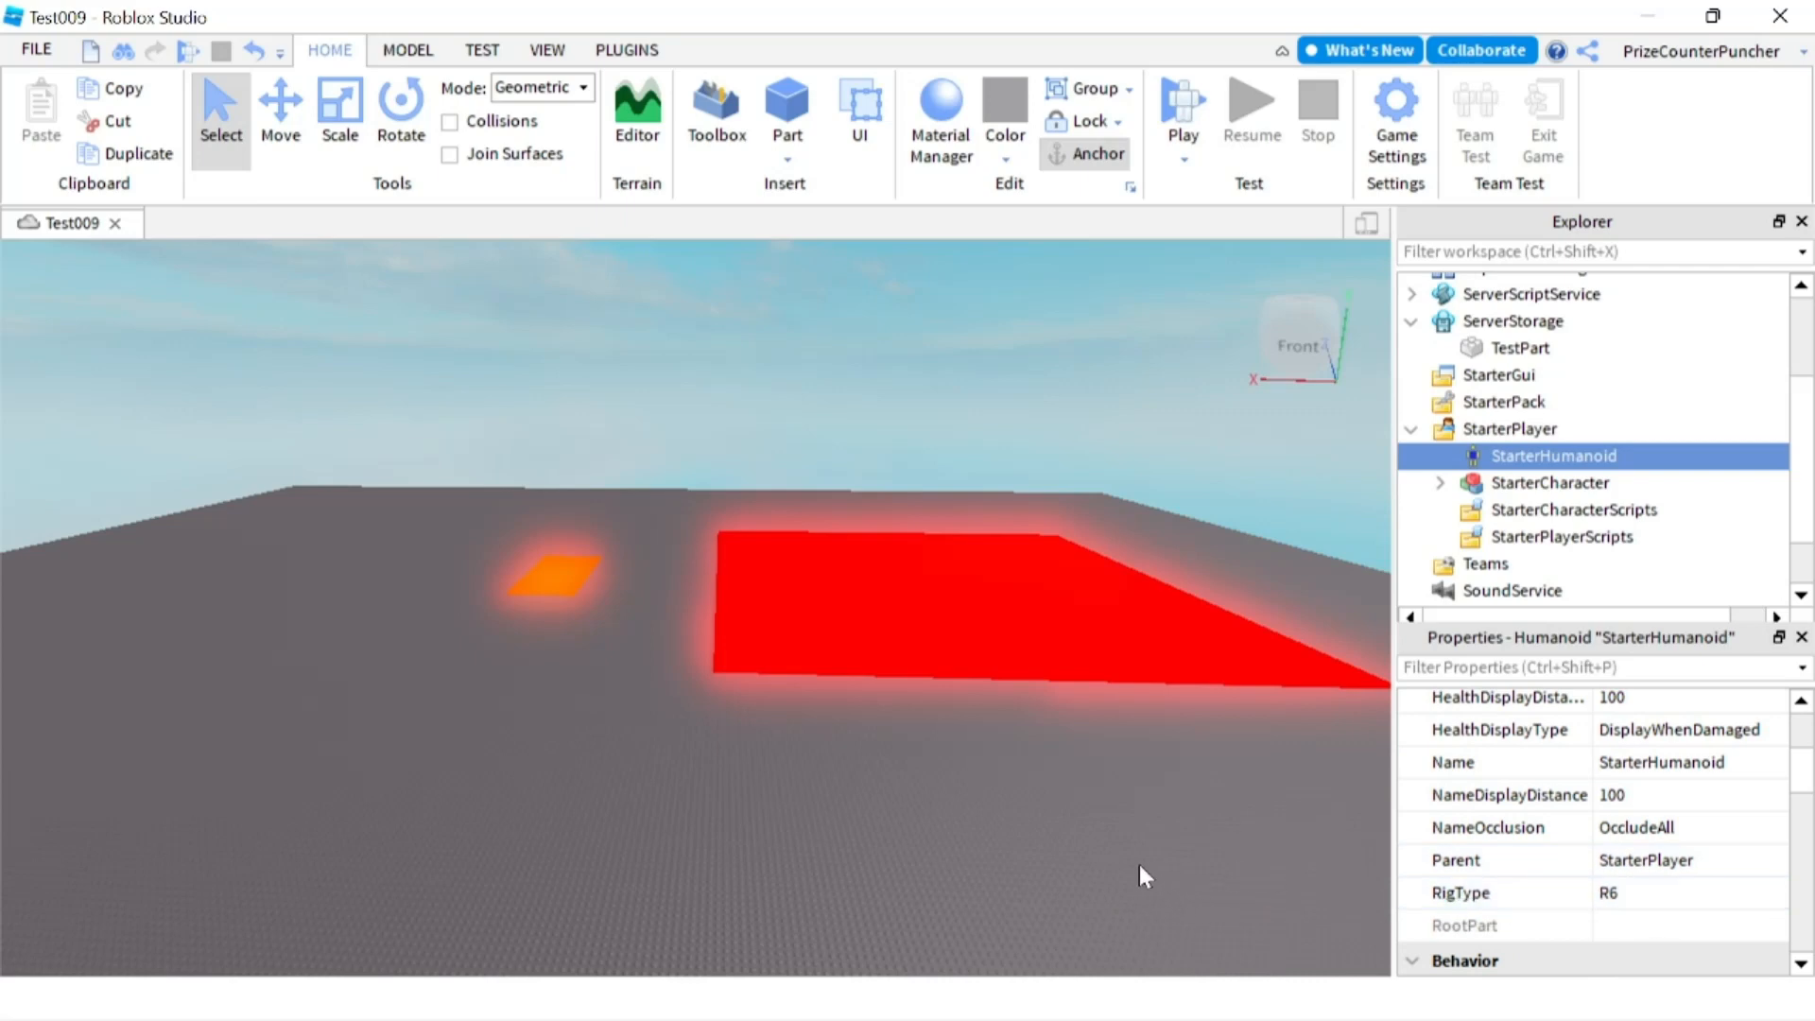
mouse_move(938, 915)
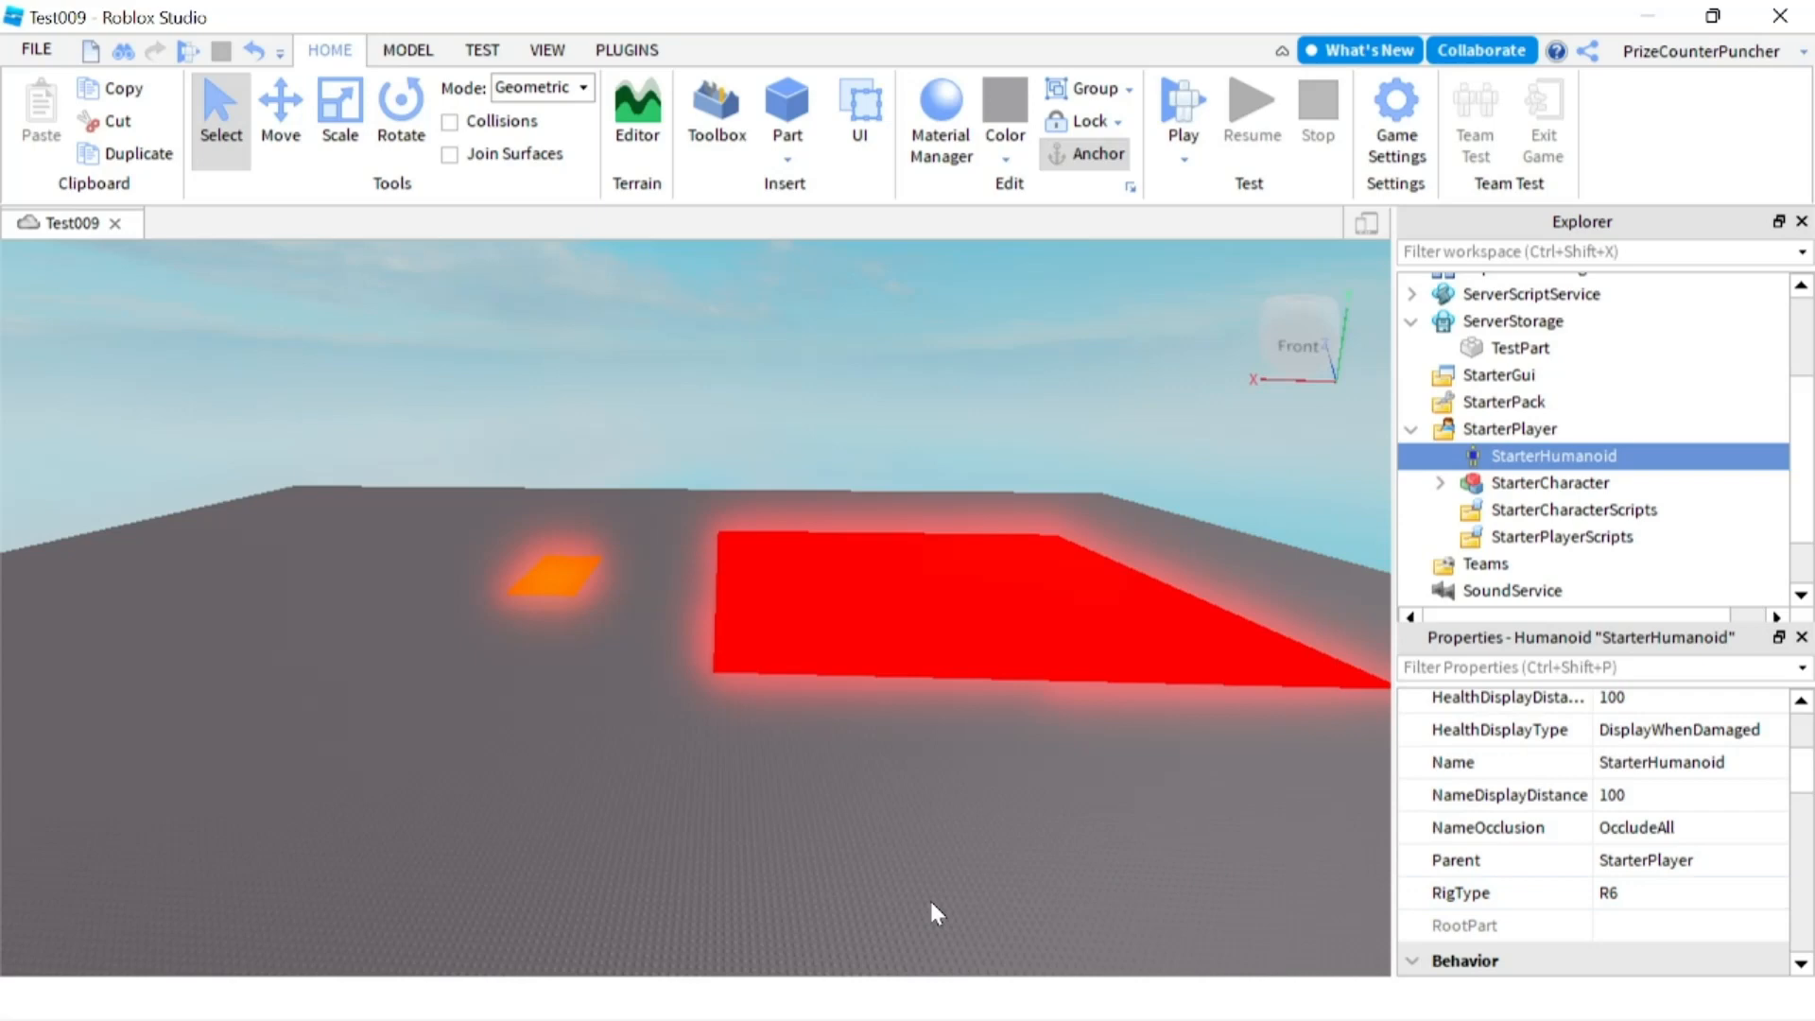
mouse_move(642, 796)
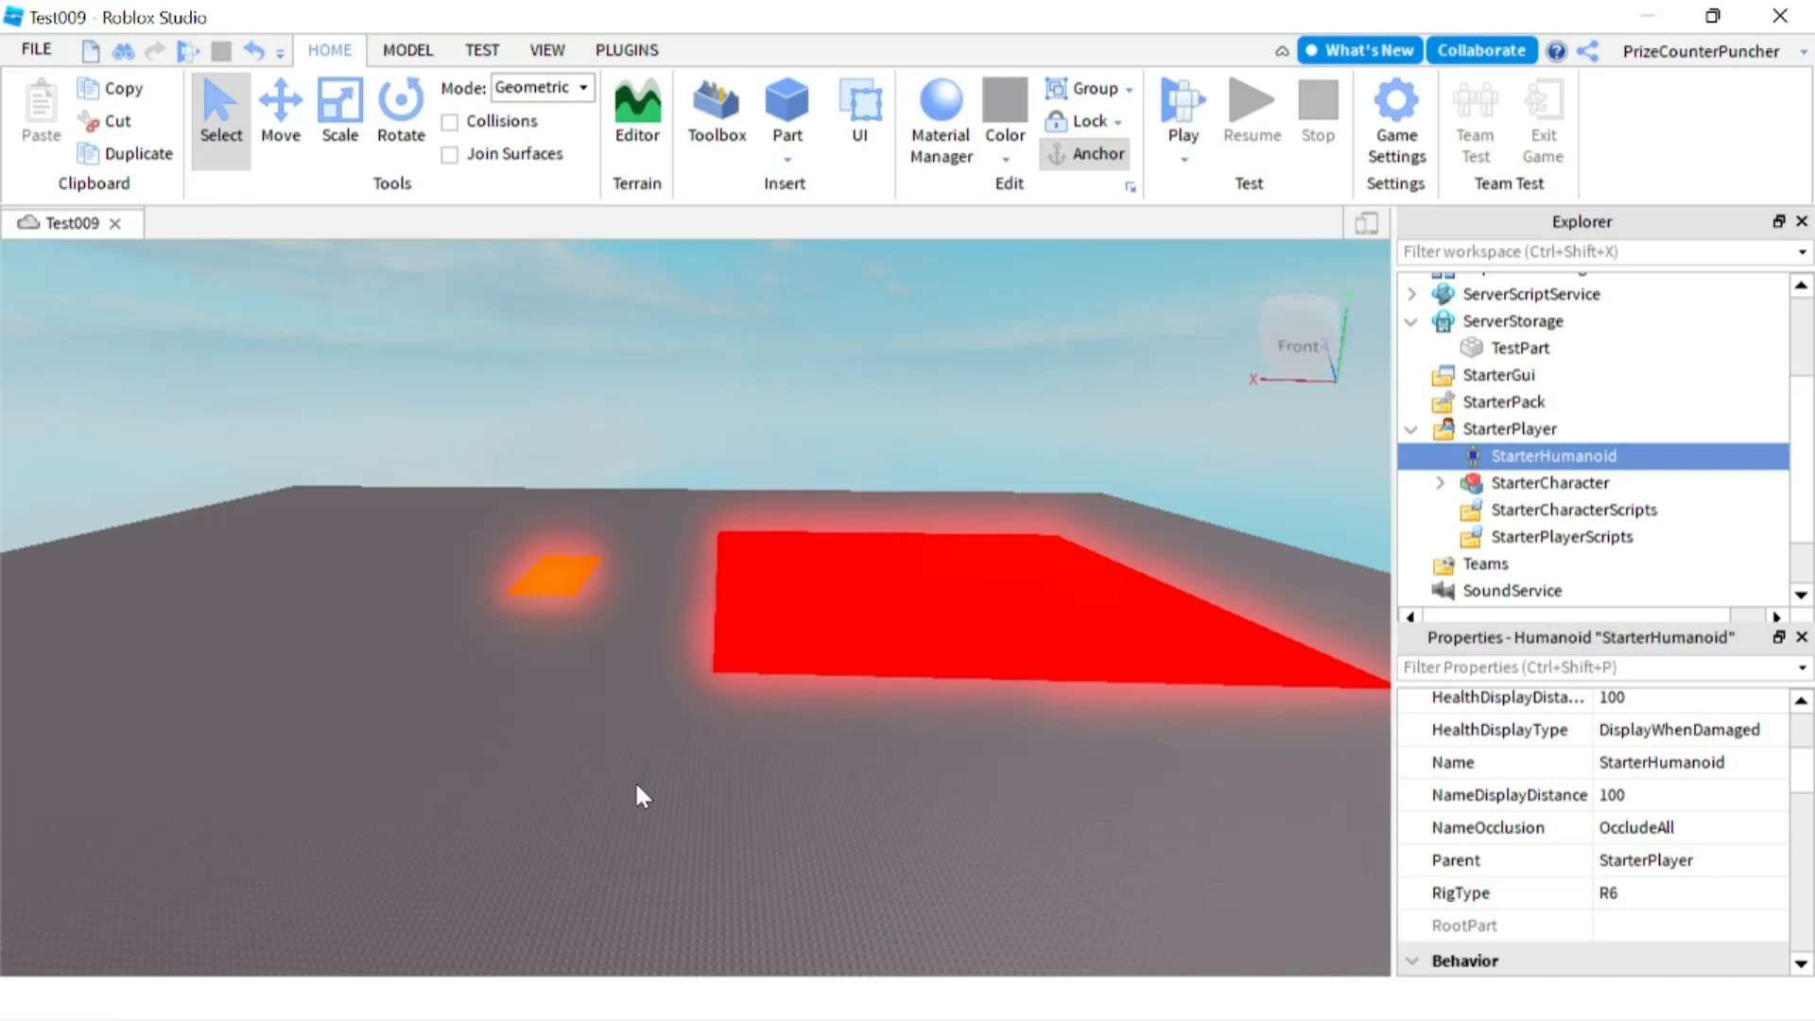
mouse_move(686, 786)
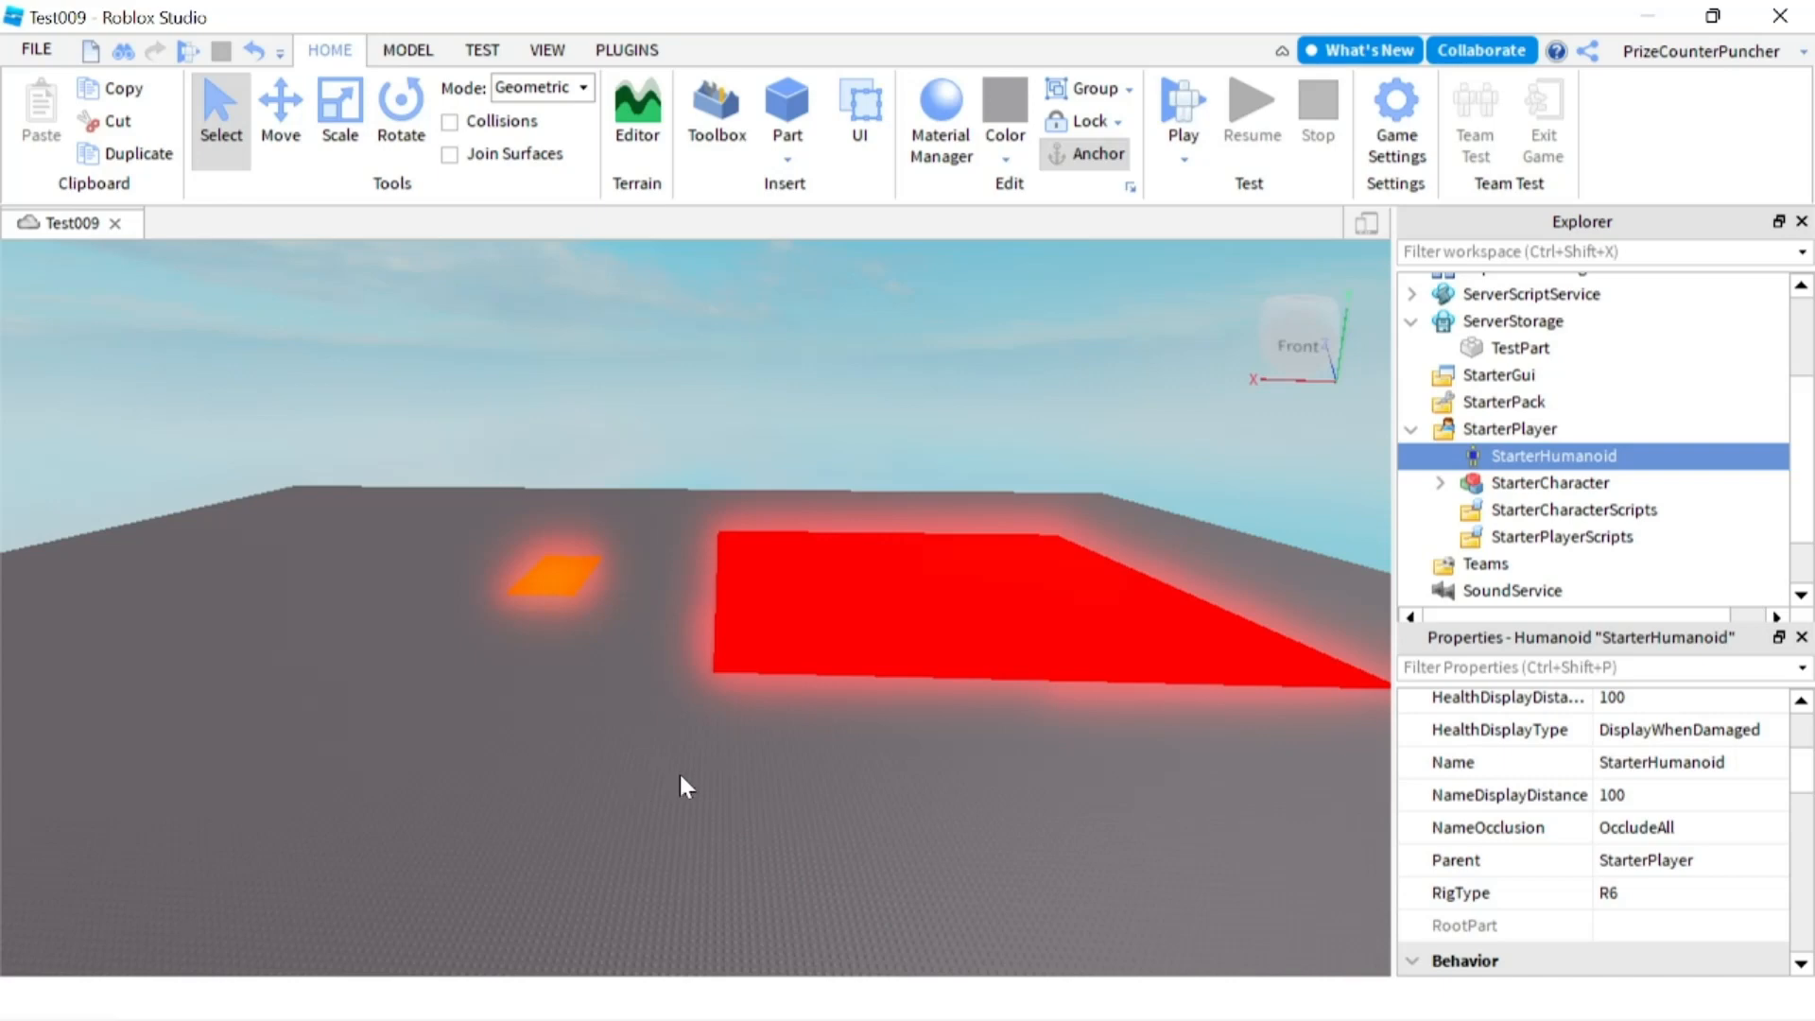
mouse_move(1053, 818)
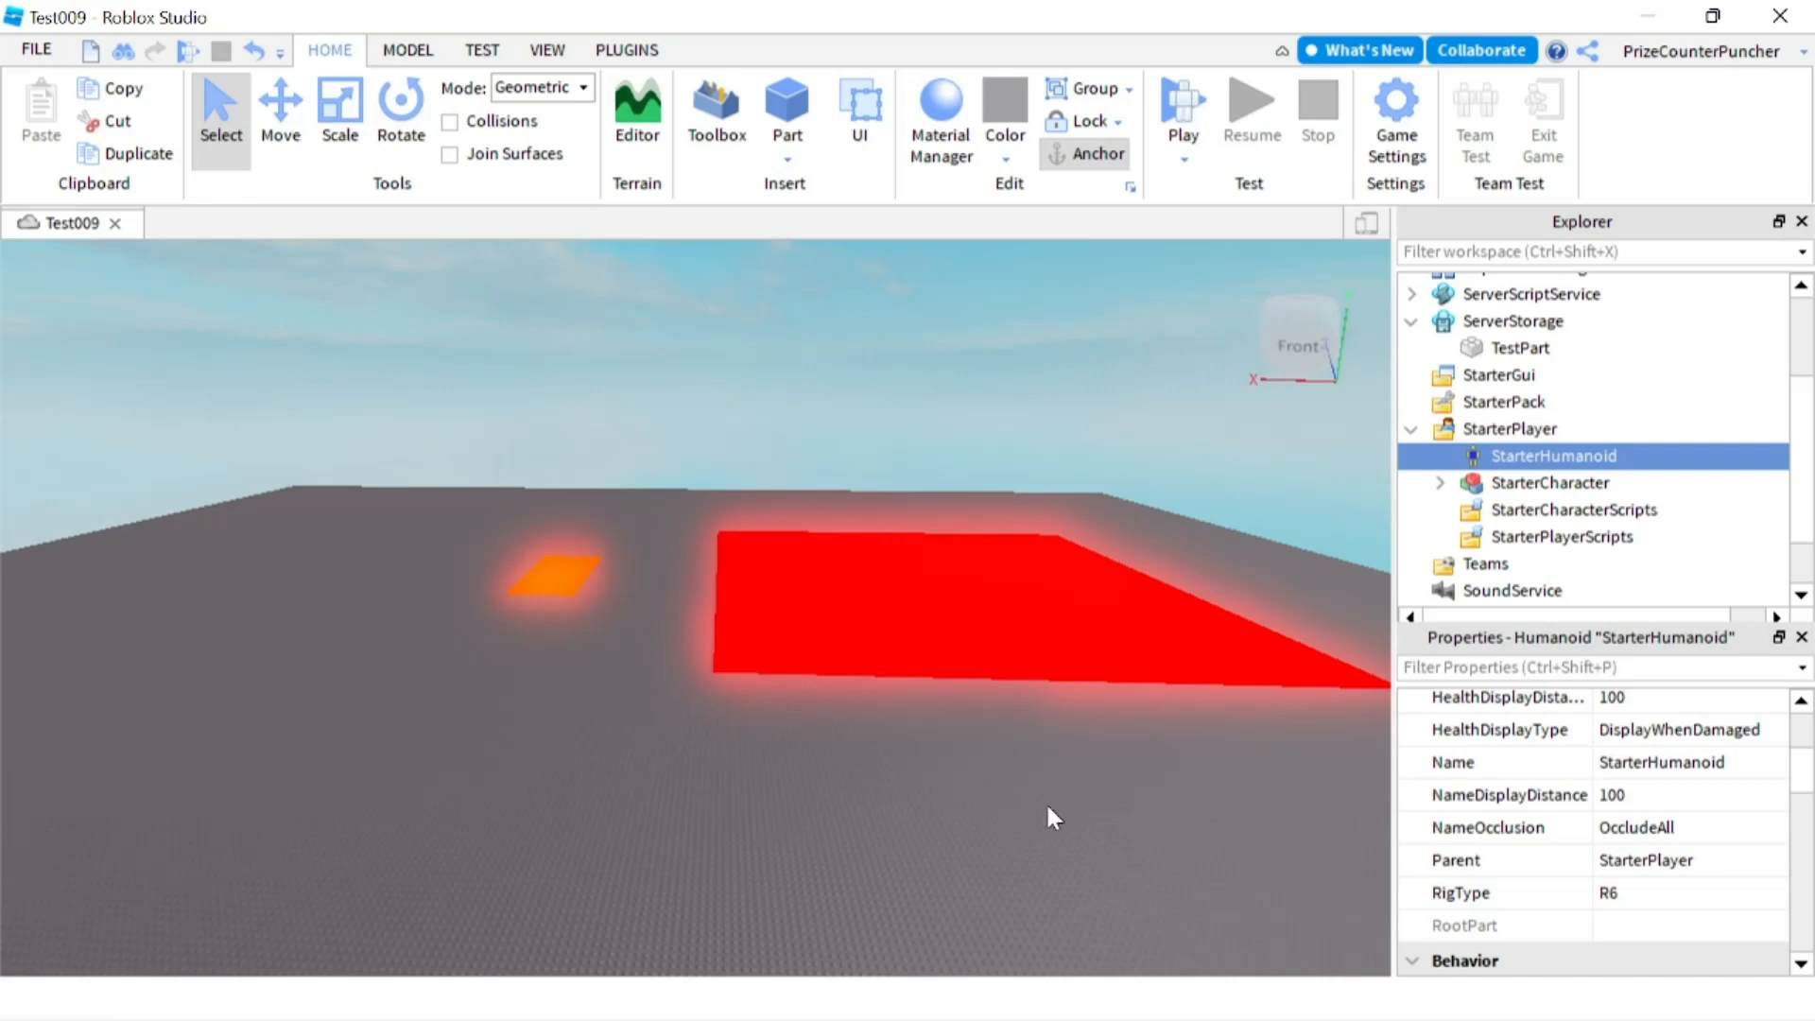
mouse_move(947, 848)
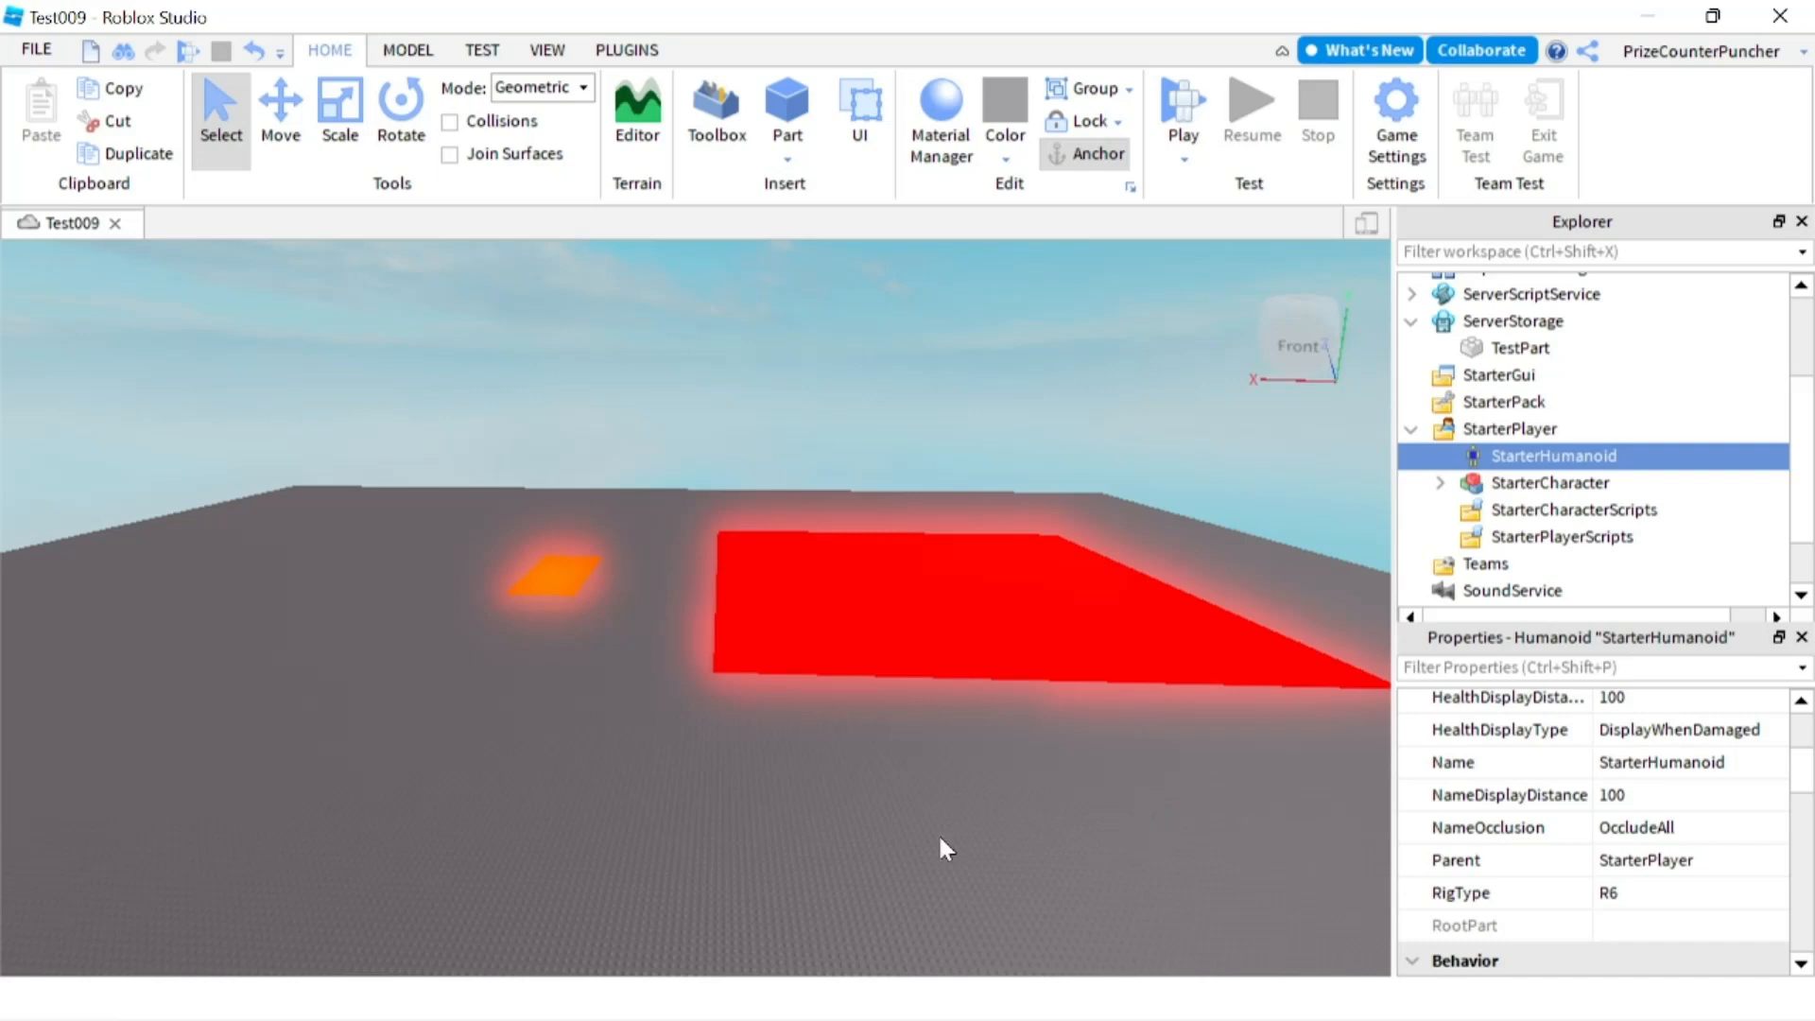
mouse_move(1064, 836)
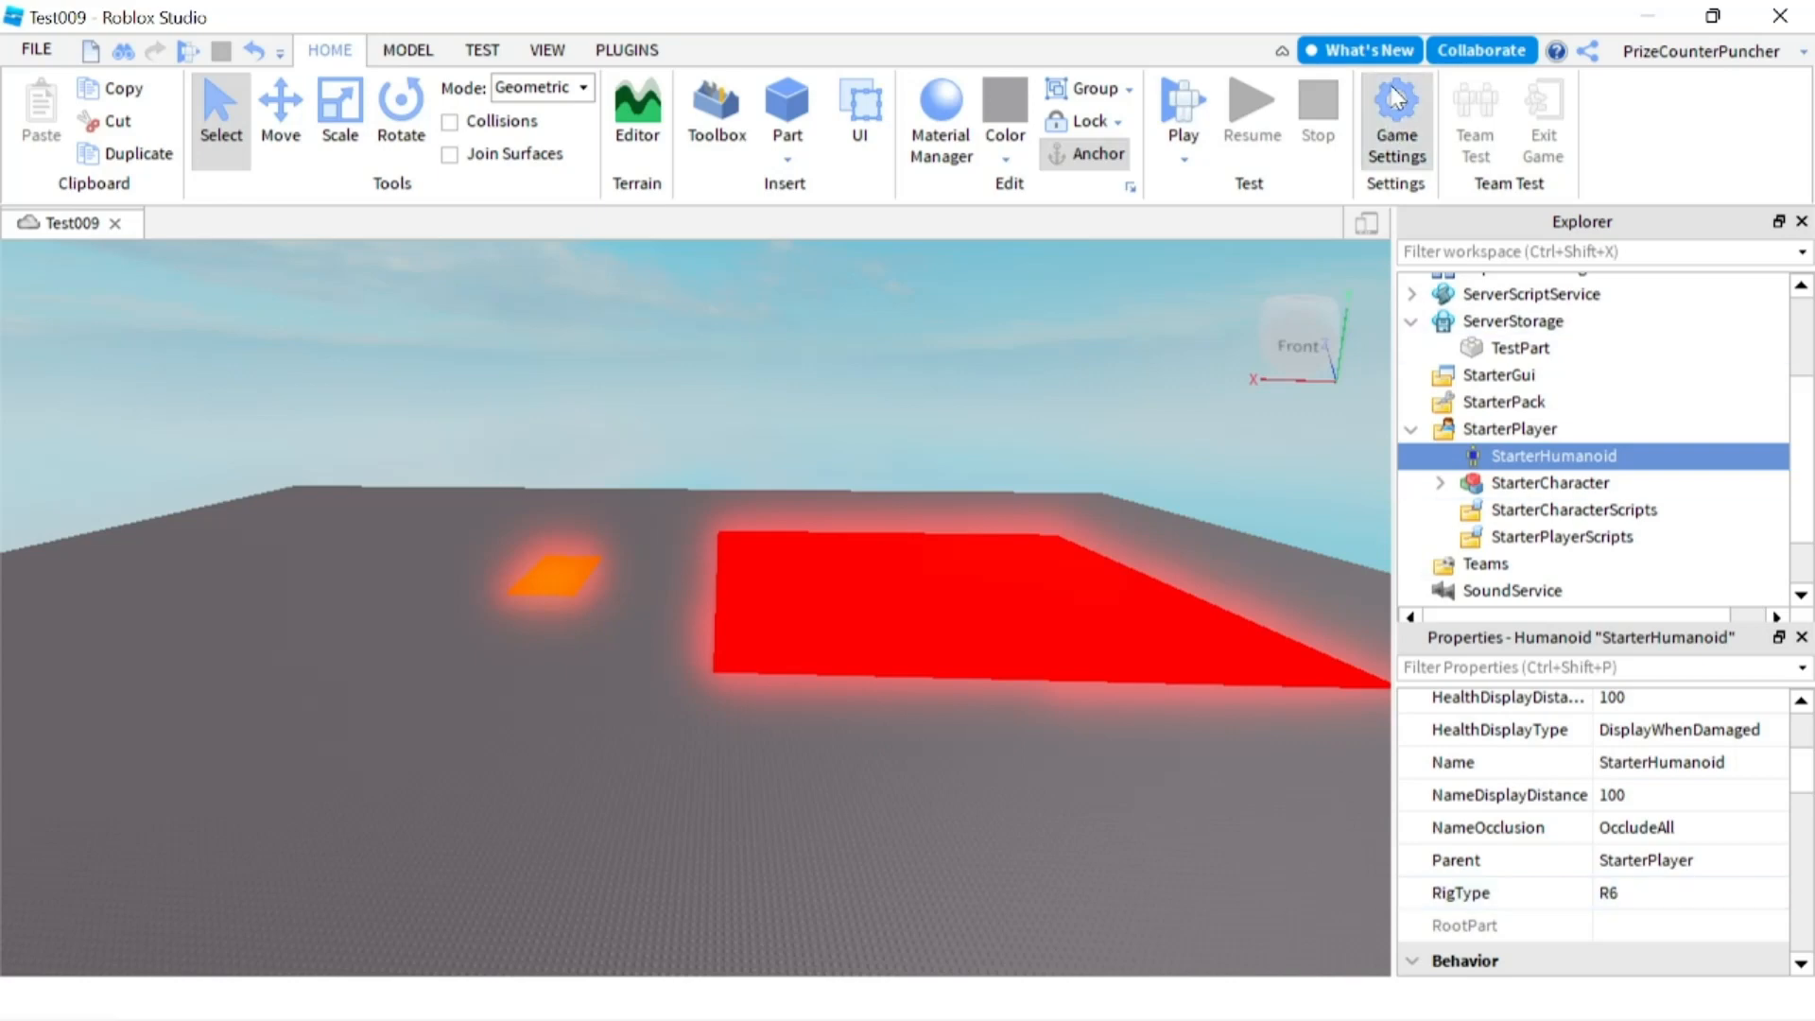
Review Game Settings Avatar Type by trying R6, R15, then leaving Player Choice unsaved
click(1395, 116)
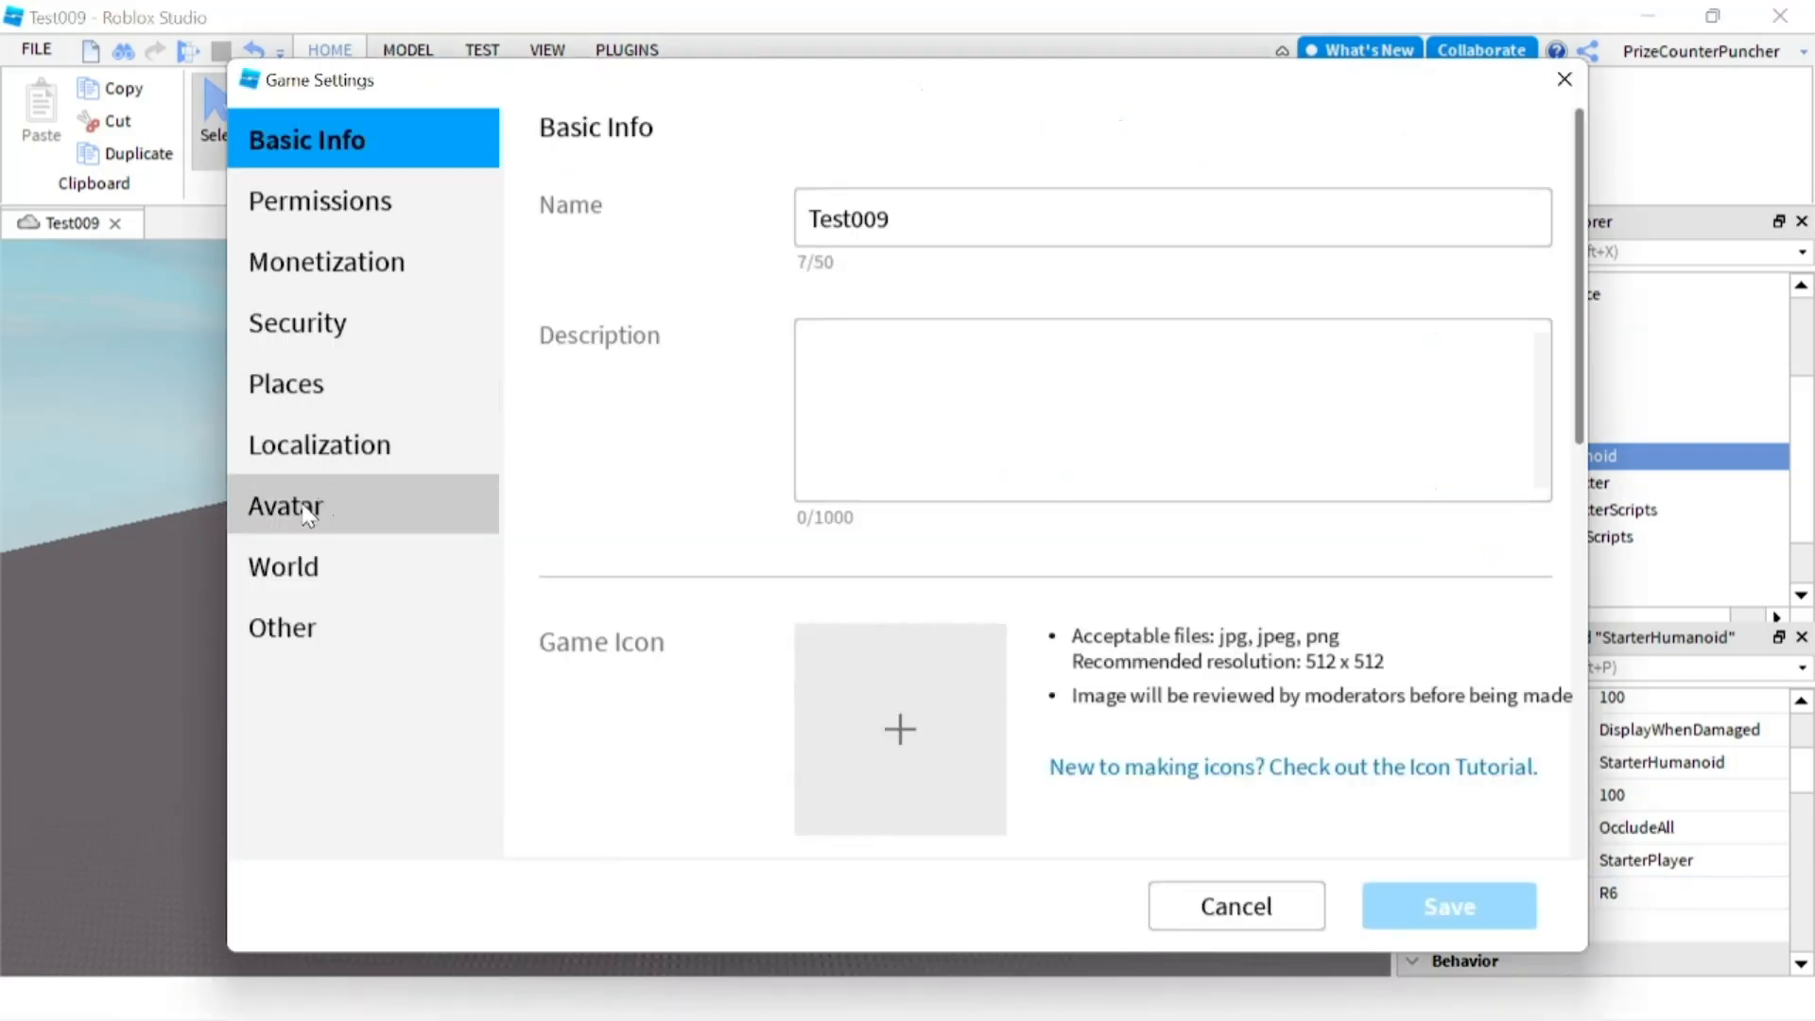
click(284, 505)
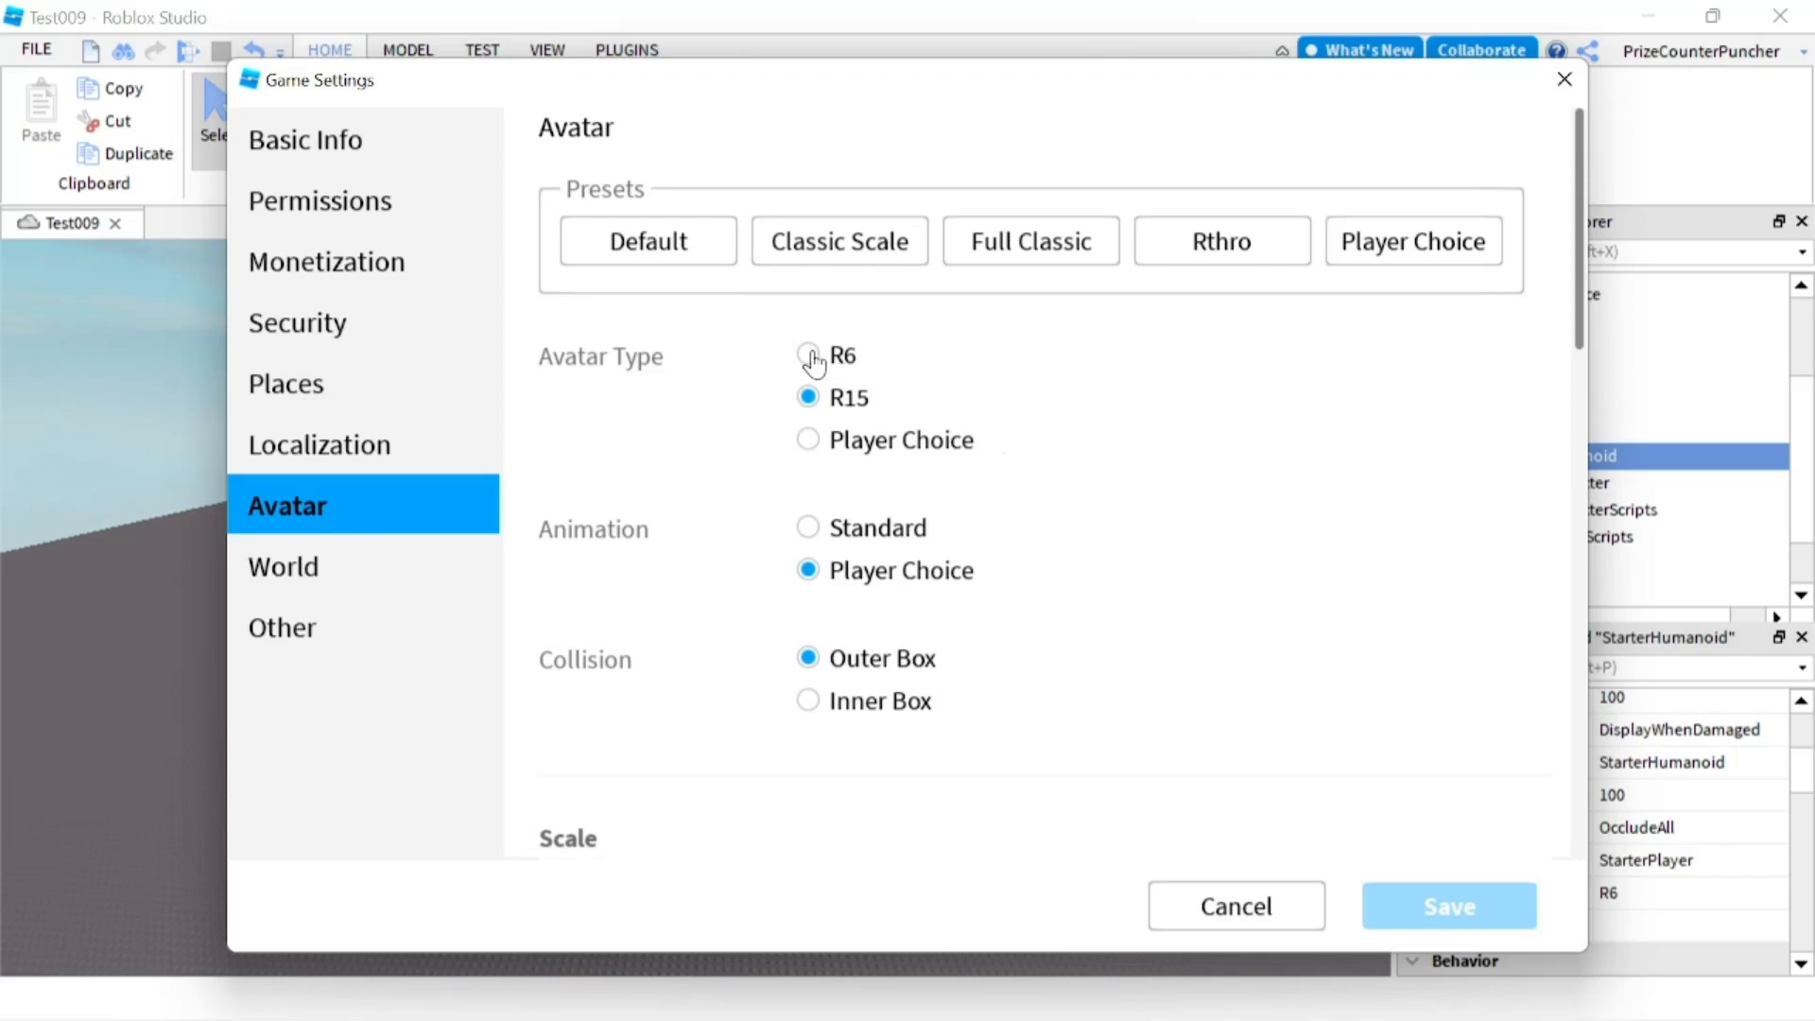
click(807, 355)
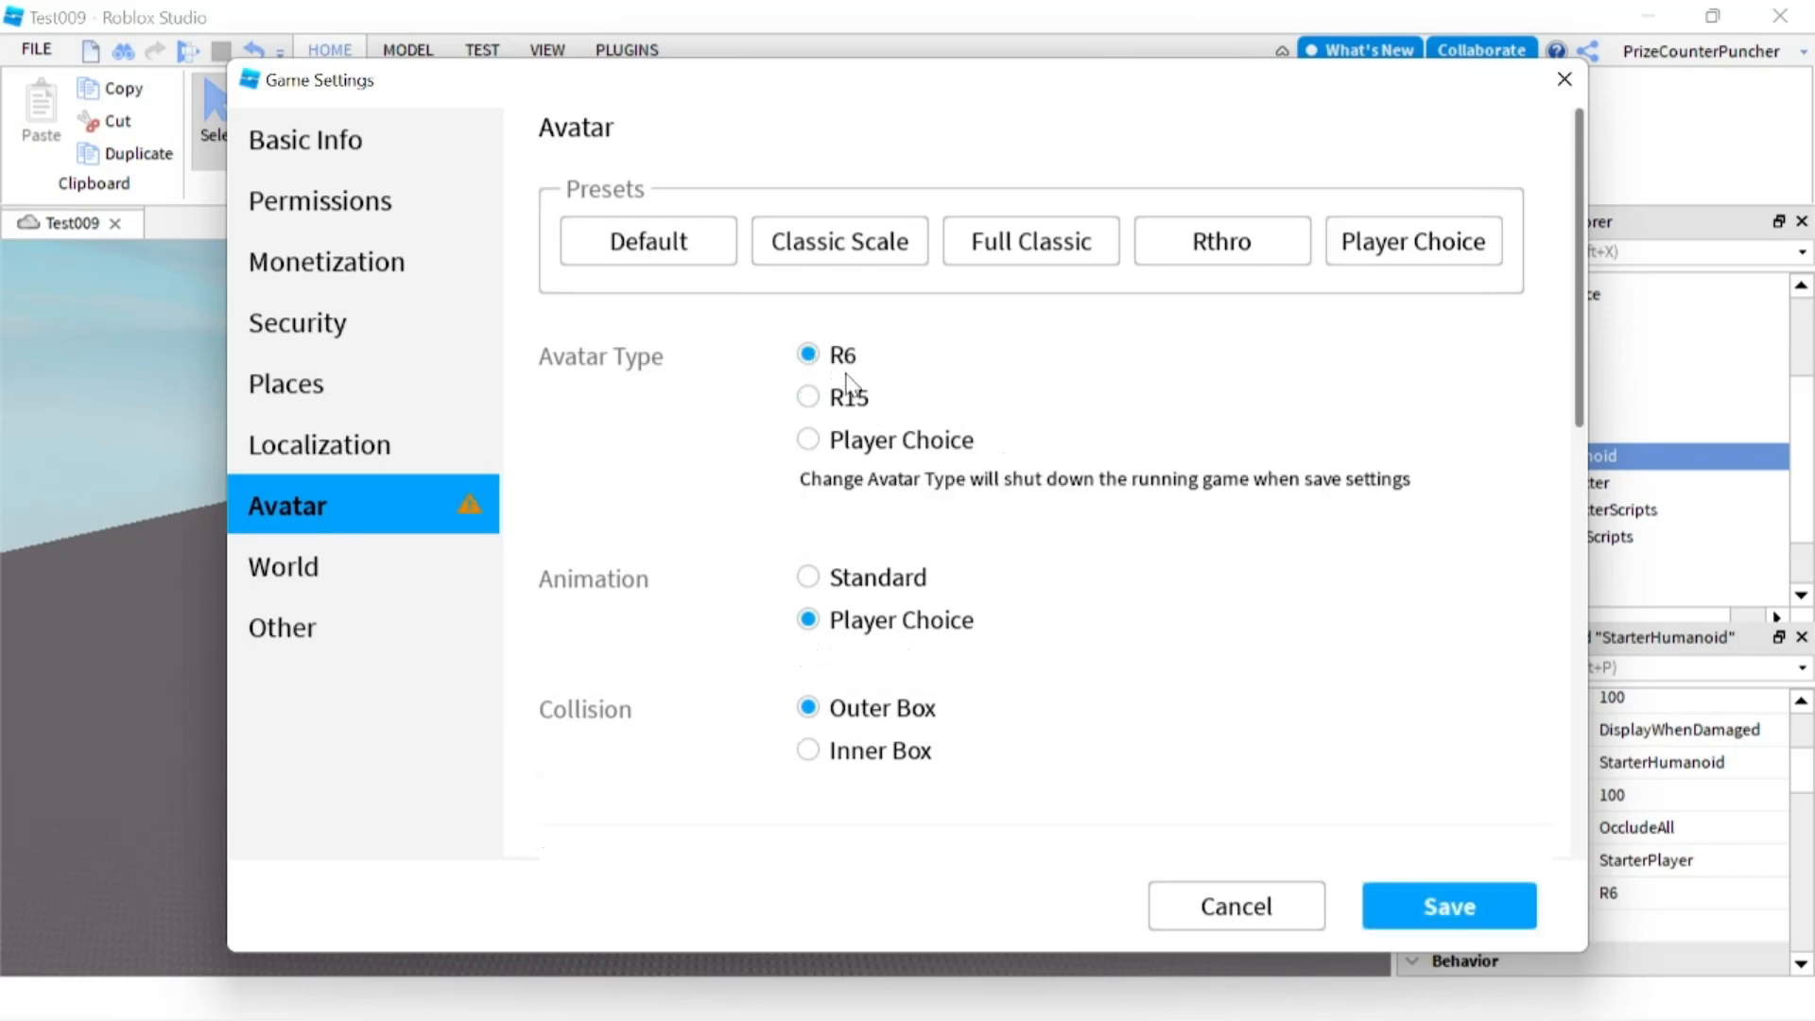
click(807, 395)
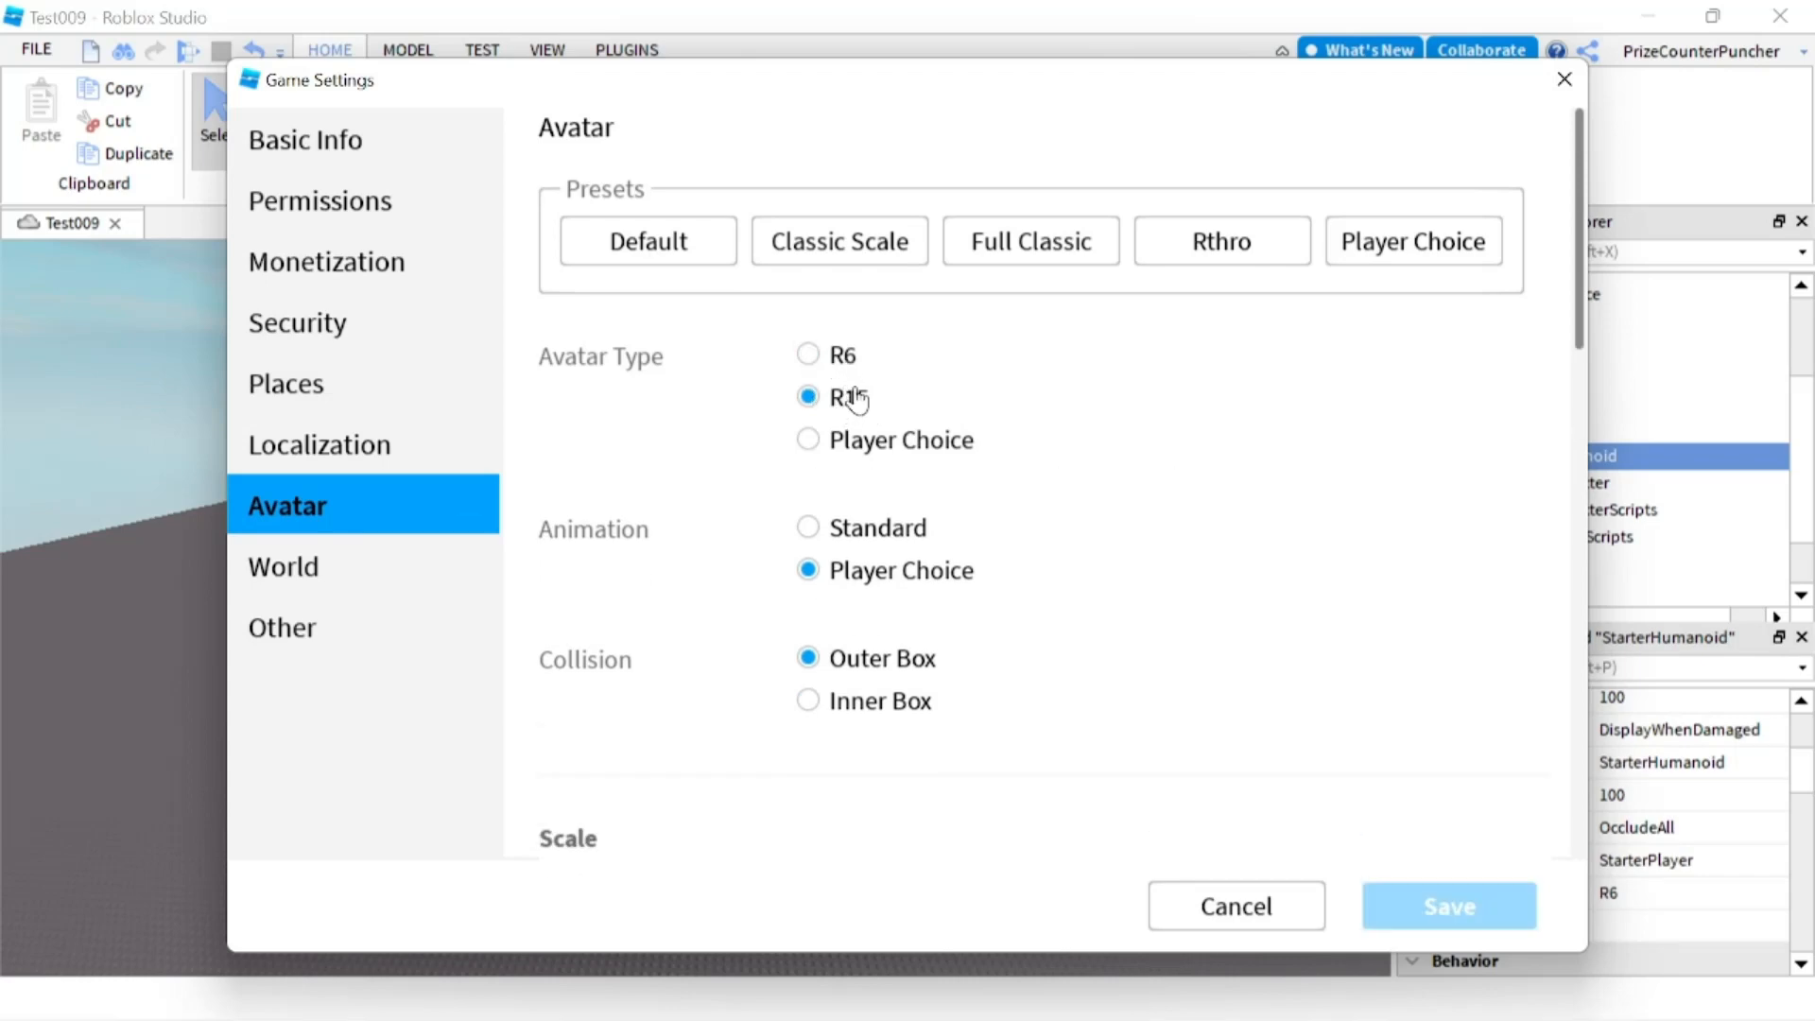
click(808, 440)
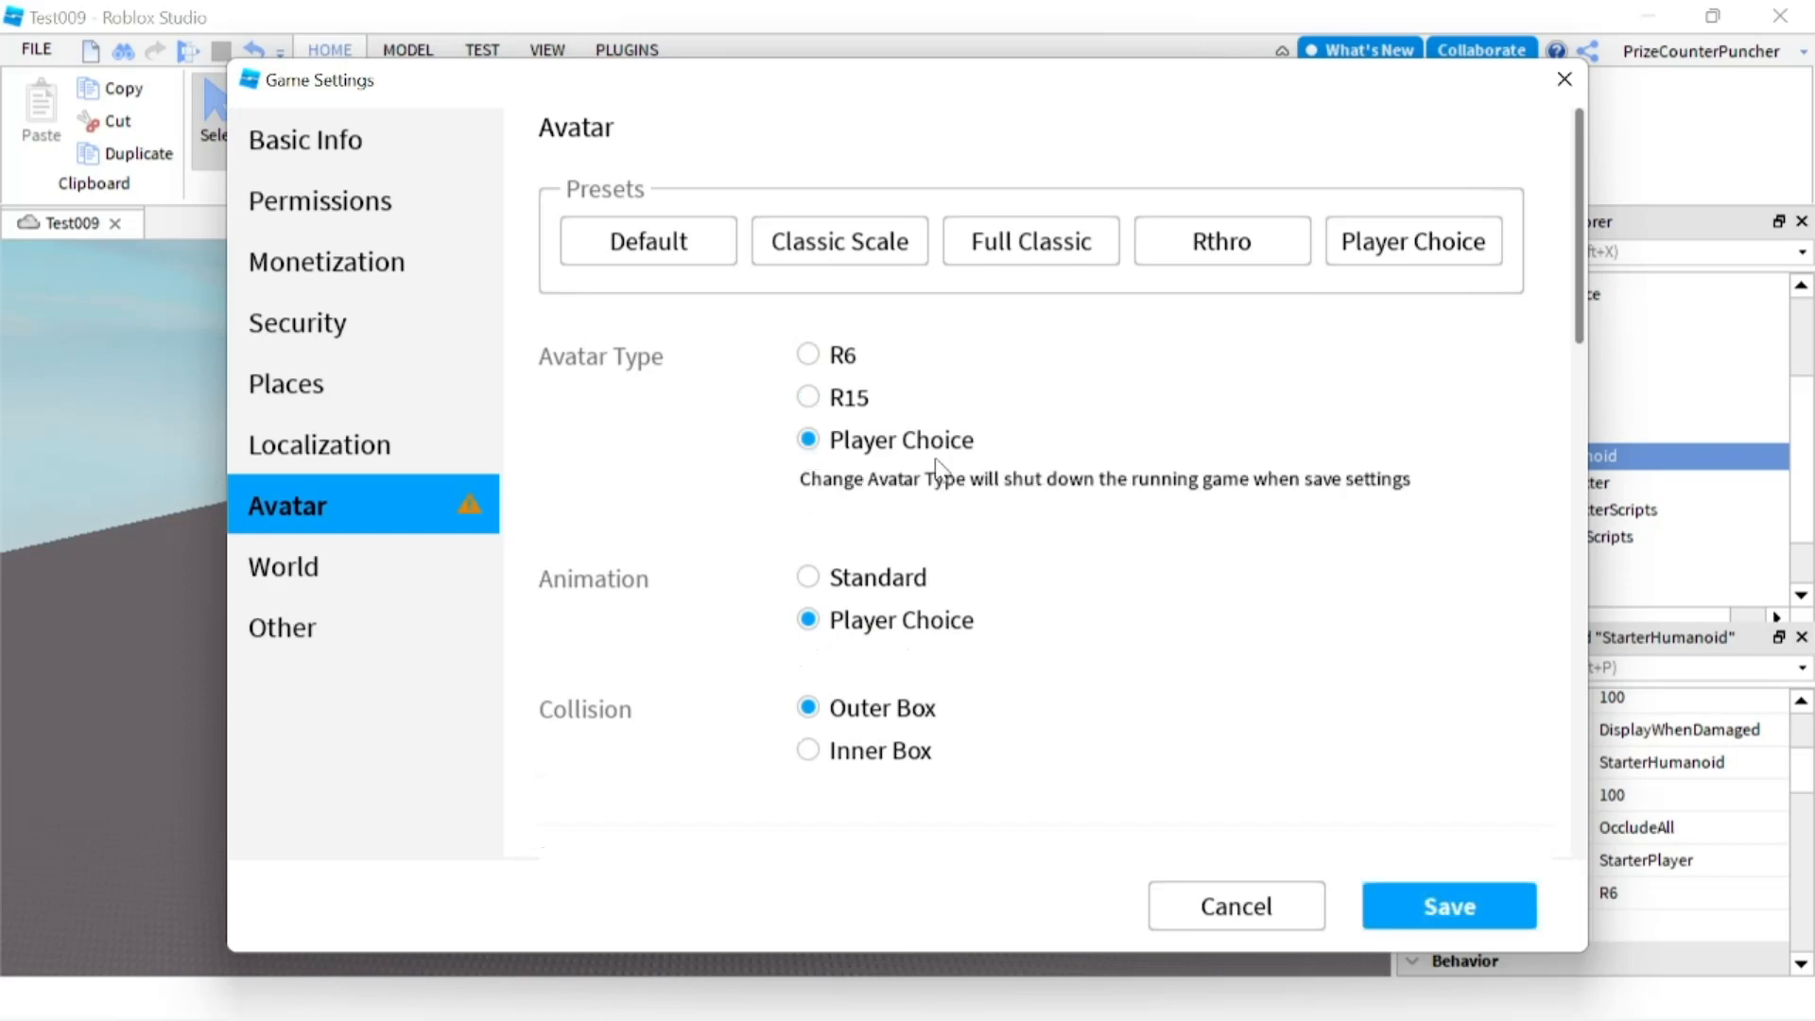
mouse_move(843, 399)
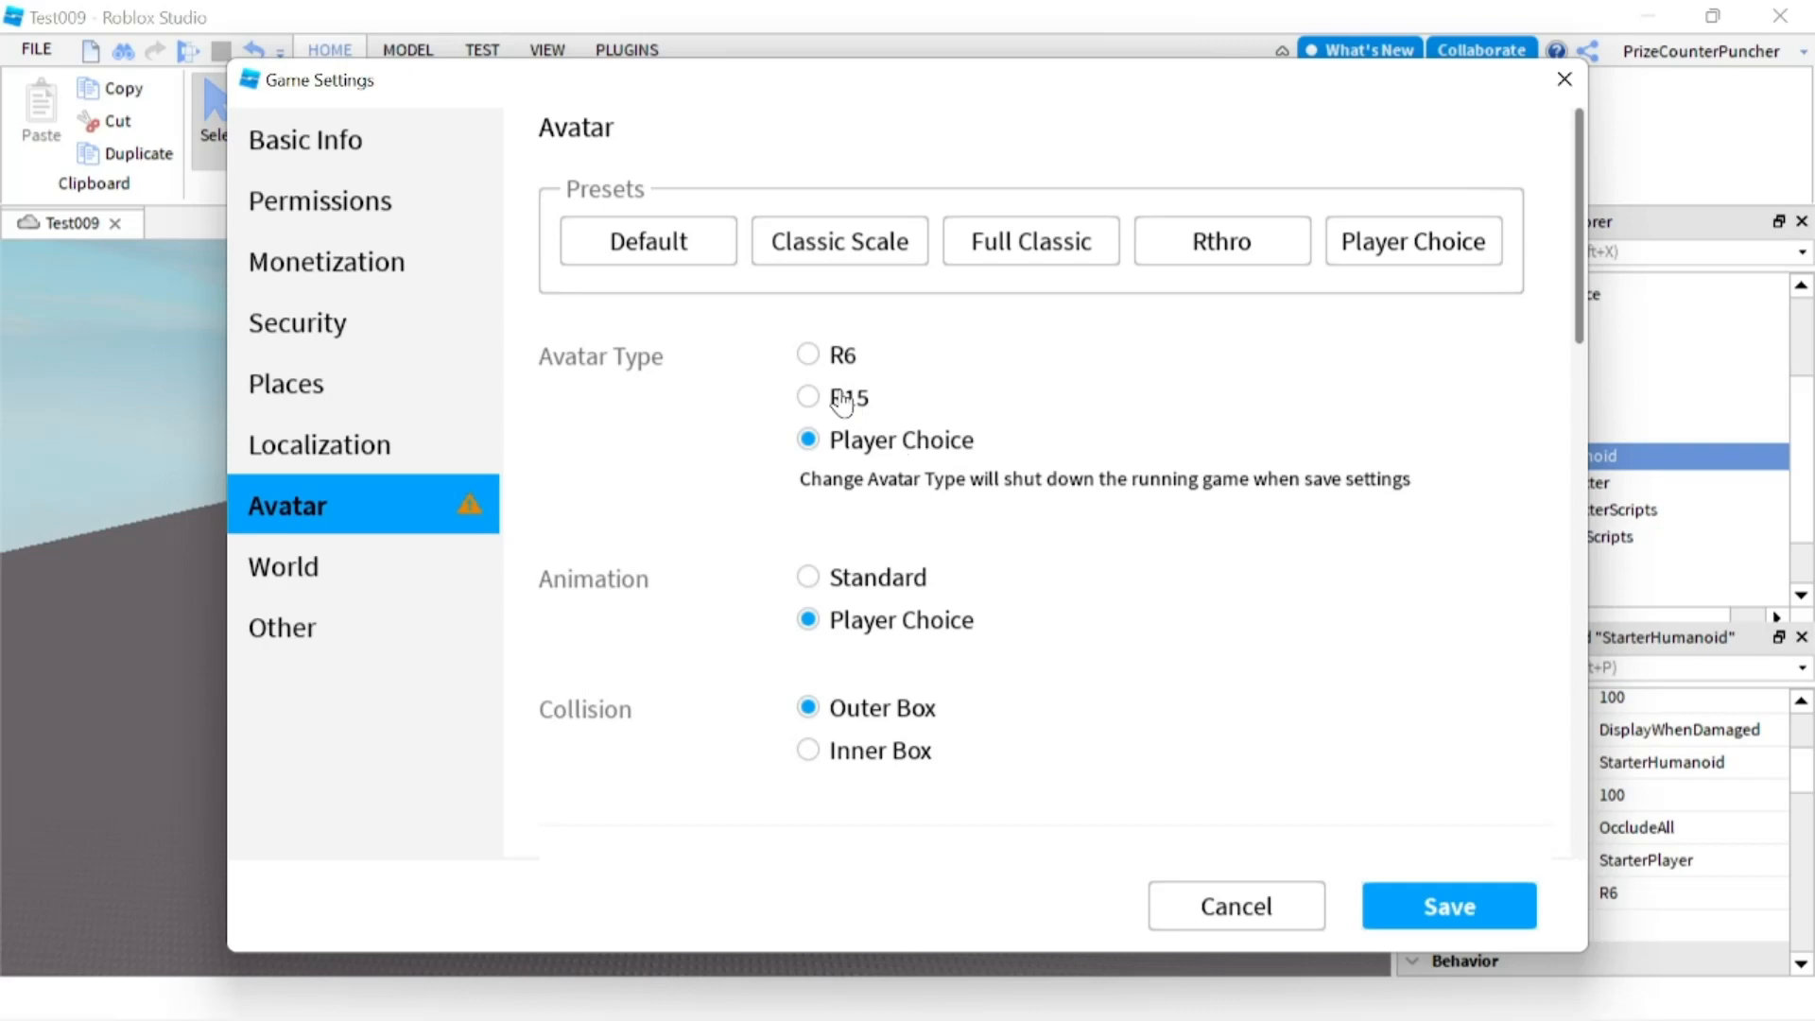
mouse_move(1684, 796)
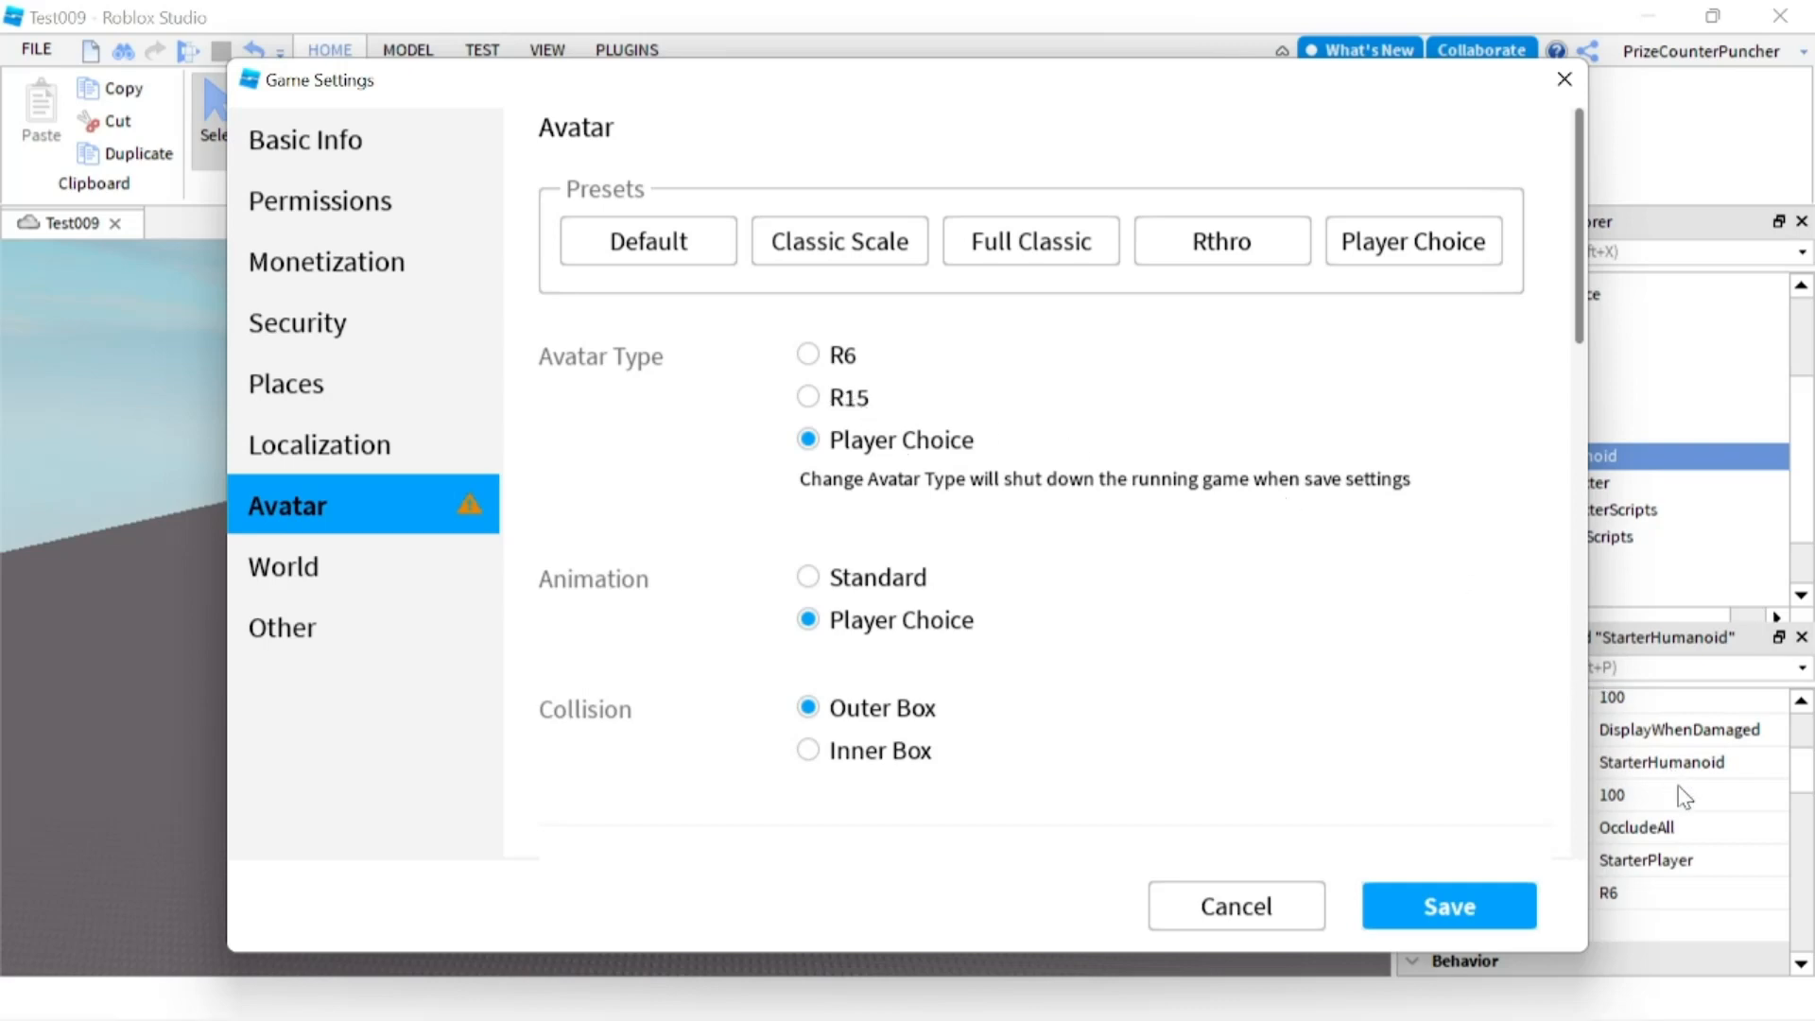
mouse_move(1677, 902)
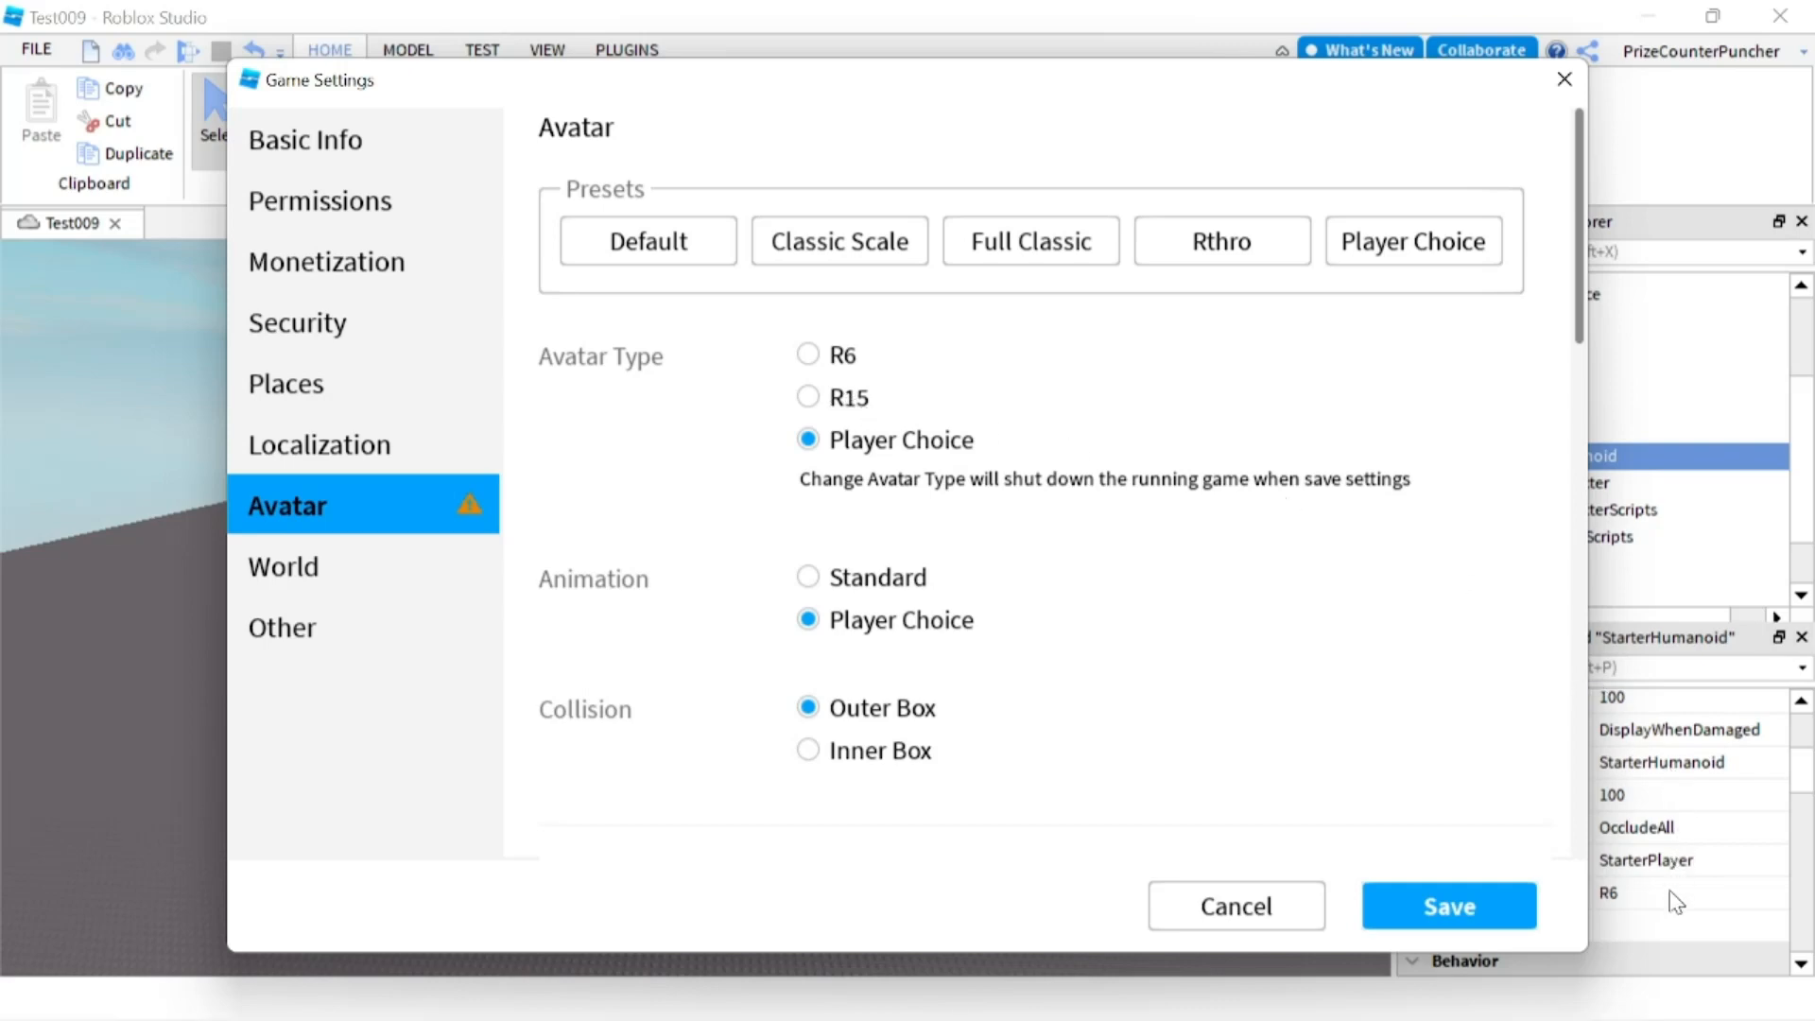
mouse_move(1533, 847)
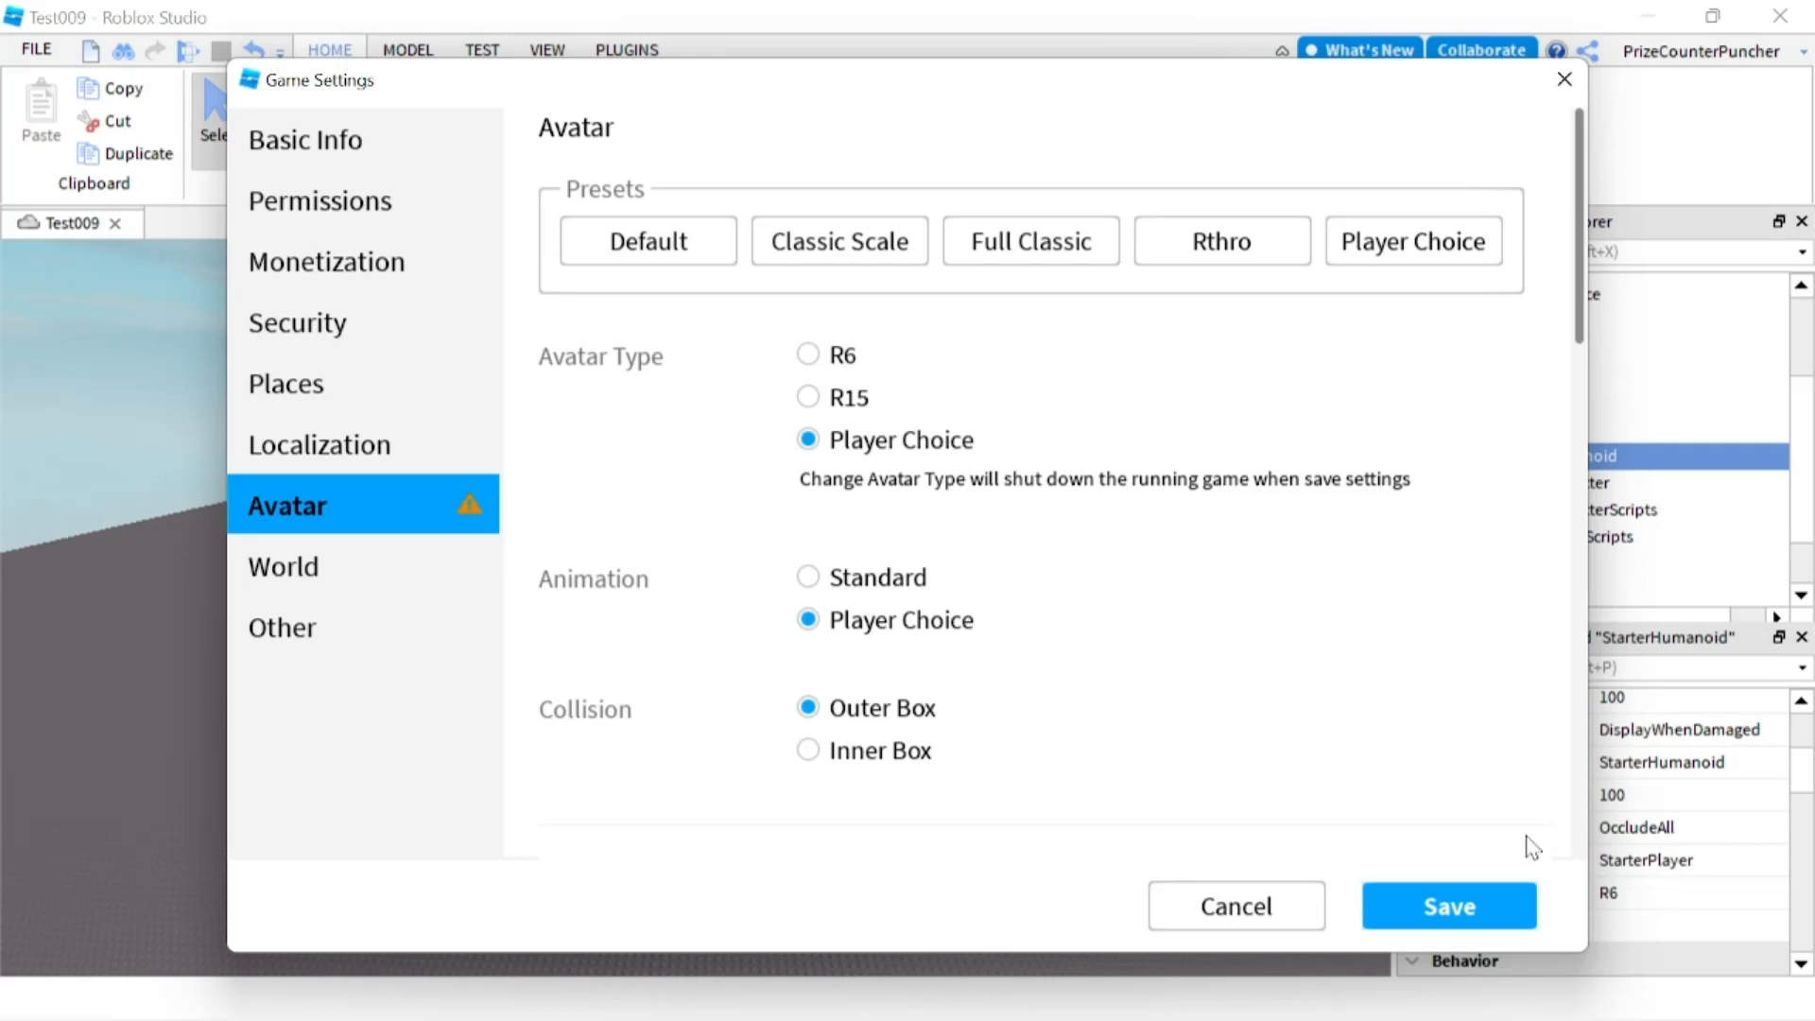
mouse_move(1121, 685)
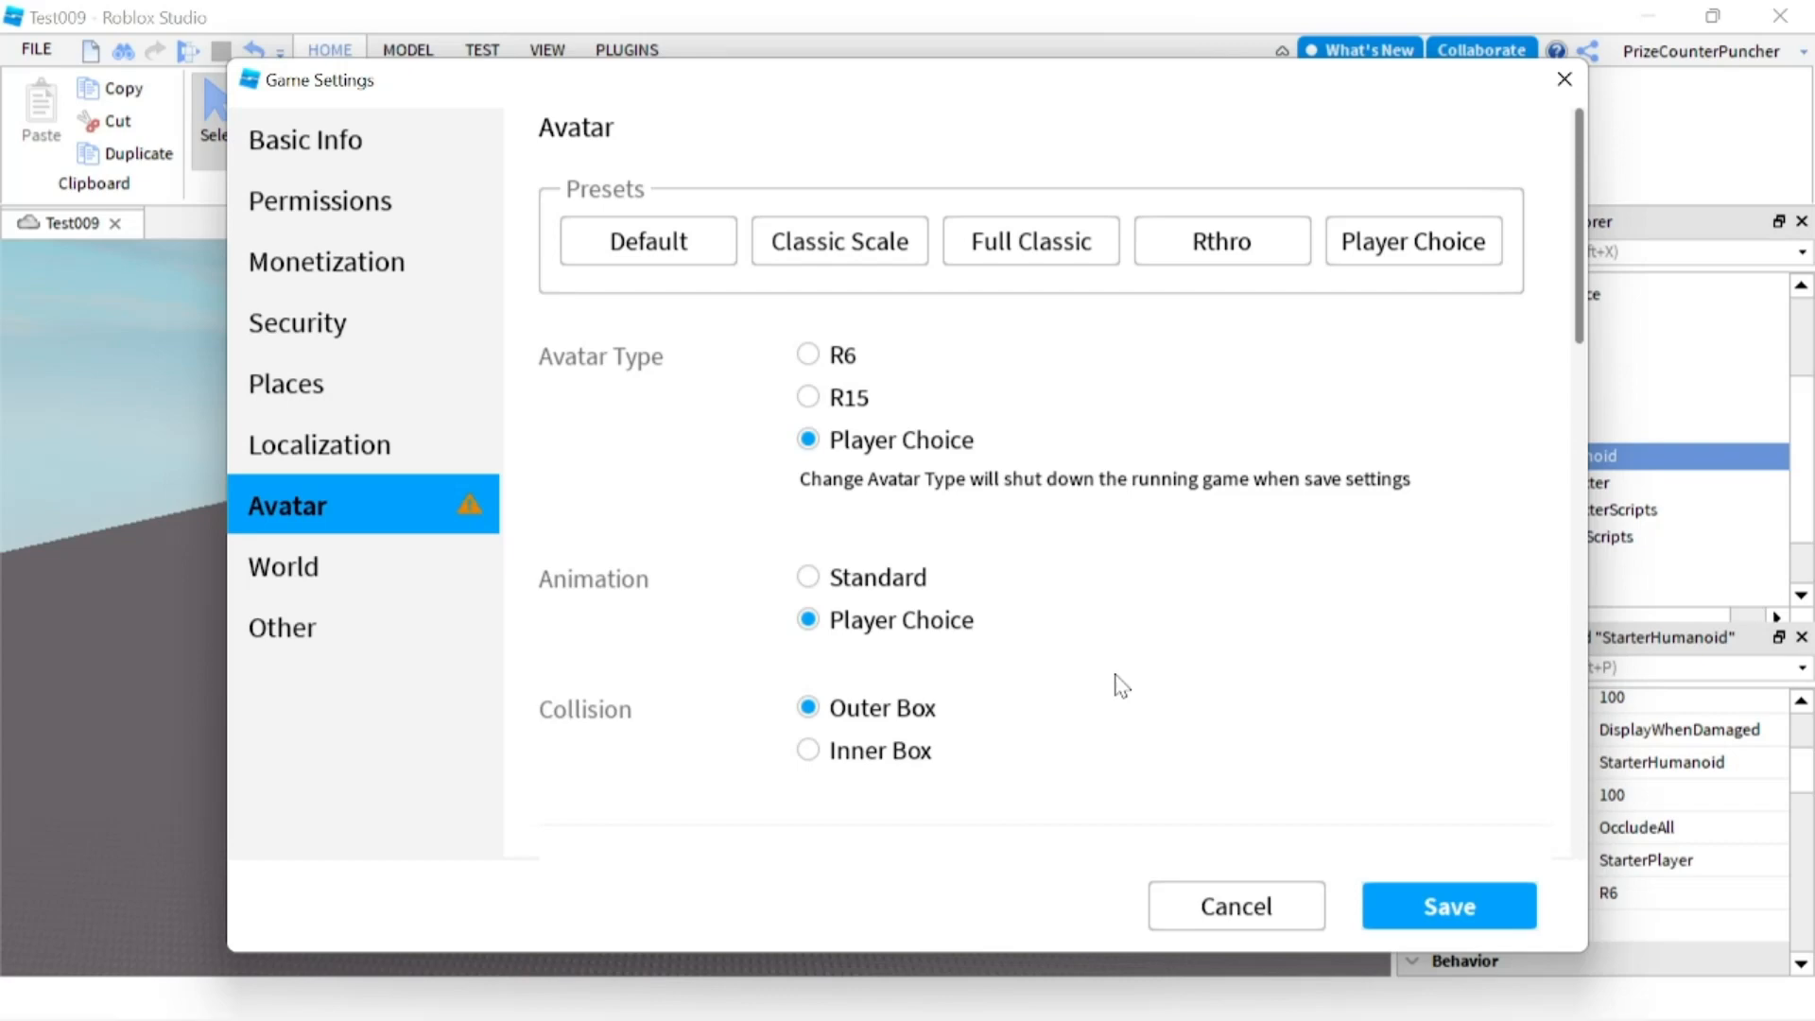
mouse_move(1771, 919)
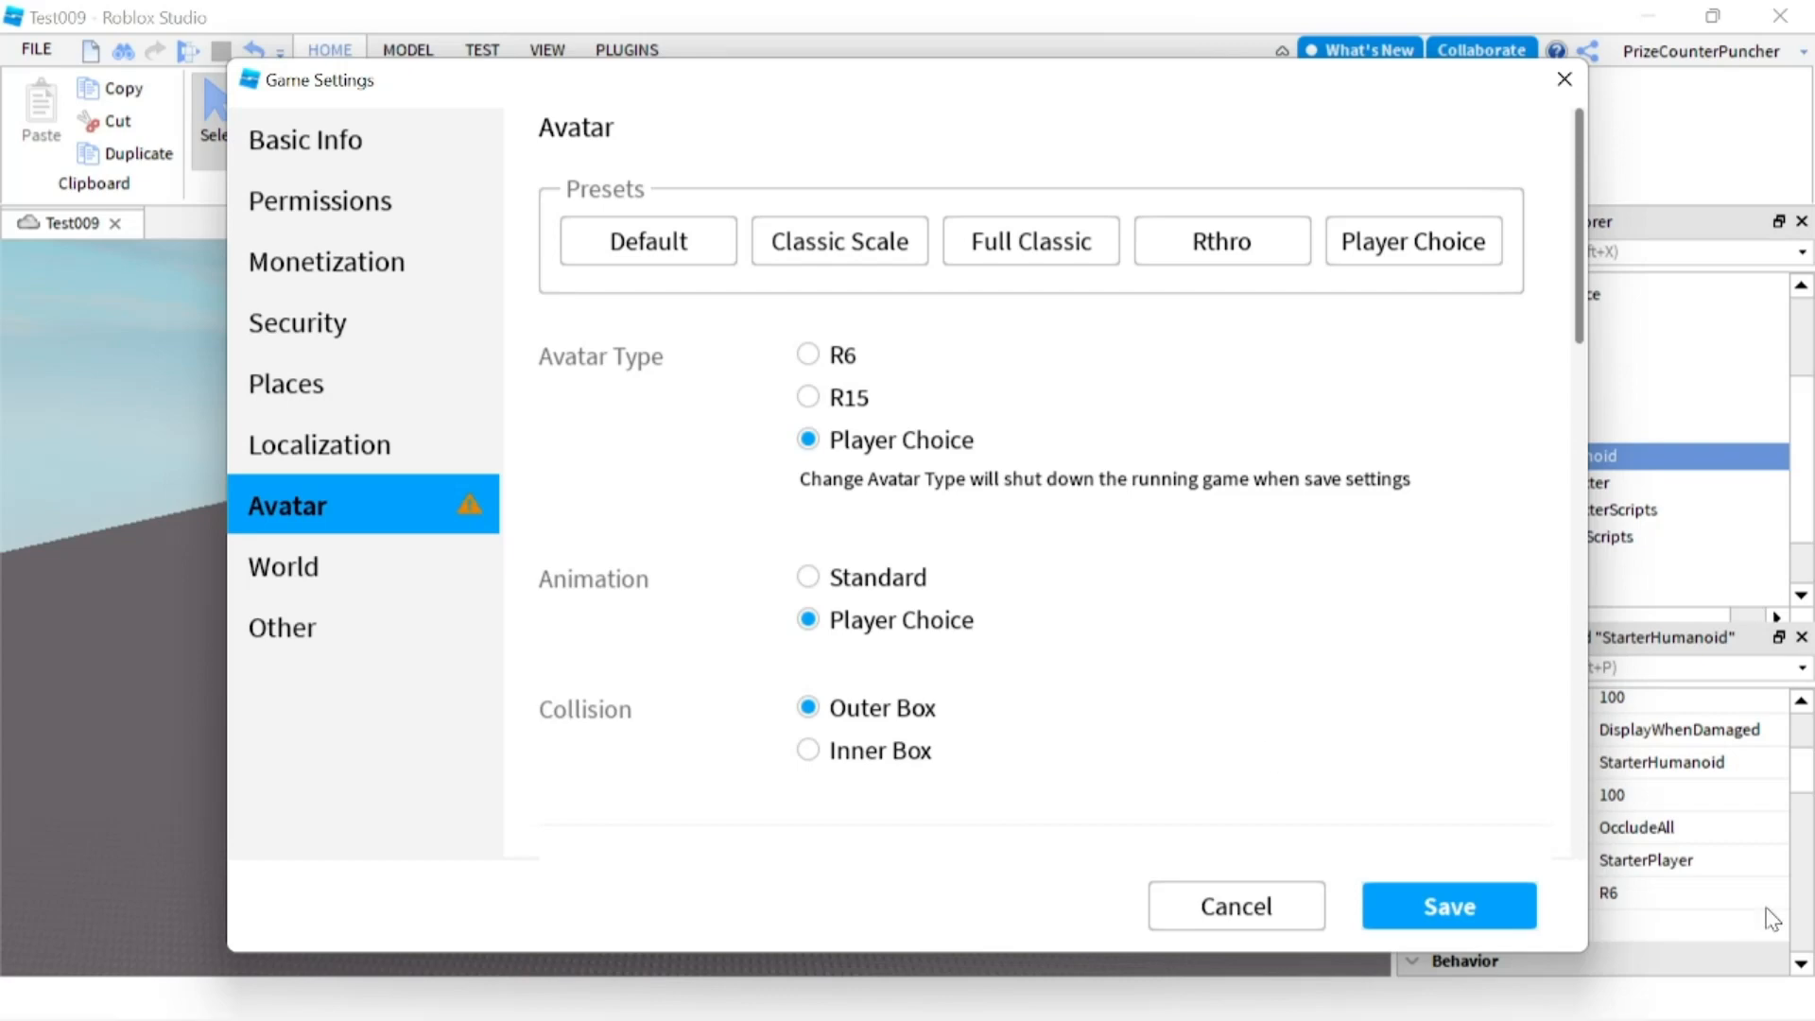
mouse_move(1272, 729)
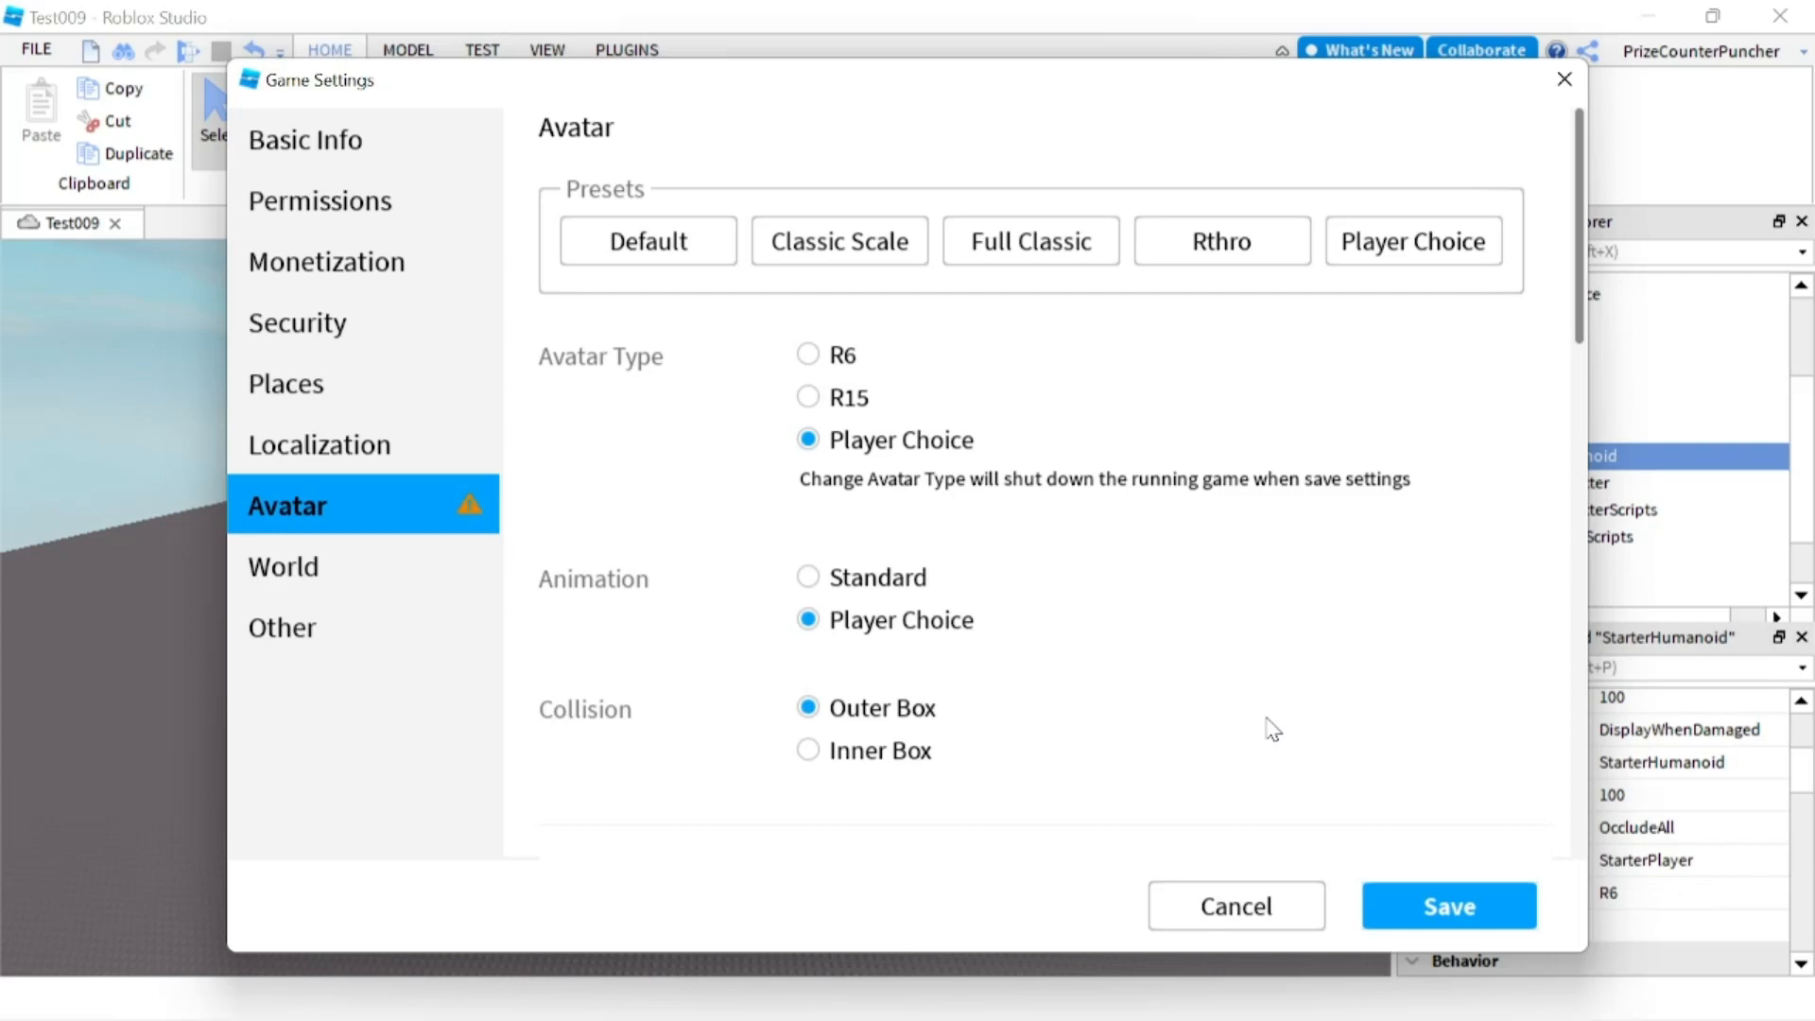
mouse_move(1627, 802)
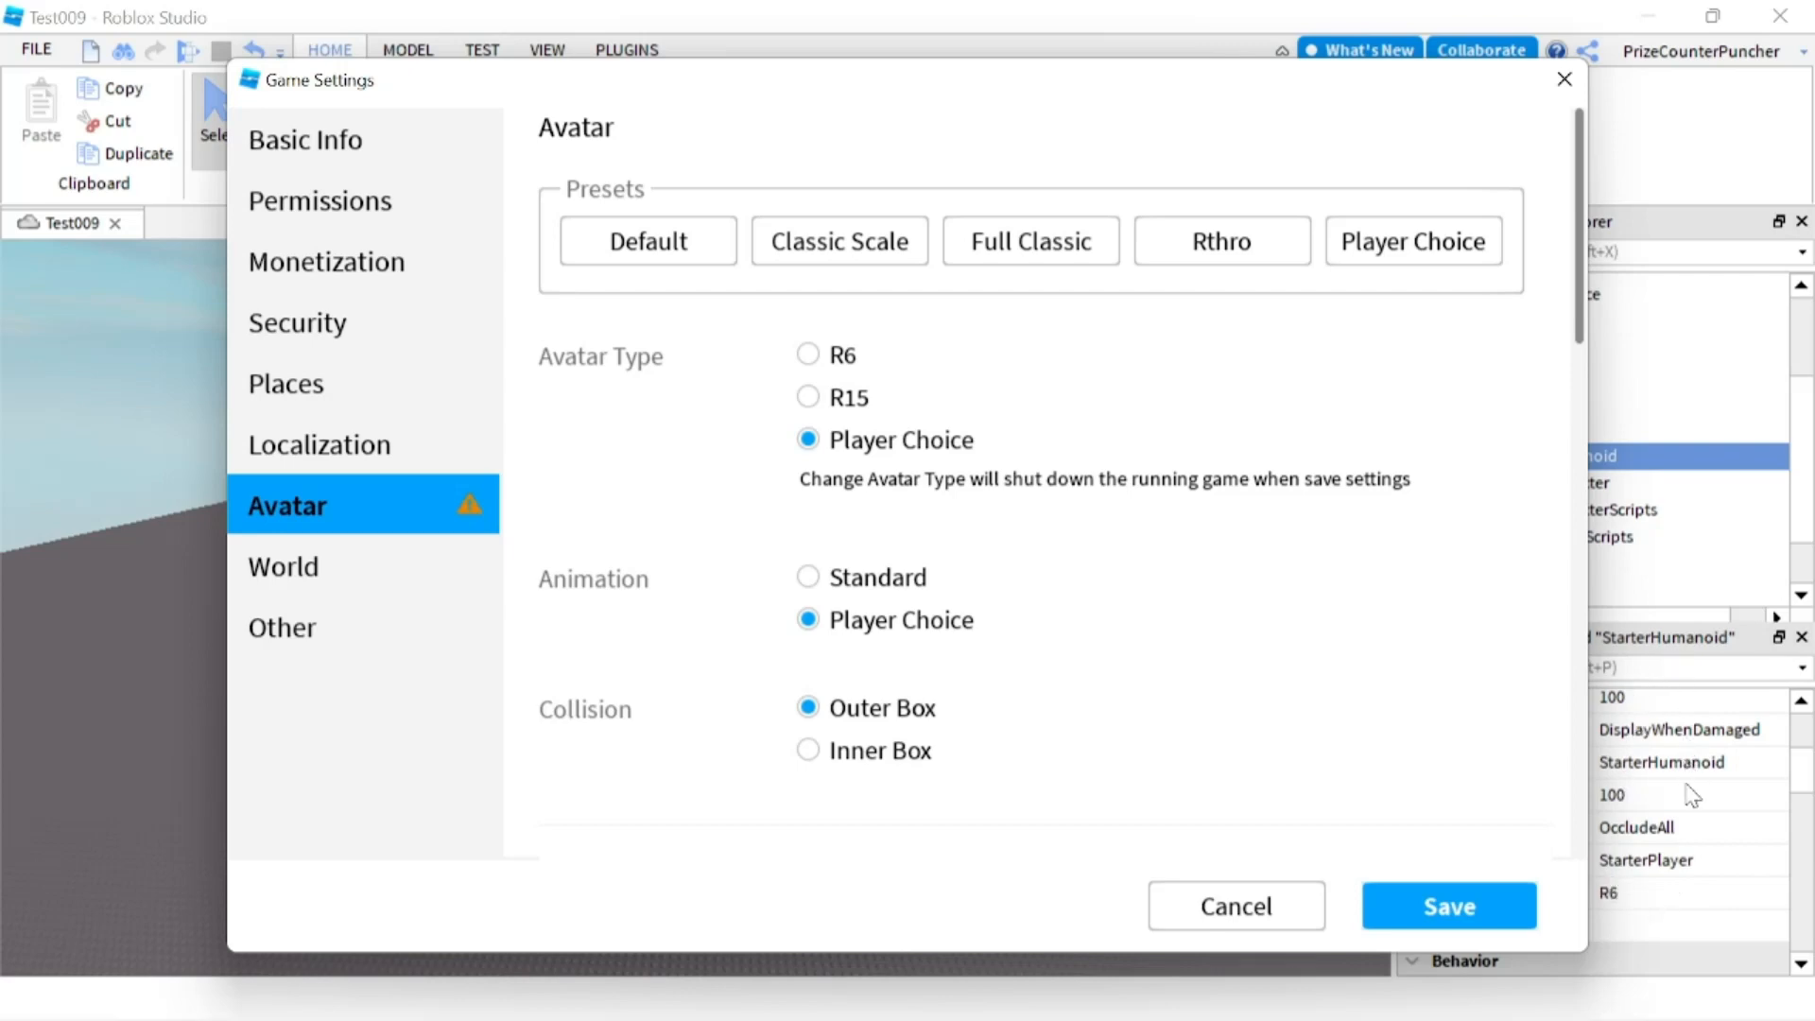
mouse_move(983, 469)
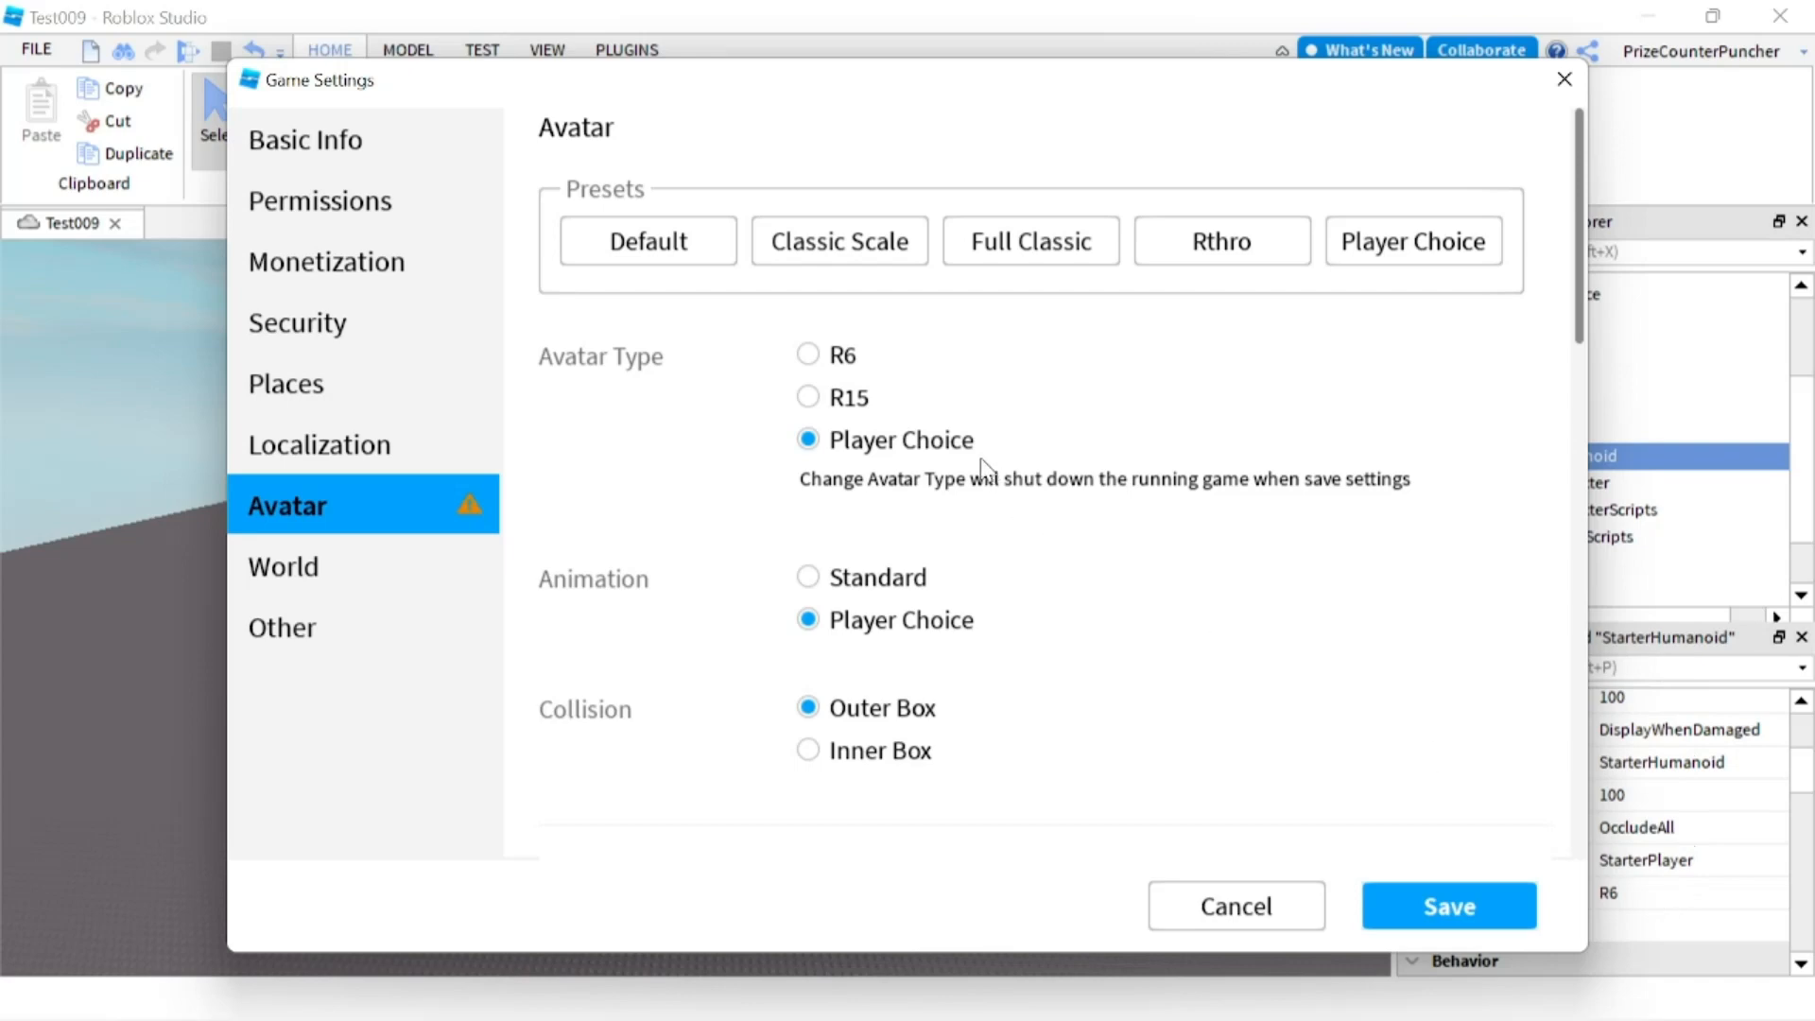
mouse_move(952, 393)
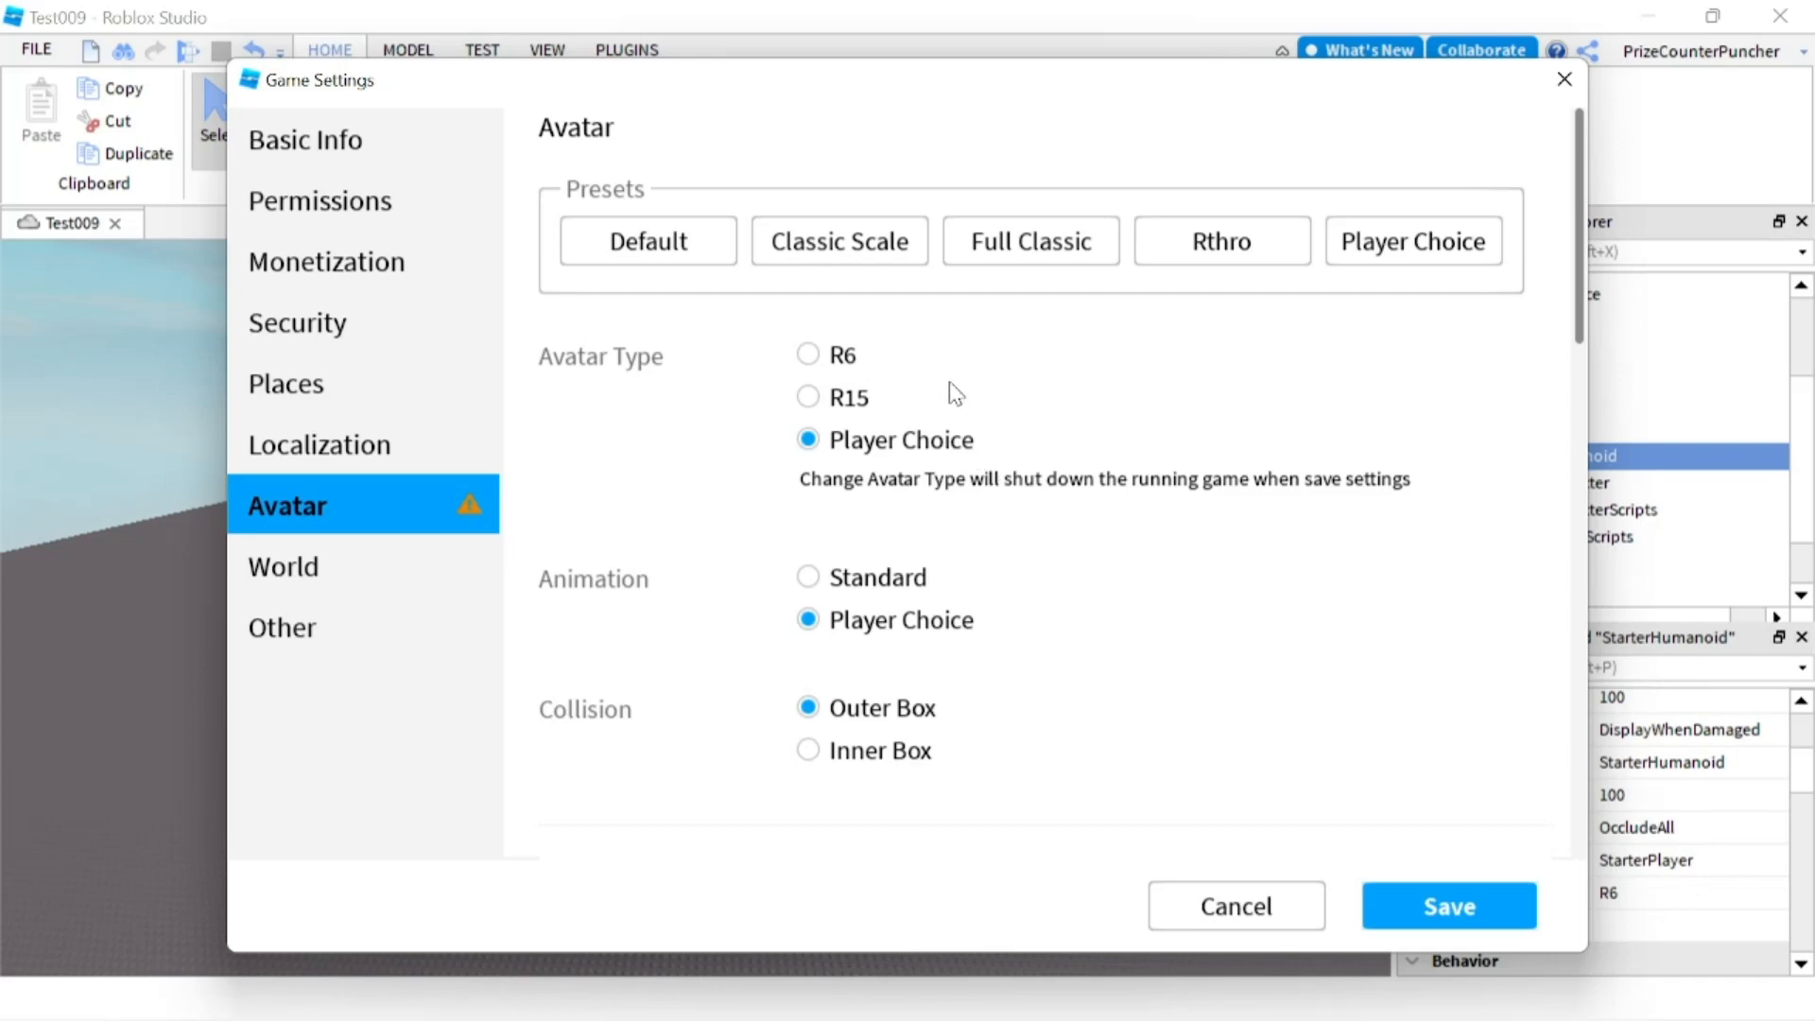
mouse_move(951, 392)
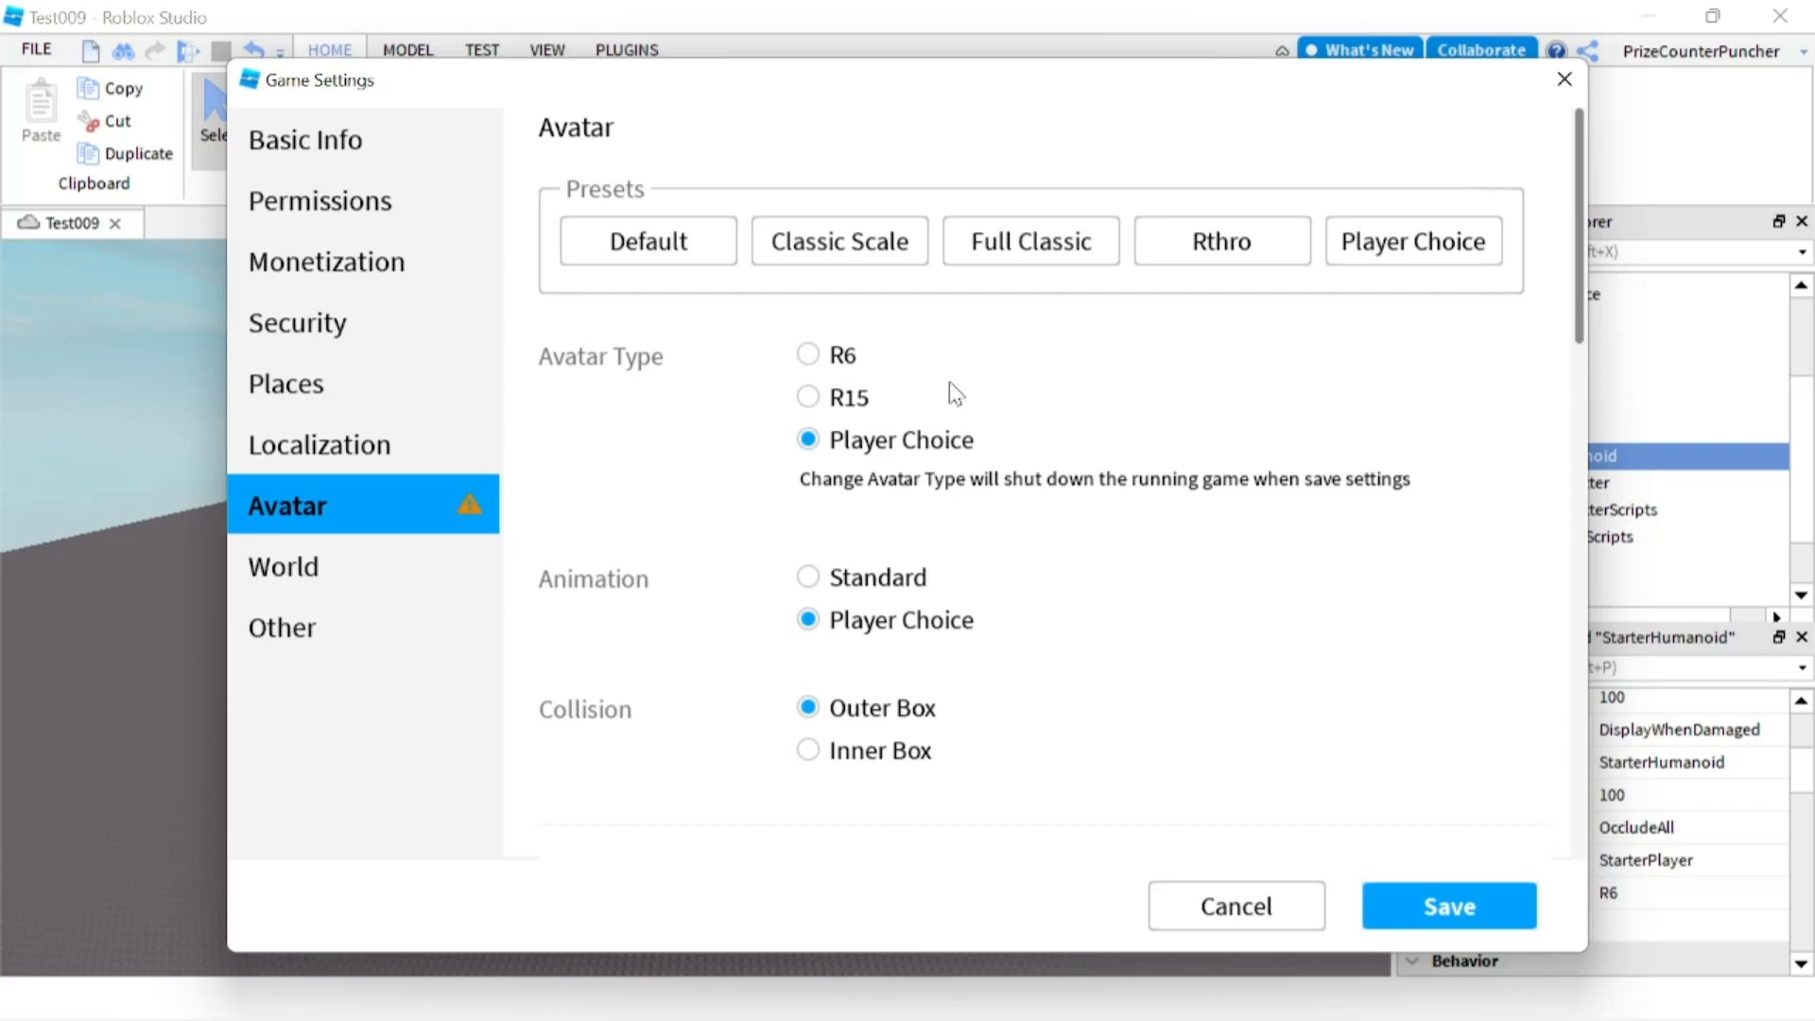
mouse_move(998, 622)
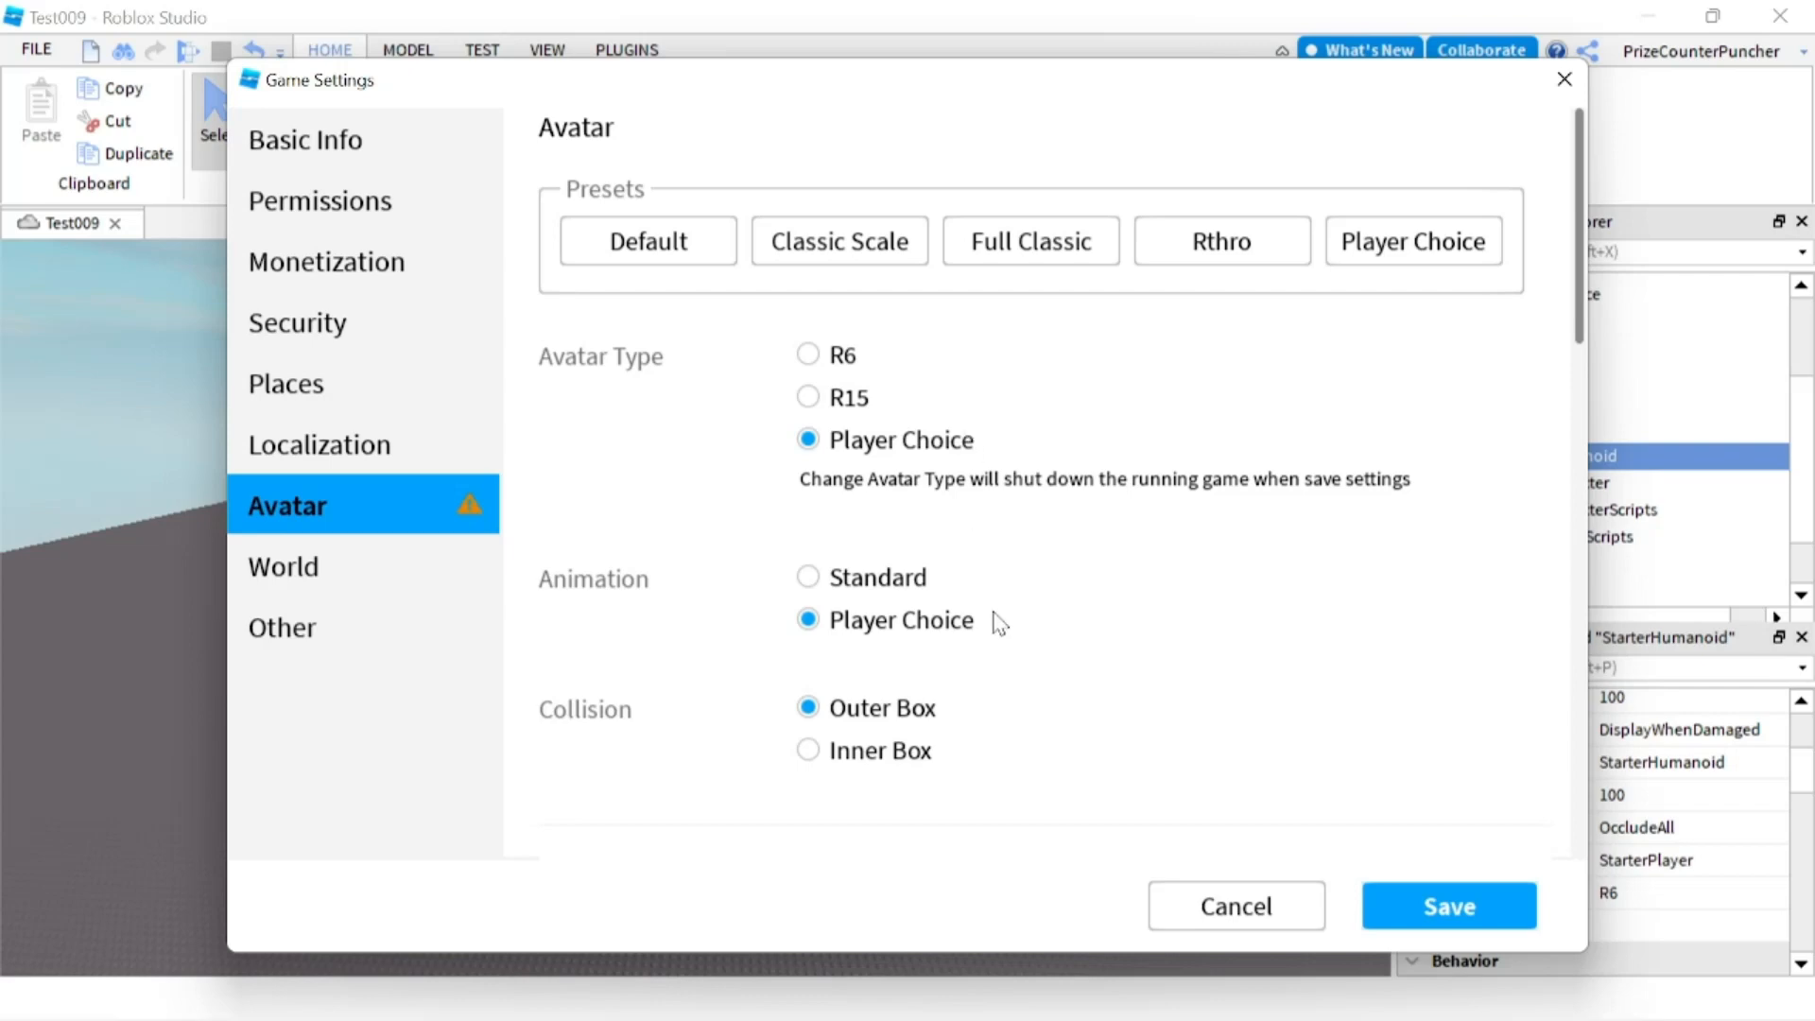
Cancel Game Settings and discard the unsaved avatar type change
click(1232, 906)
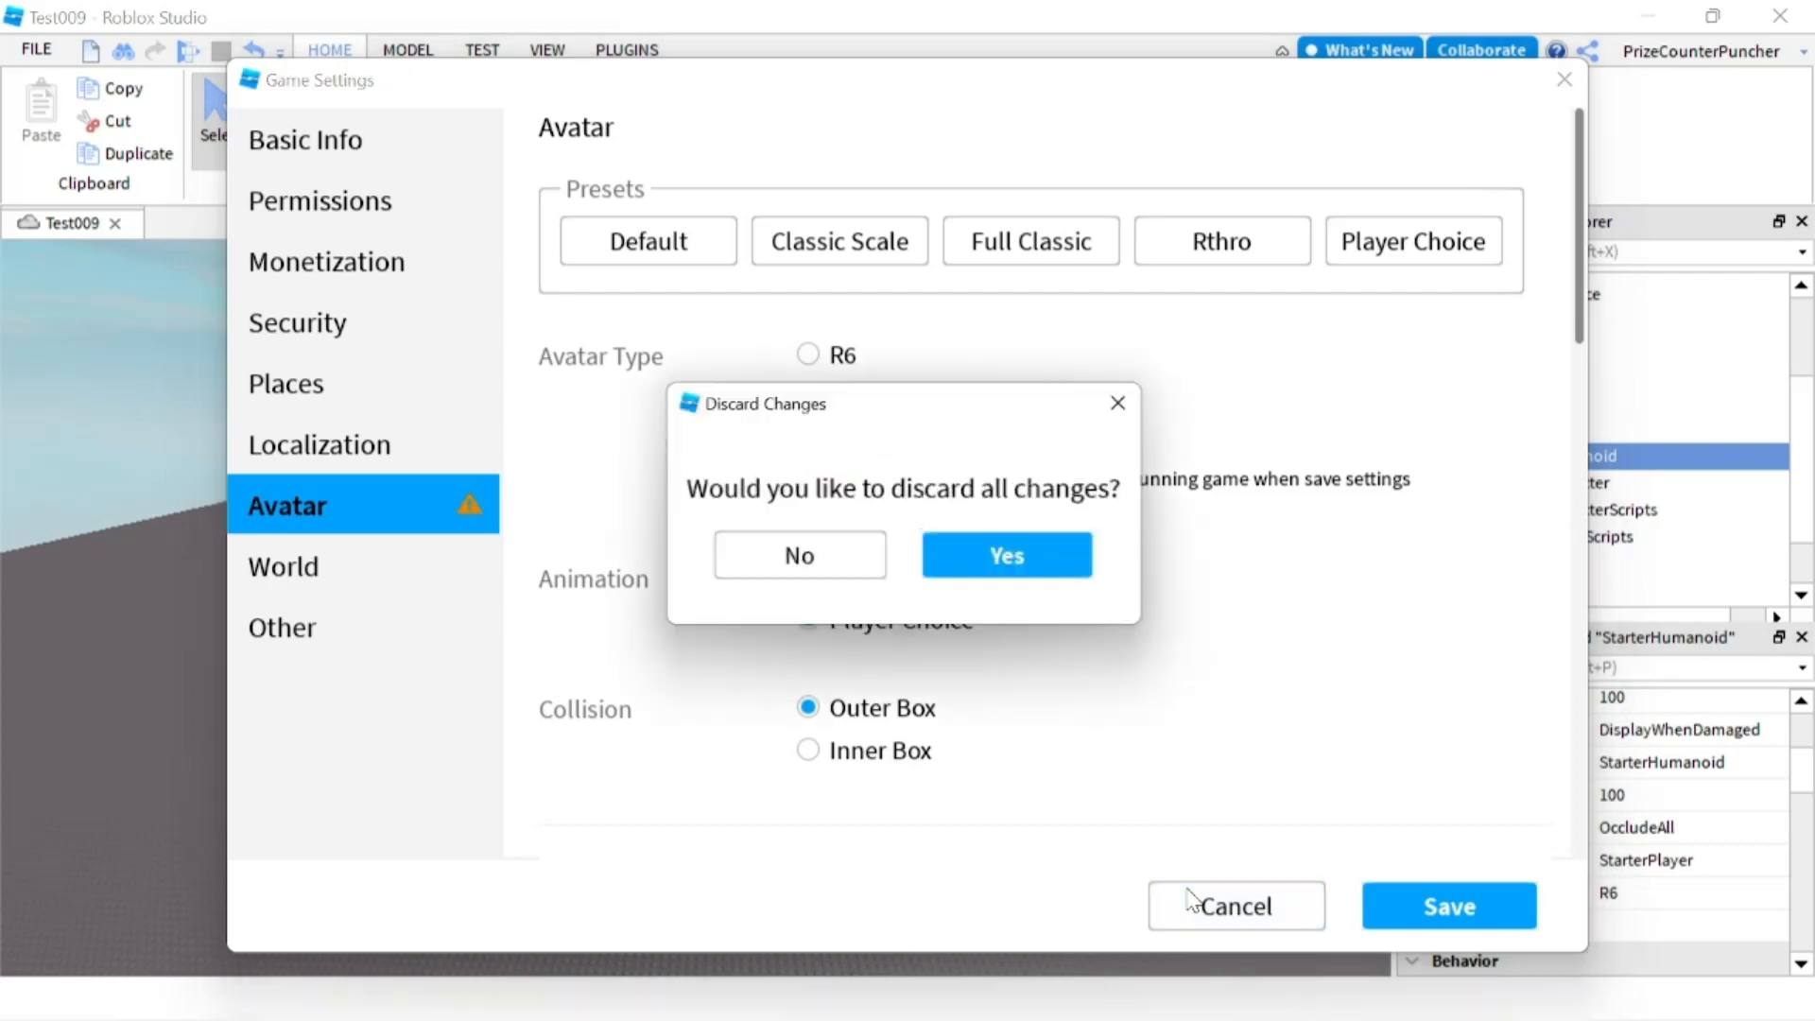
click(1004, 554)
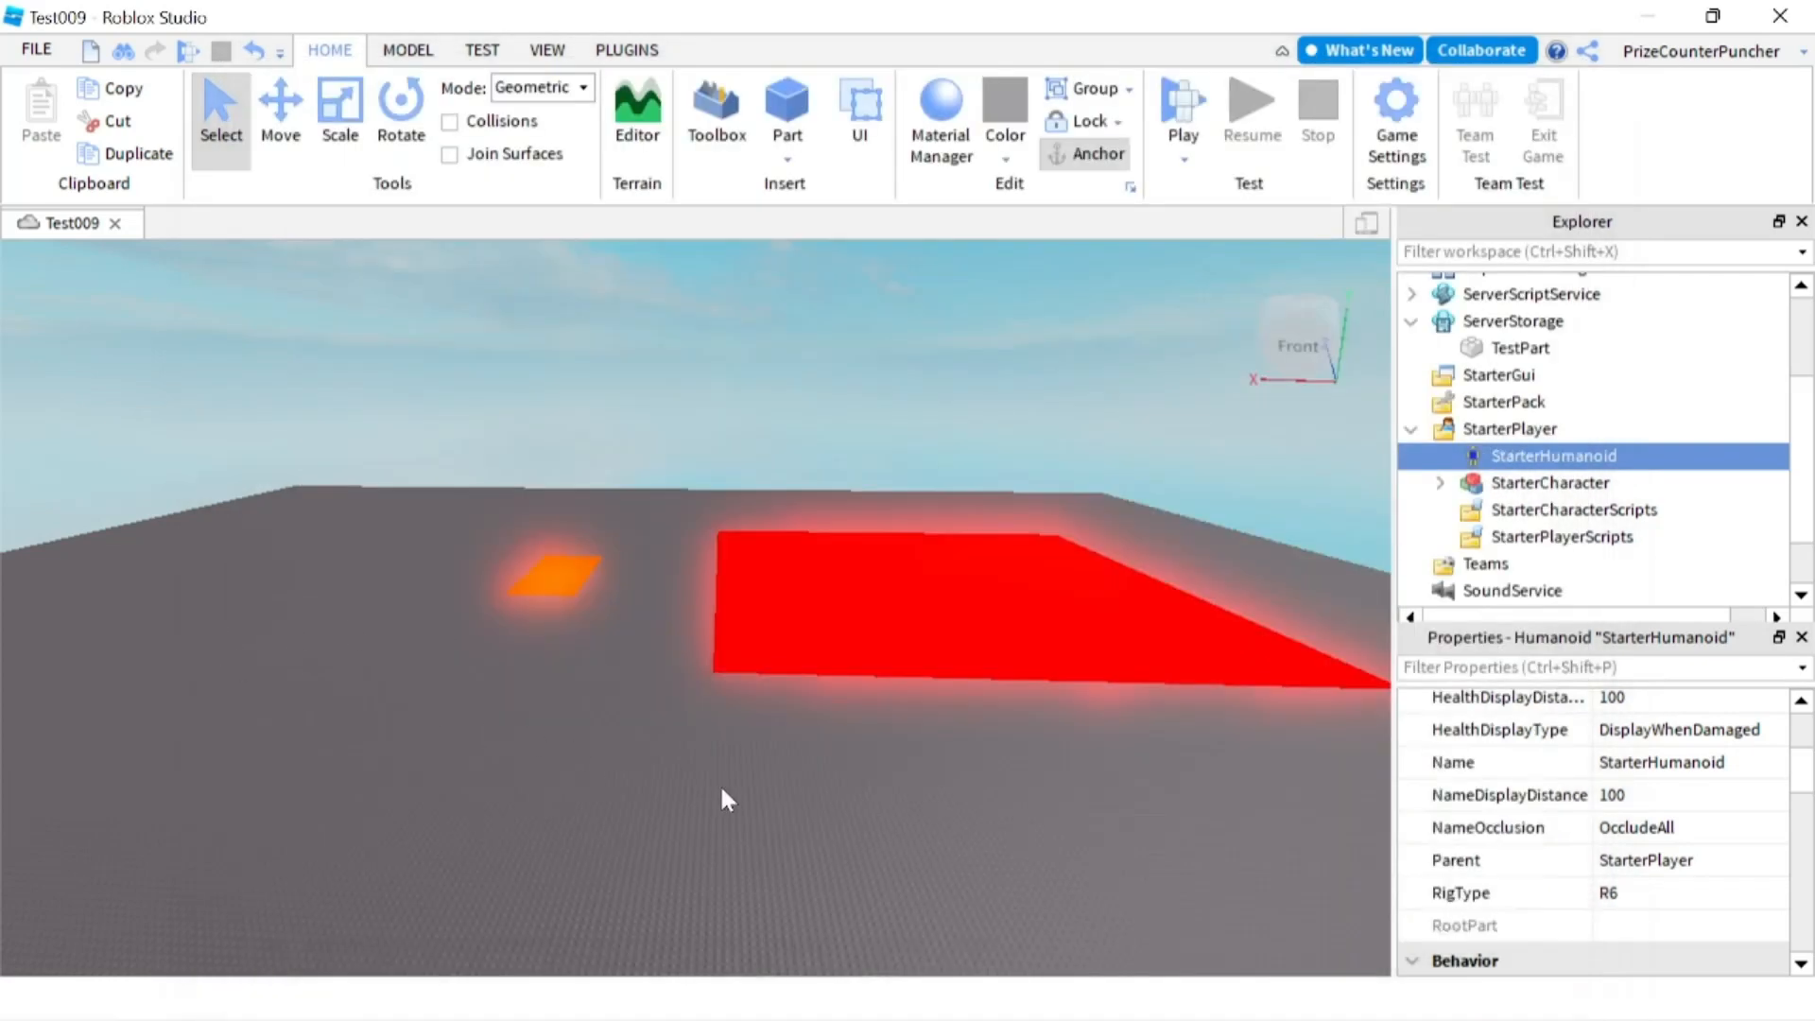
mouse_move(770, 802)
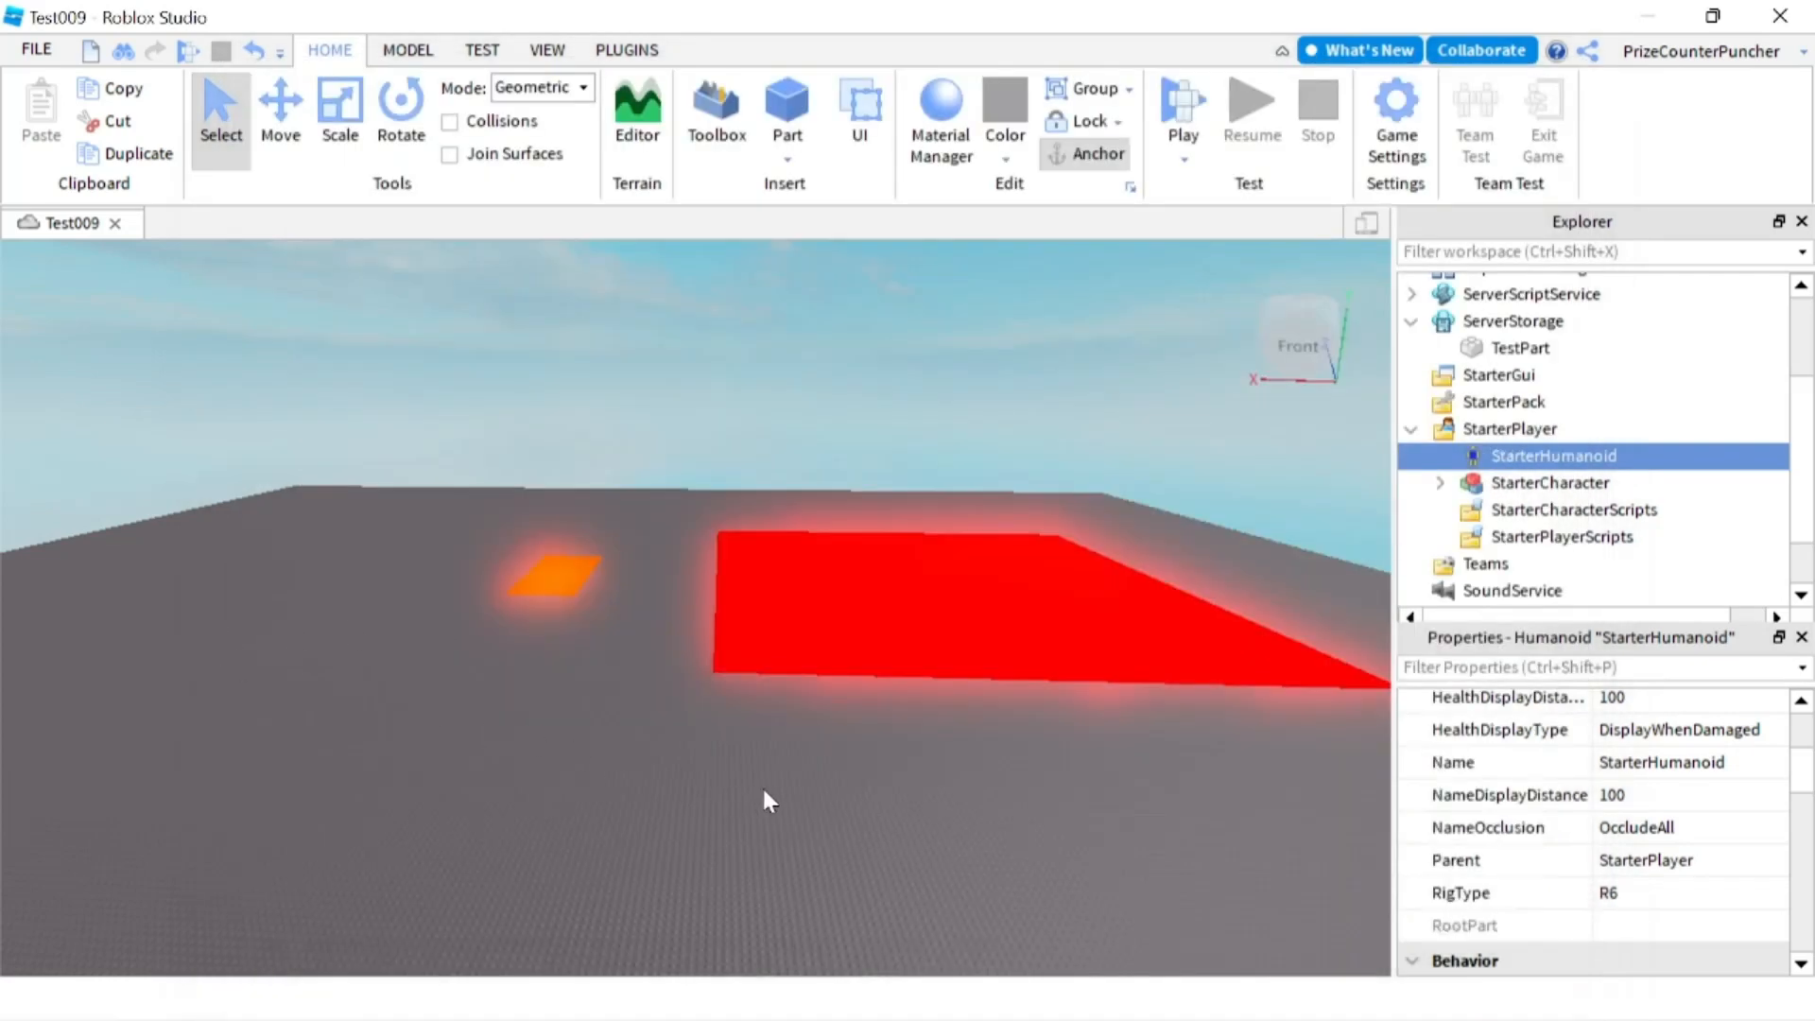